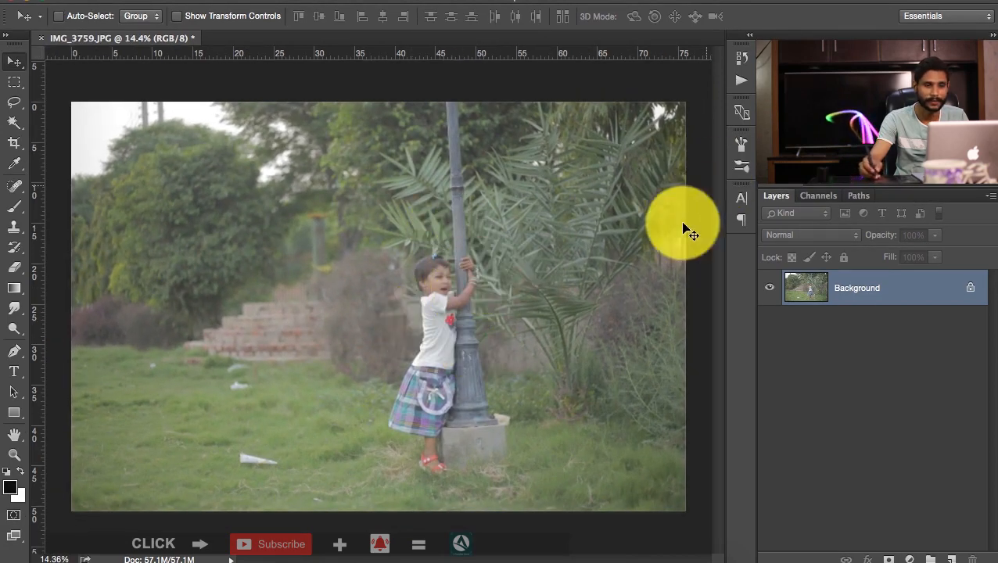
pyautogui.moveTo(532, 278)
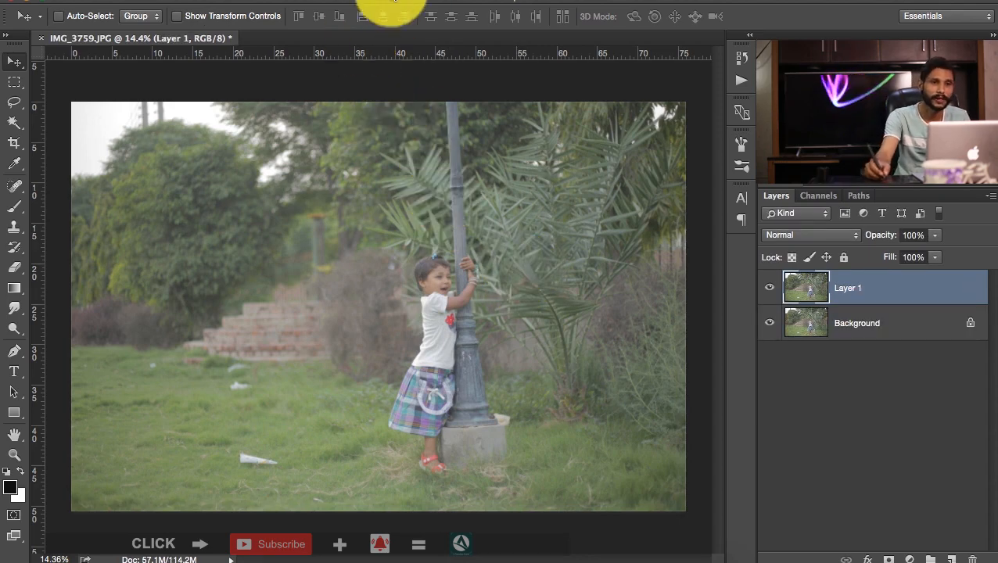
# - Open the Camera Raw Filter on the duplicated Layer 1
pyautogui.click(394, 4)
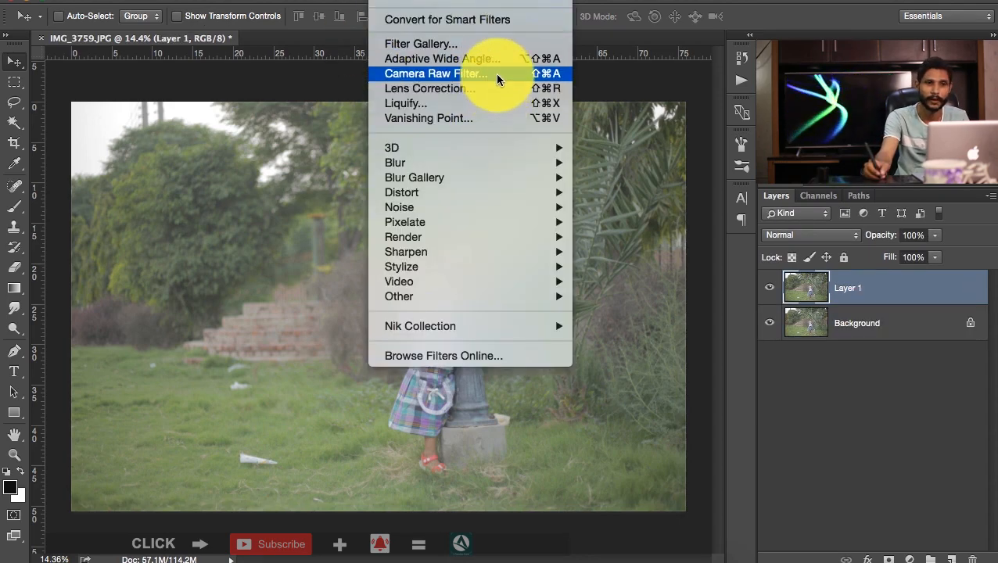
pyautogui.click(435, 73)
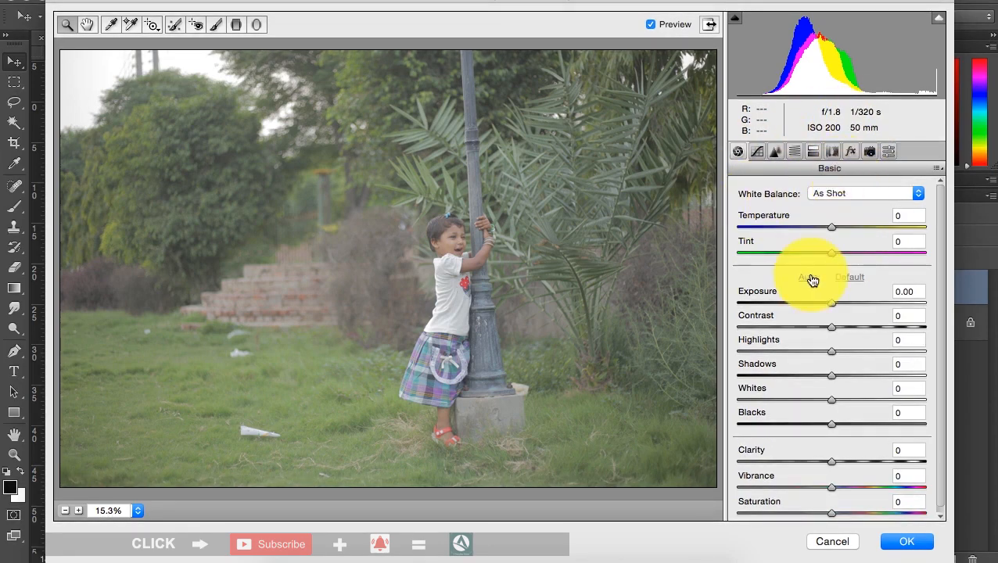
# - Start from Auto tone, then set exposure -0.40, shadows +43 and whites +25 in the Basic panel
pyautogui.click(807, 277)
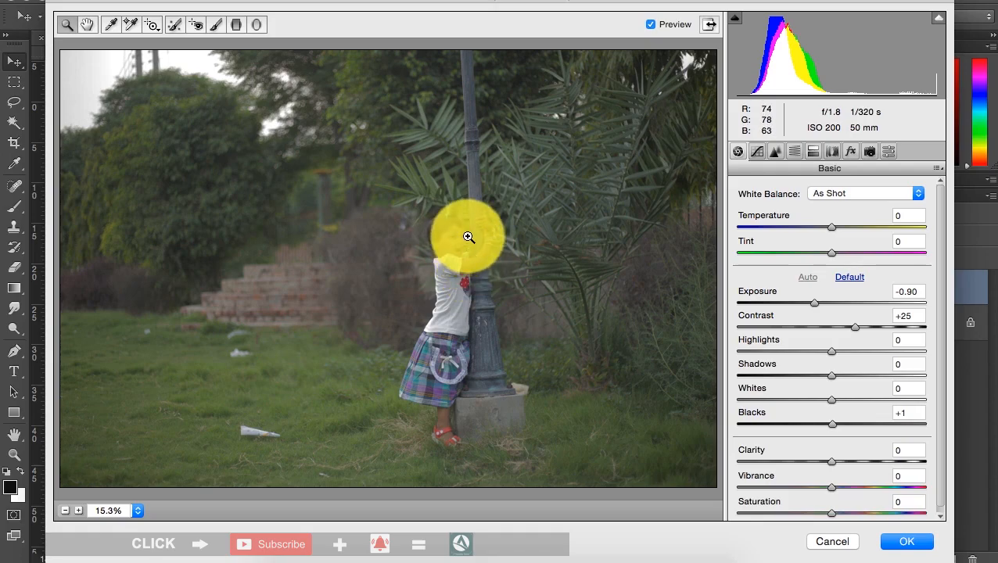
pyautogui.click(850, 277)
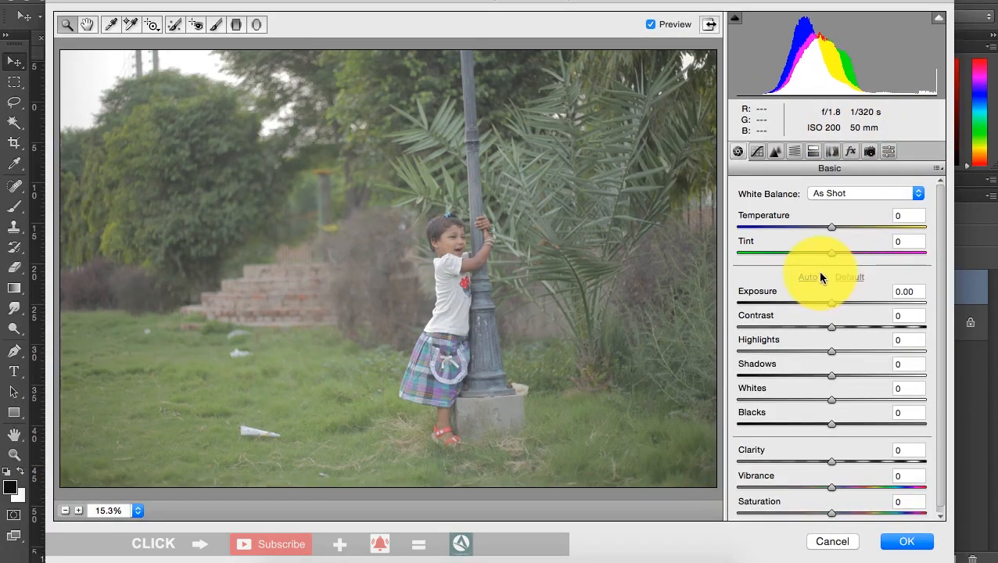
pyautogui.click(807, 277)
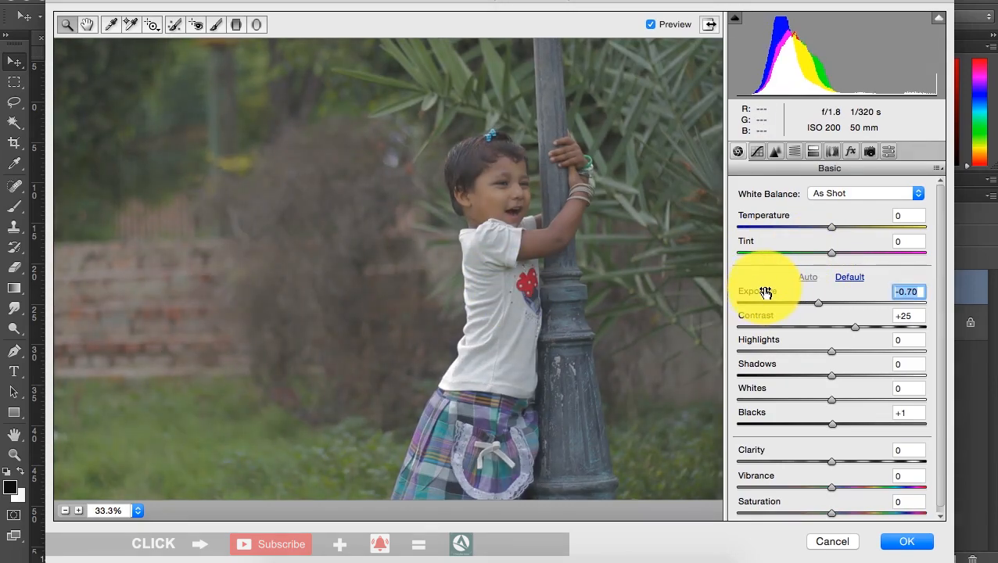
pyautogui.moveTo(818, 304); pyautogui.dragTo(823, 303)
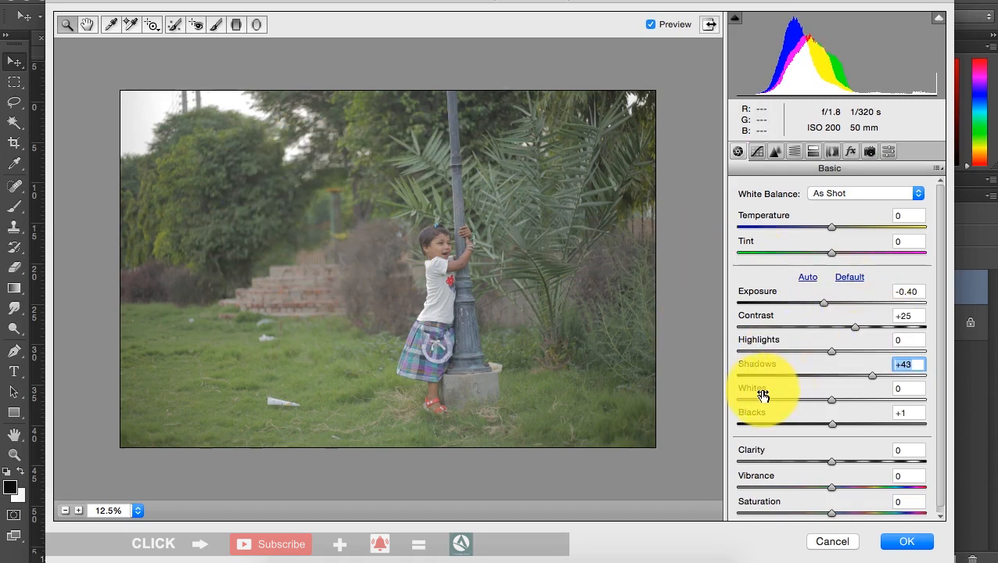
pyautogui.moveTo(832, 401); pyautogui.dragTo(854, 401)
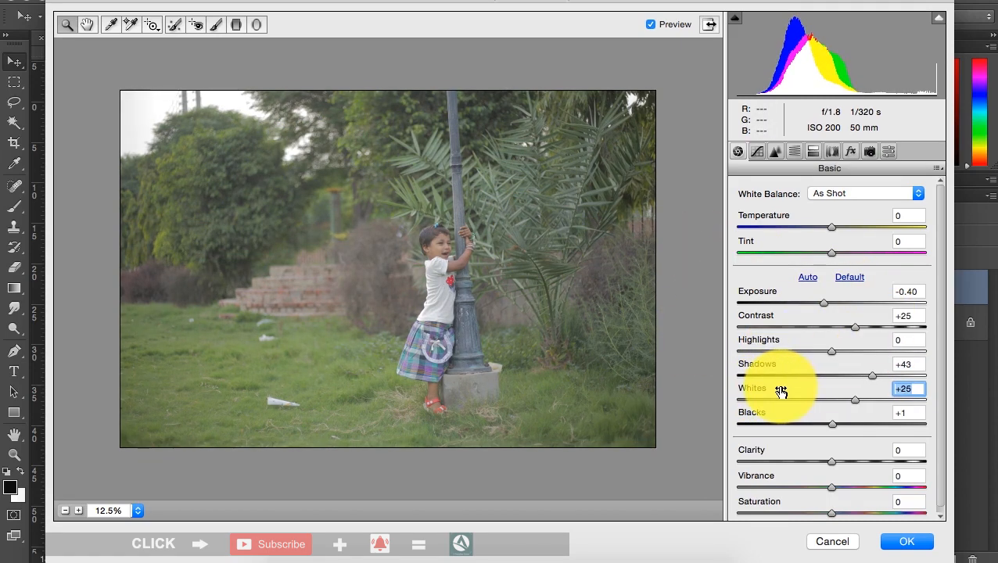
pyautogui.moveTo(832, 424); pyautogui.dragTo(823, 424)
pyautogui.write('20')
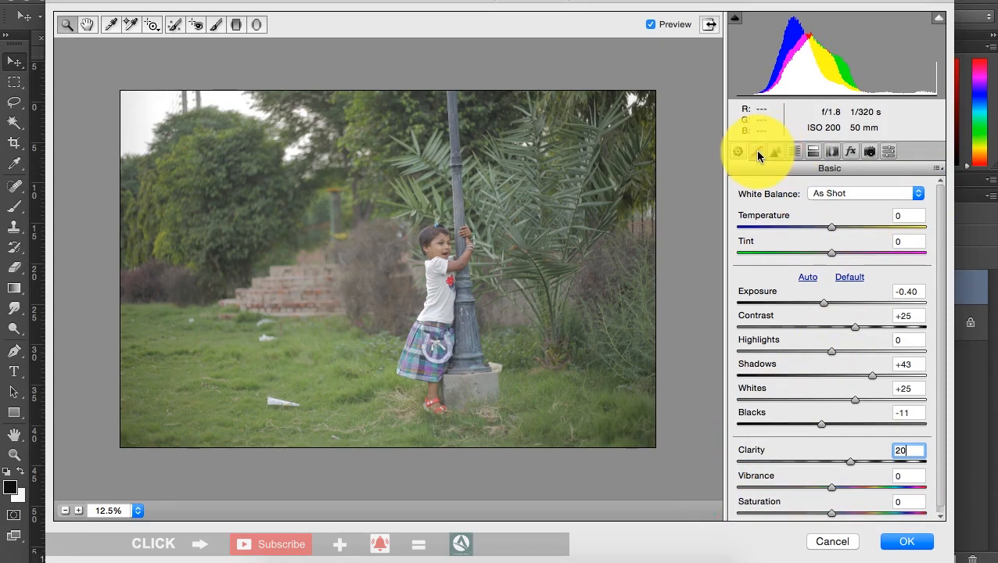
# - In HSL, toggle the grayscale preview off again and shift the Greens hue to +15
pyautogui.click(758, 150)
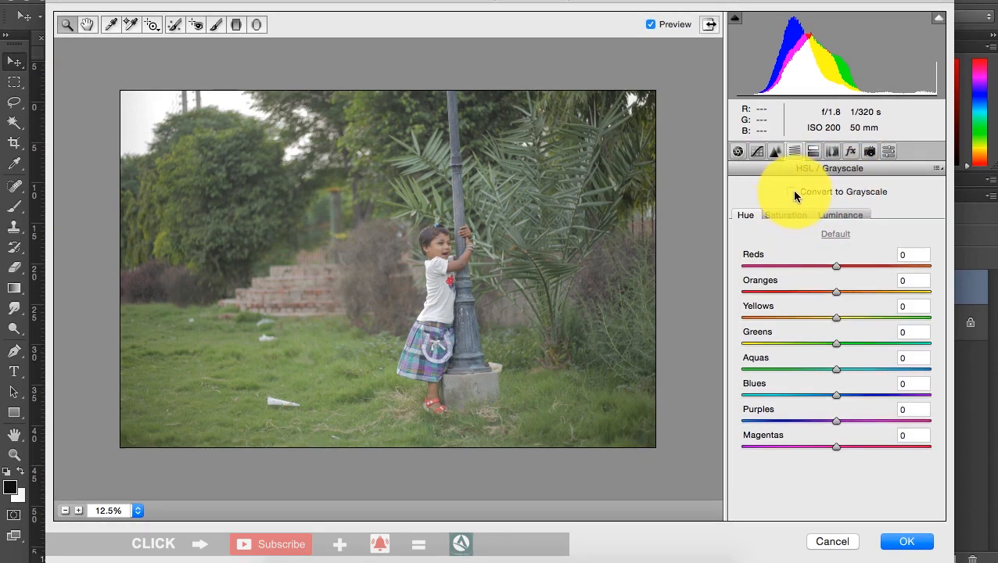
pyautogui.click(792, 191)
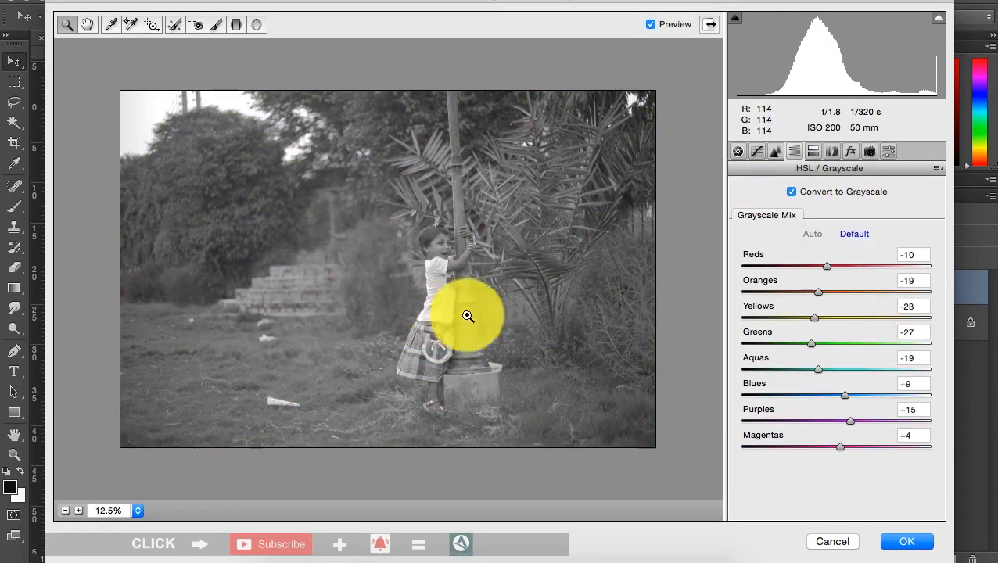
pyautogui.click(792, 191)
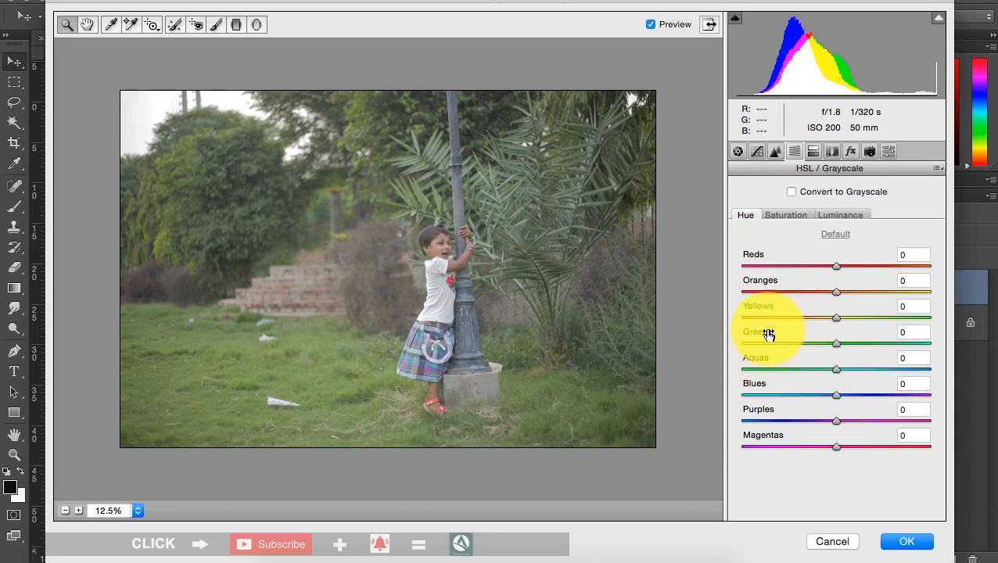
pyautogui.moveTo(836, 344); pyautogui.dragTo(854, 344)
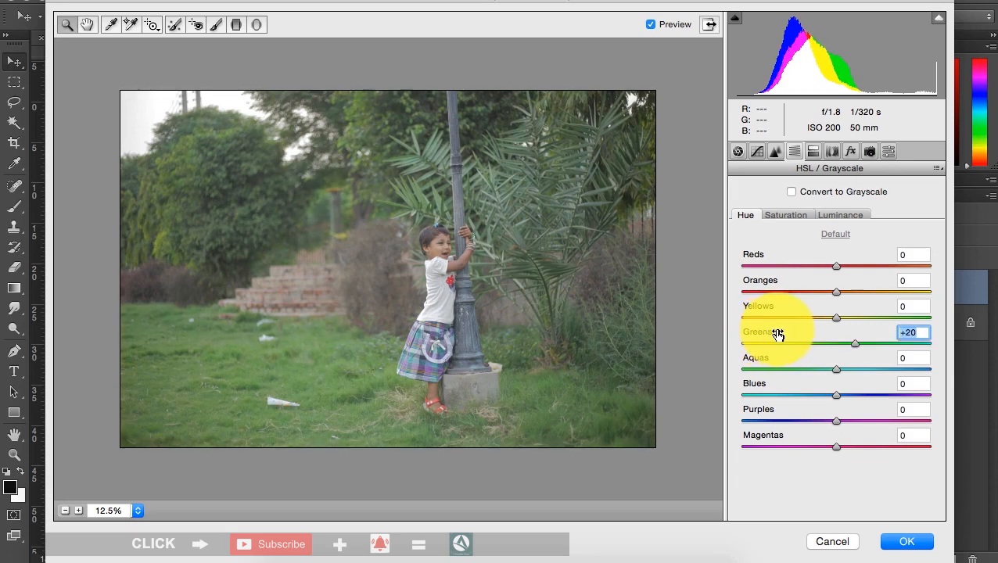
pyautogui.moveTo(855, 345); pyautogui.dragTo(852, 344)
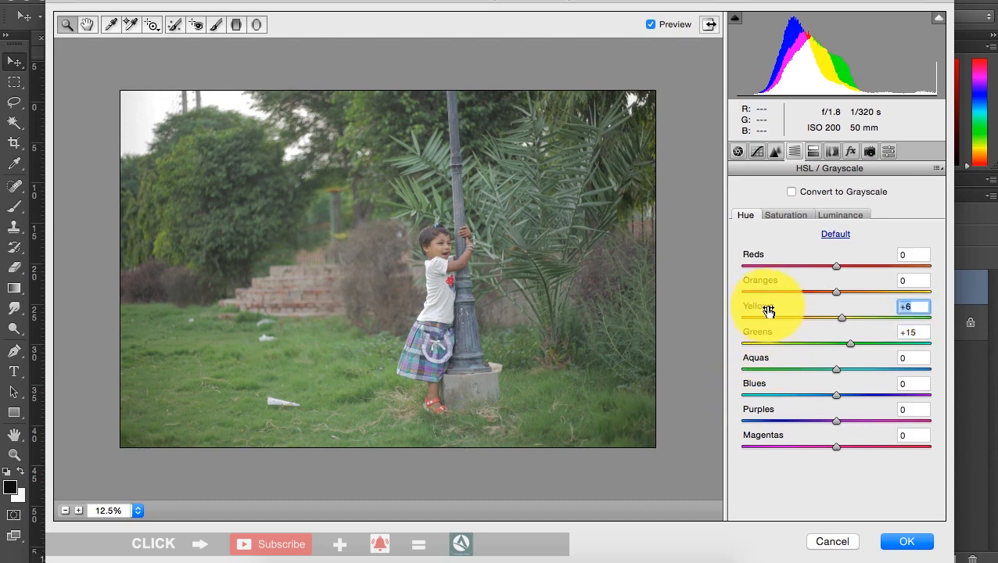
# - Experiment with the Yellows hue and settle it at +20
pyautogui.moveTo(841, 318); pyautogui.dragTo(848, 318)
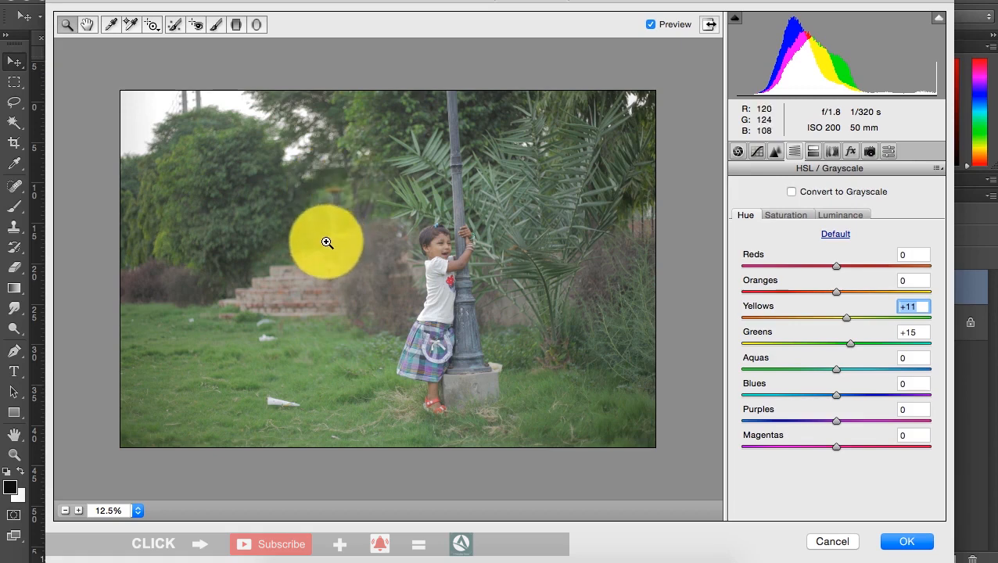
pyautogui.moveTo(291, 217)
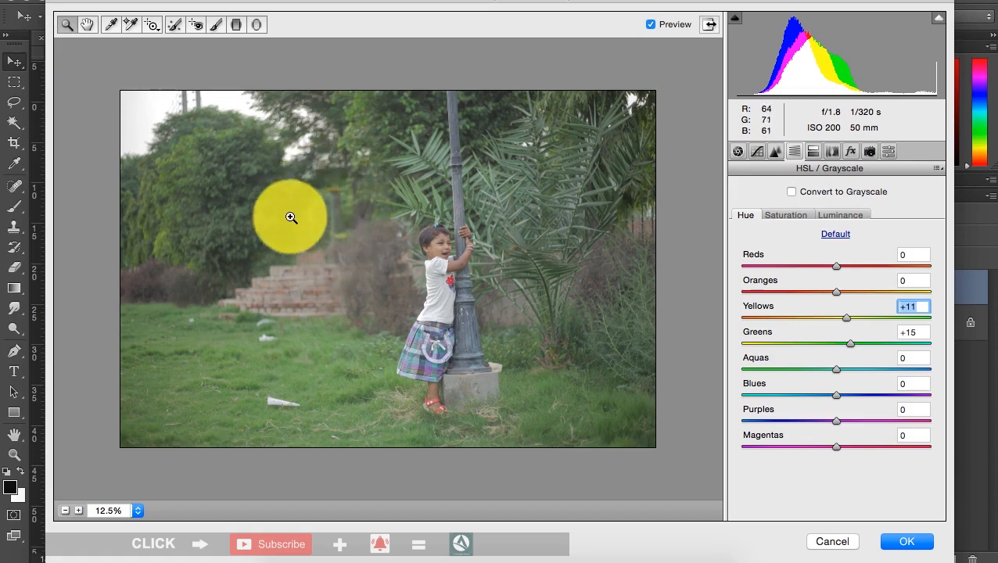
pyautogui.moveTo(846, 317); pyautogui.dragTo(830, 318)
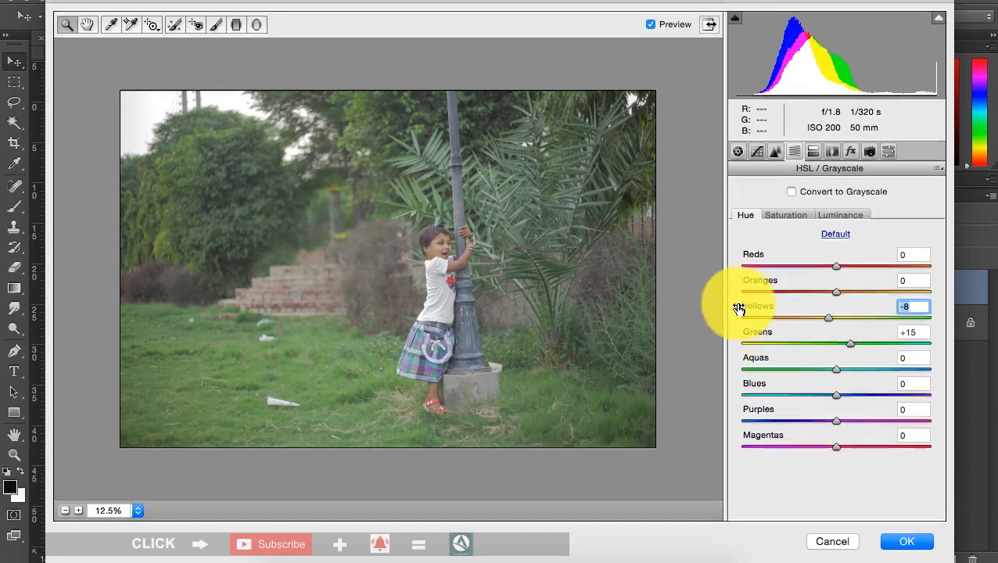
pyautogui.moveTo(828, 319); pyautogui.dragTo(741, 319)
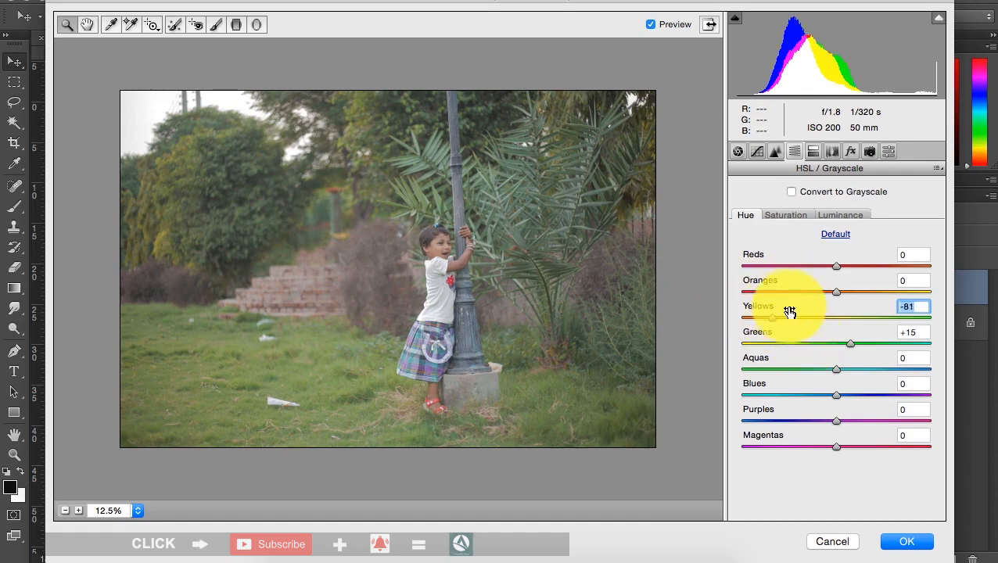
pyautogui.moveTo(773, 319); pyautogui.dragTo(851, 319)
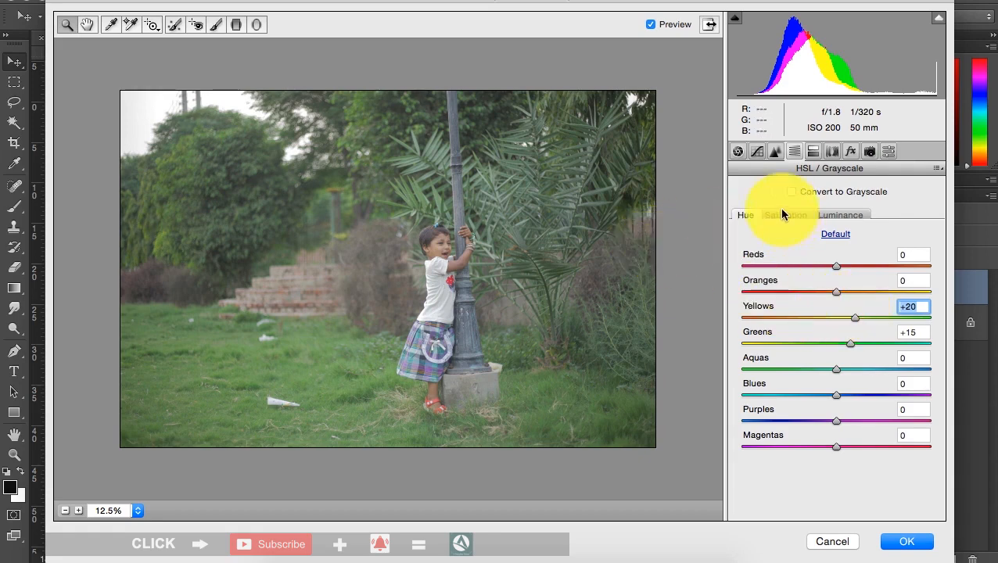
# - On the Luminance tab raise Greens to +22 and darken Blues to -68
pyautogui.click(842, 215)
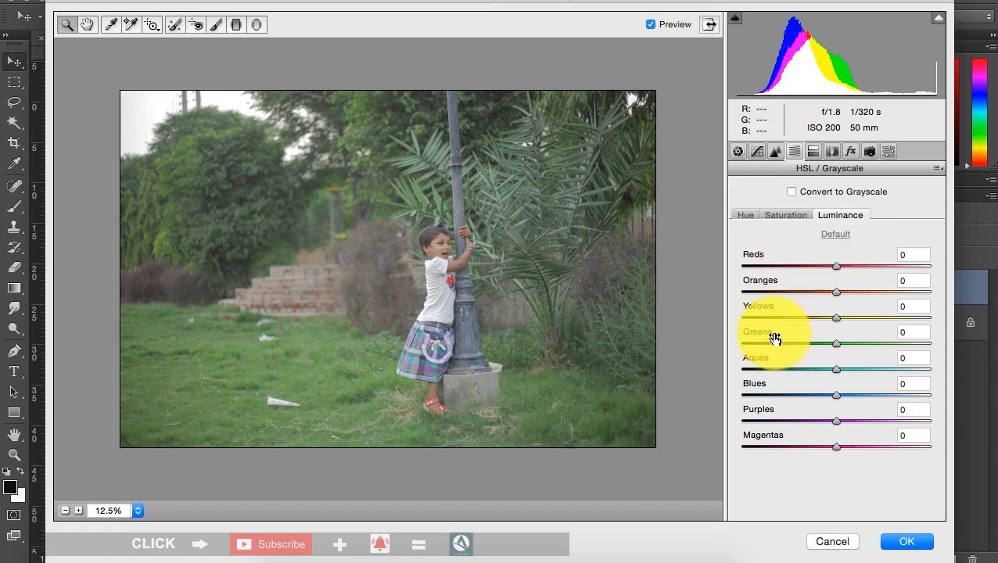
pyautogui.moveTo(836, 344); pyautogui.dragTo(853, 344)
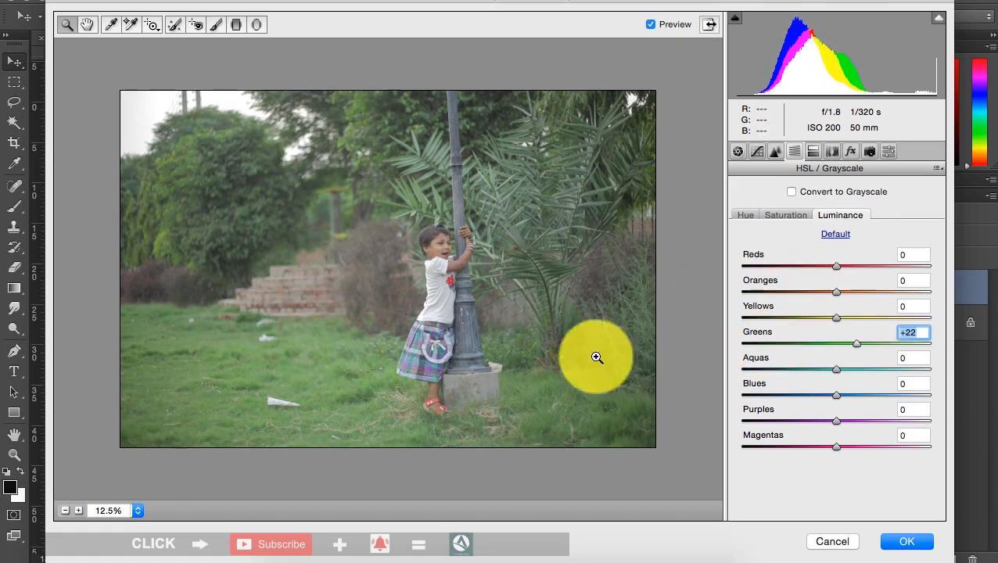
pyautogui.moveTo(764, 383)
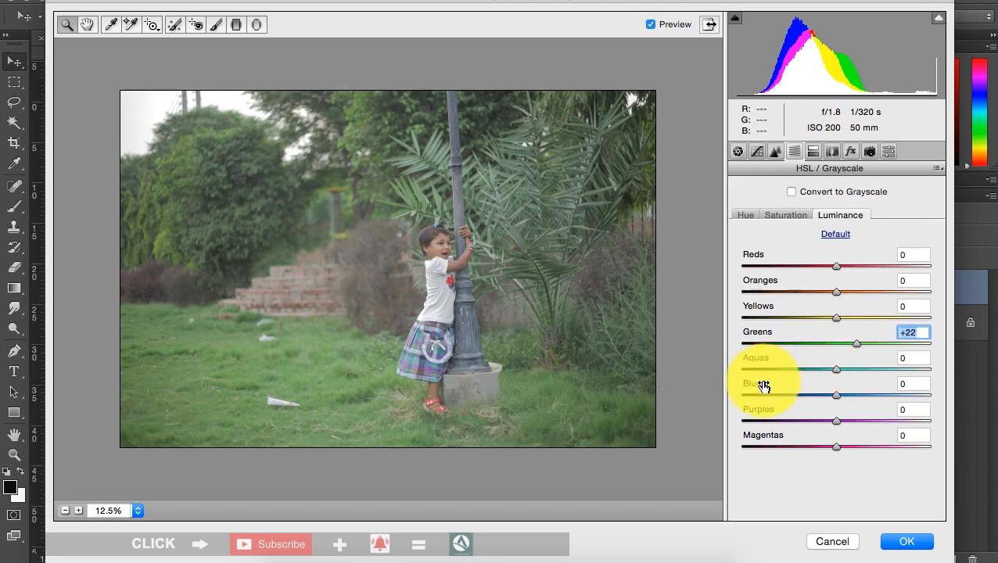
pyautogui.moveTo(836, 396); pyautogui.dragTo(875, 396)
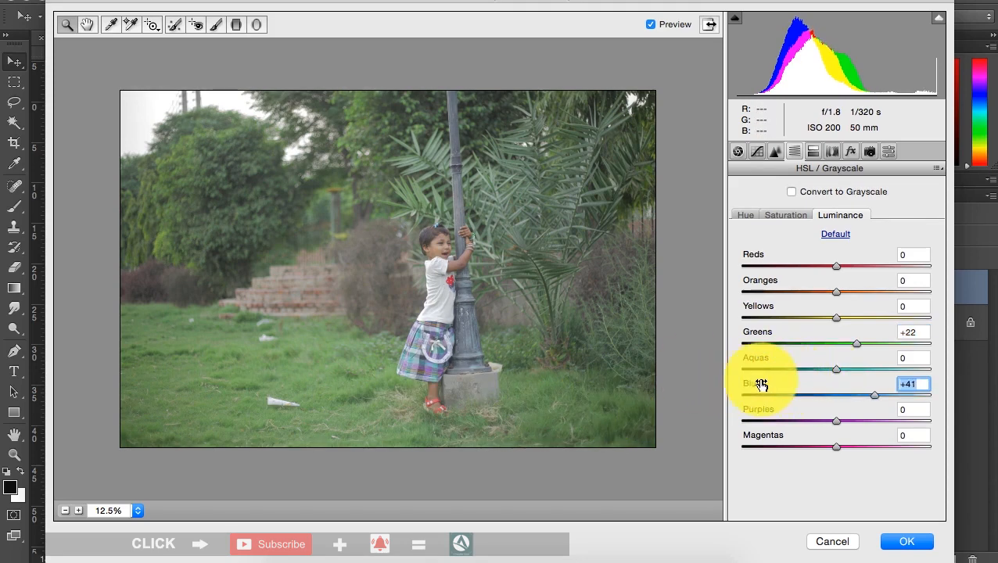
pyautogui.moveTo(875, 394); pyautogui.dragTo(770, 395)
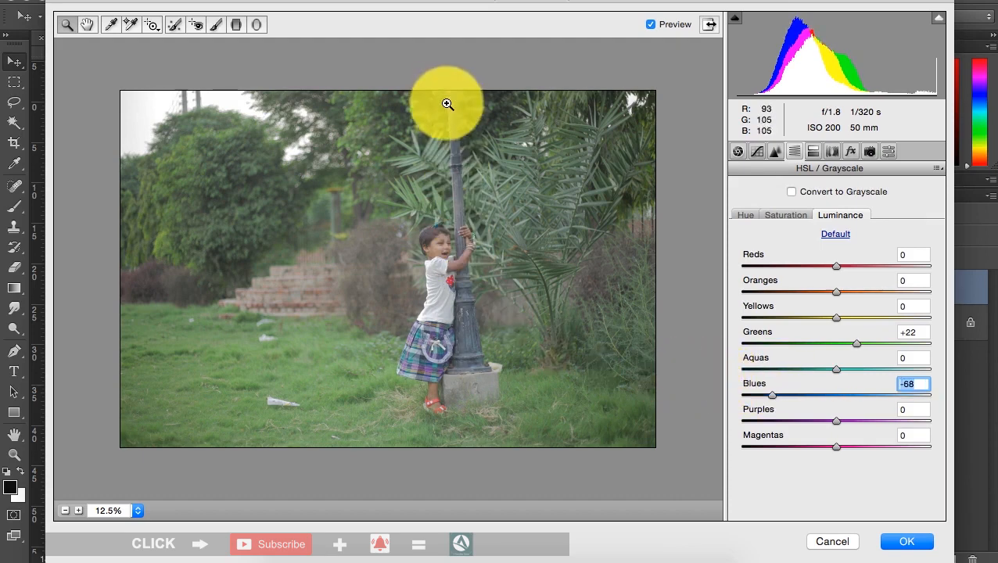
pyautogui.moveTo(736, 319)
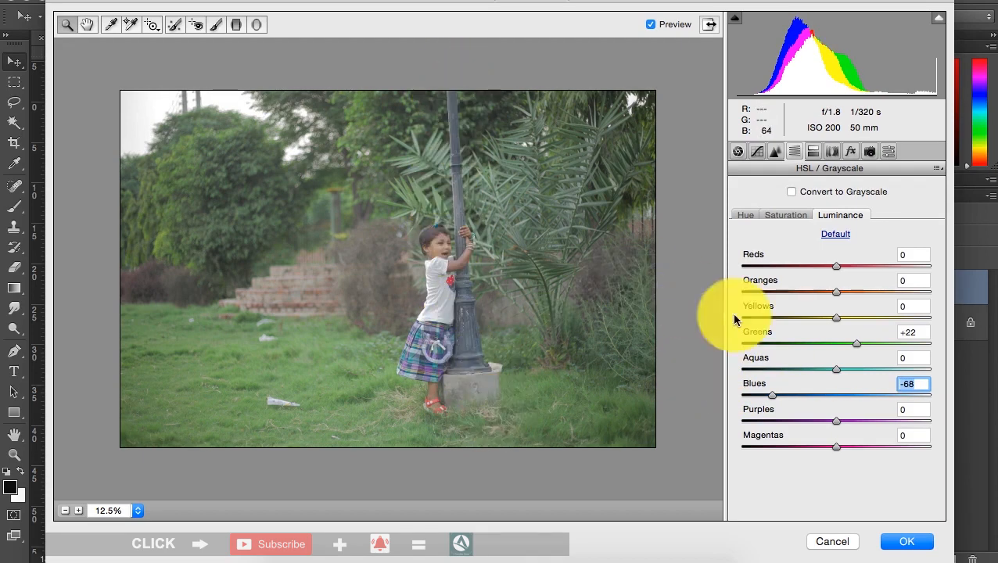
pyautogui.moveTo(472, 313)
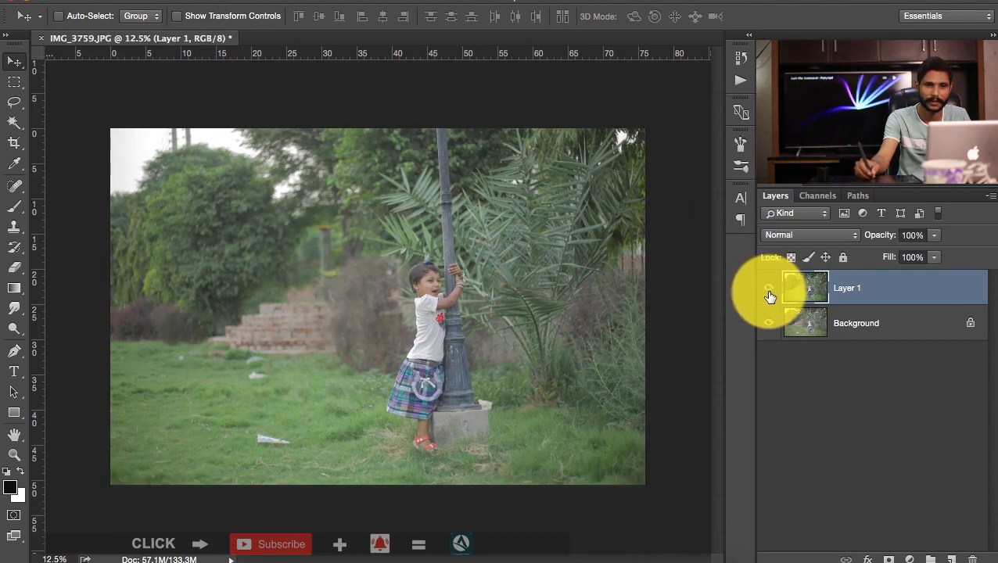
# - Add a Curves adjustment layer and lift its RGB curve to brighten the photo
pyautogui.click(768, 288)
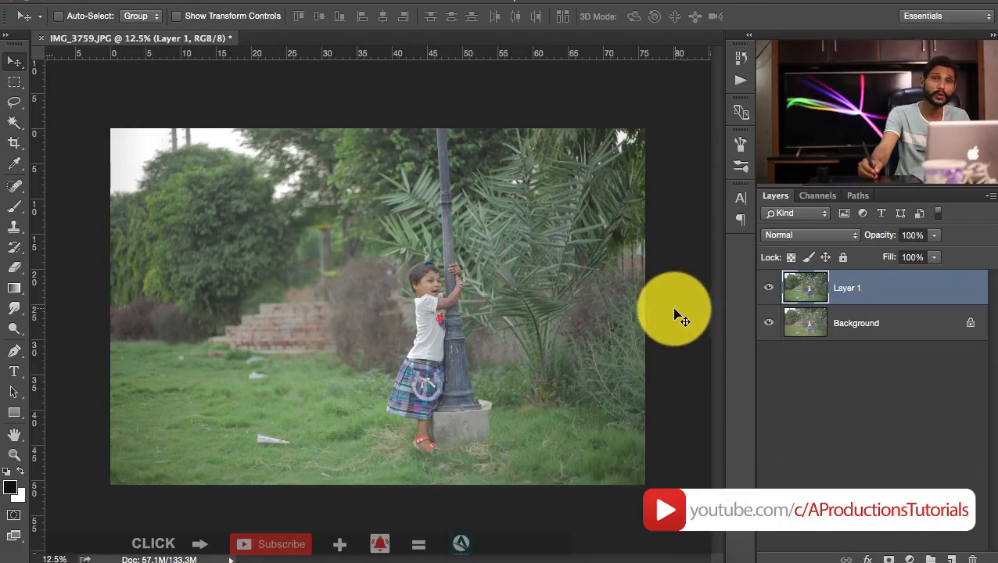
pyautogui.moveTo(462, 262)
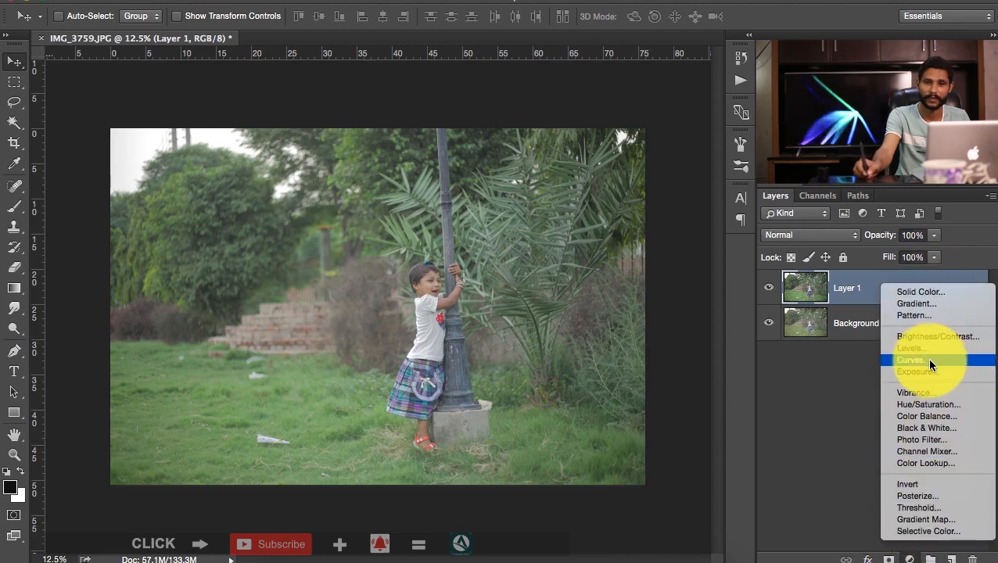
pyautogui.click(910, 360)
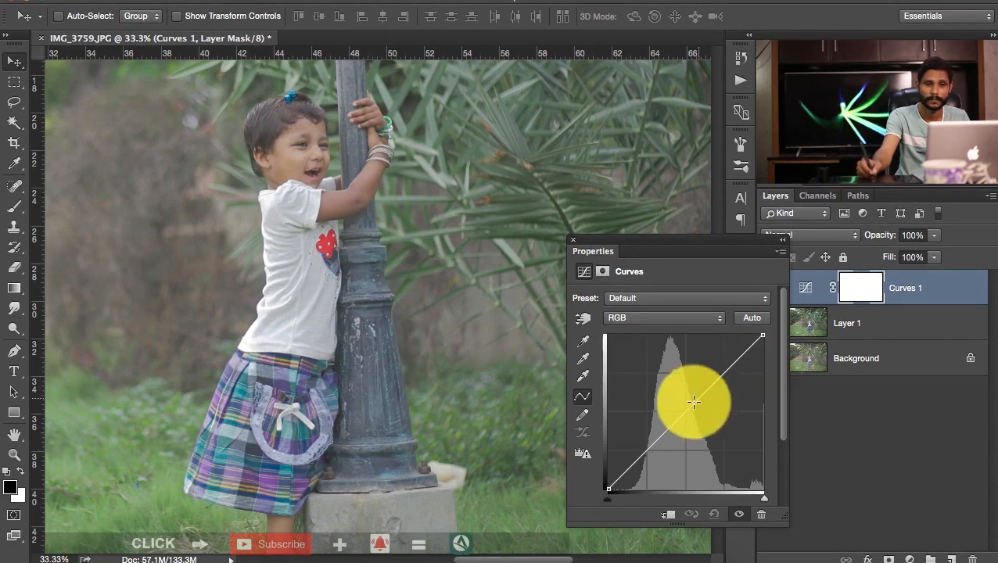
pyautogui.moveTo(692, 404); pyautogui.dragTo(691, 414)
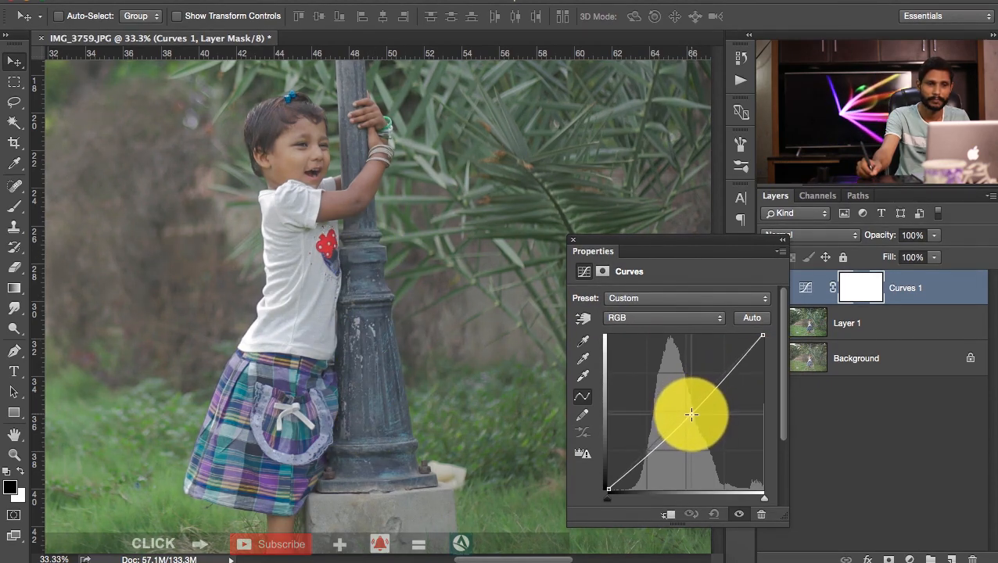
pyautogui.moveTo(691, 414); pyautogui.dragTo(744, 357)
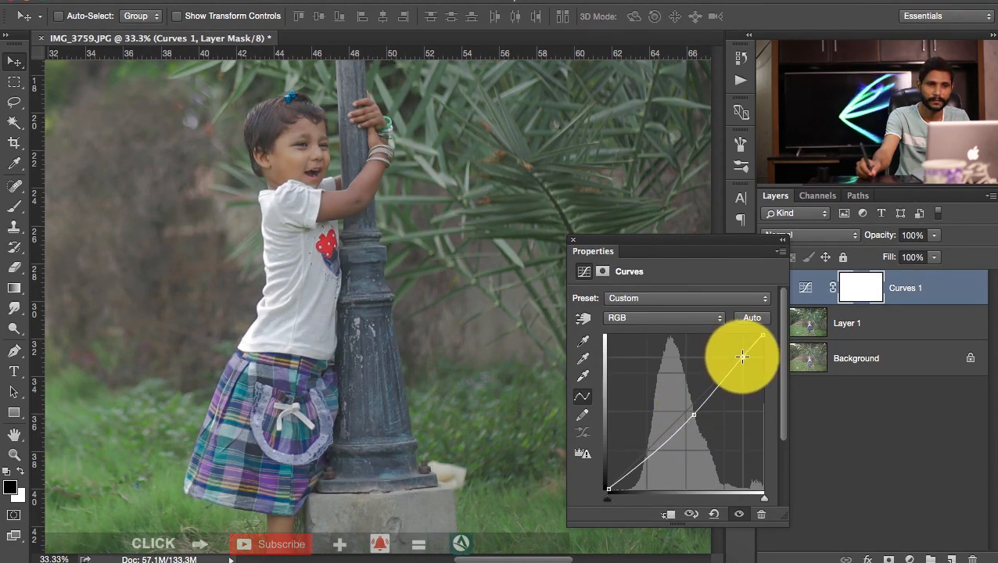
pyautogui.moveTo(742, 358); pyautogui.dragTo(740, 354)
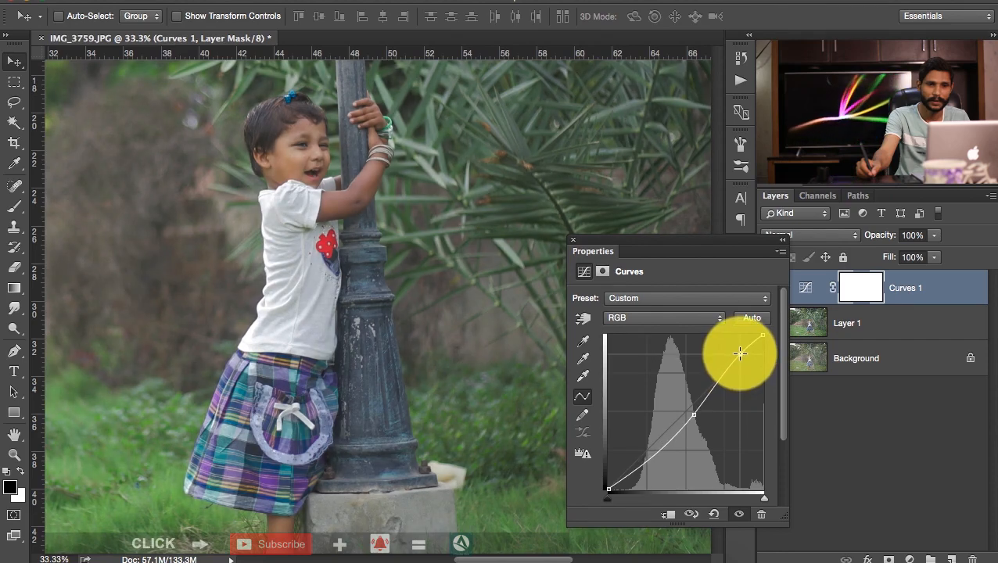
pyautogui.moveTo(742, 354); pyautogui.dragTo(641, 470)
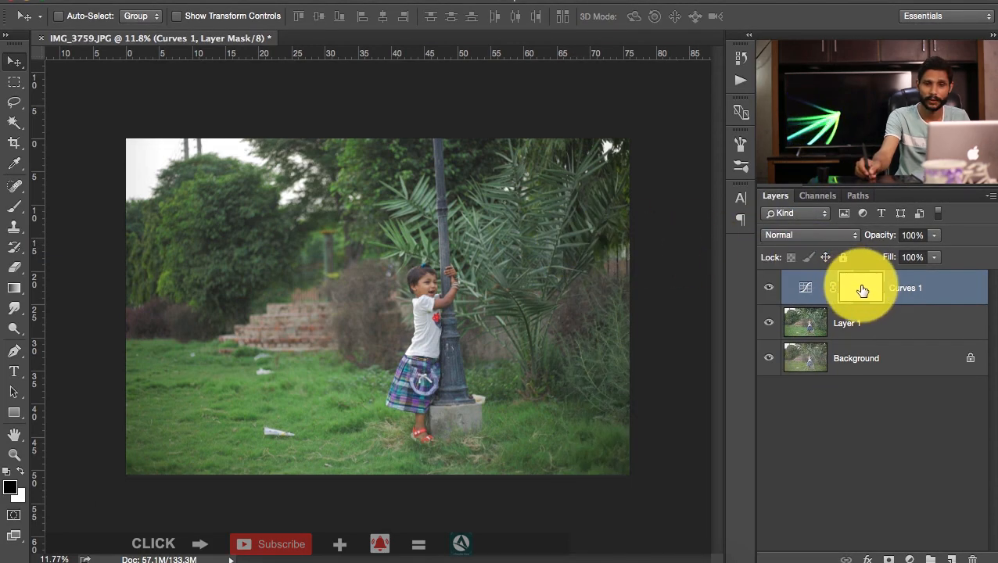
# - On the inverted black Curves 1 mask, paint white up the lamp post to restore the brightening there
pyautogui.click(861, 288)
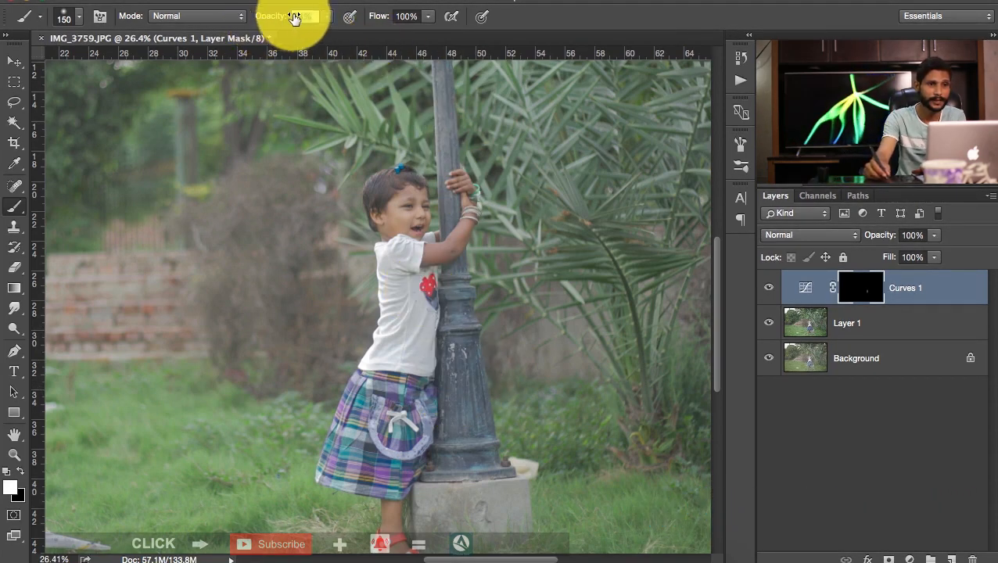
pyautogui.moveTo(473, 360)
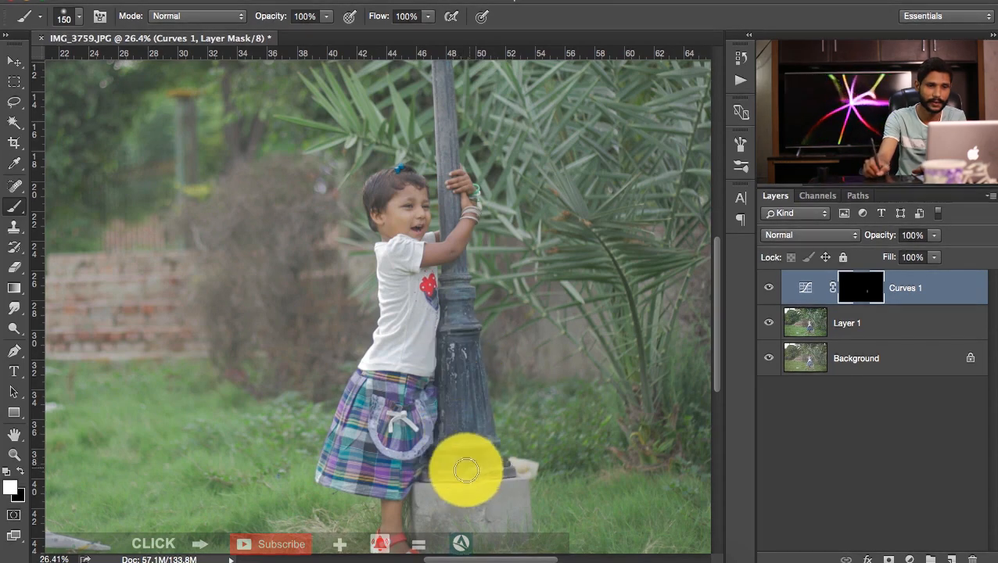
pyautogui.click(466, 469)
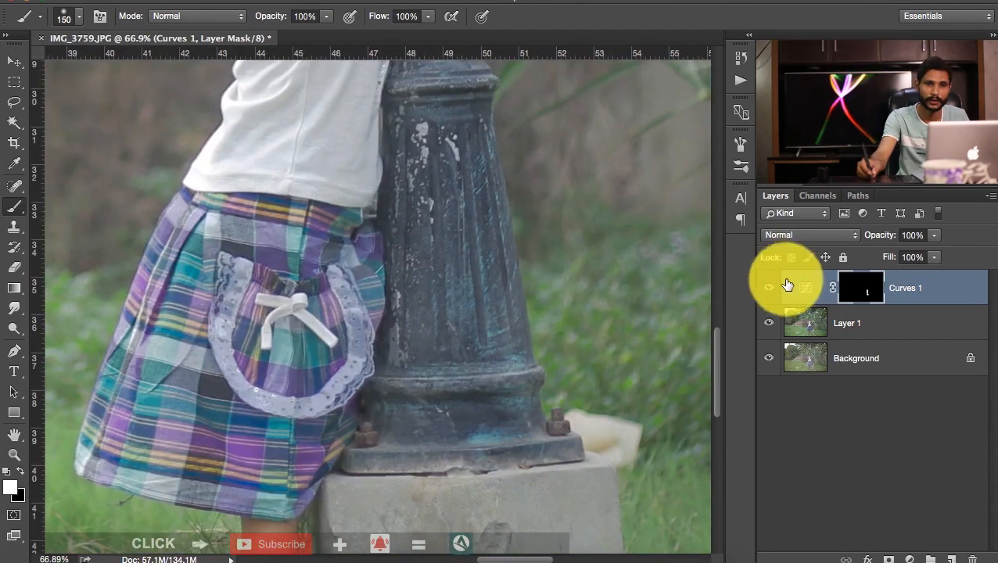
pyautogui.moveTo(492, 304)
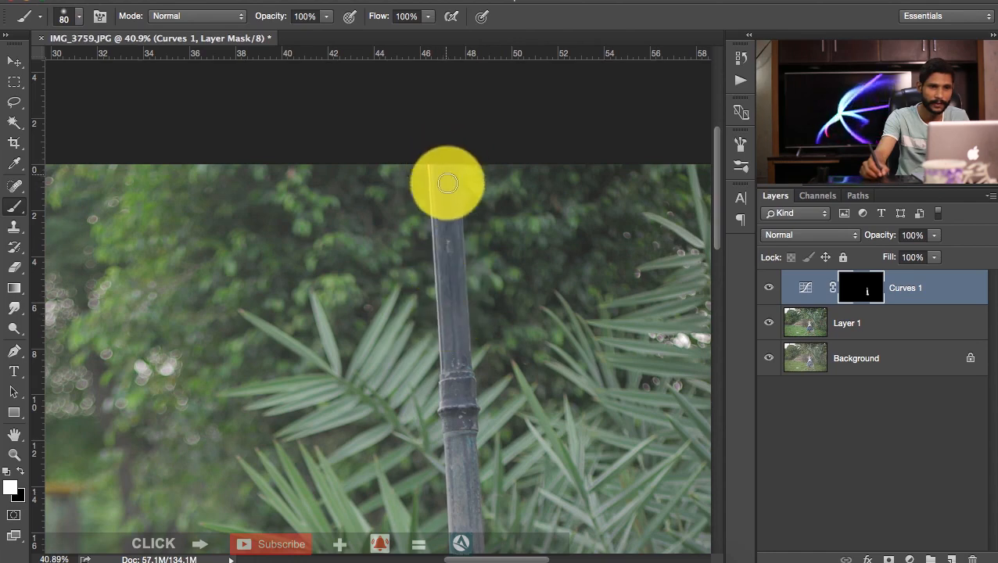
pyautogui.moveTo(447, 183); pyautogui.dragTo(460, 445)
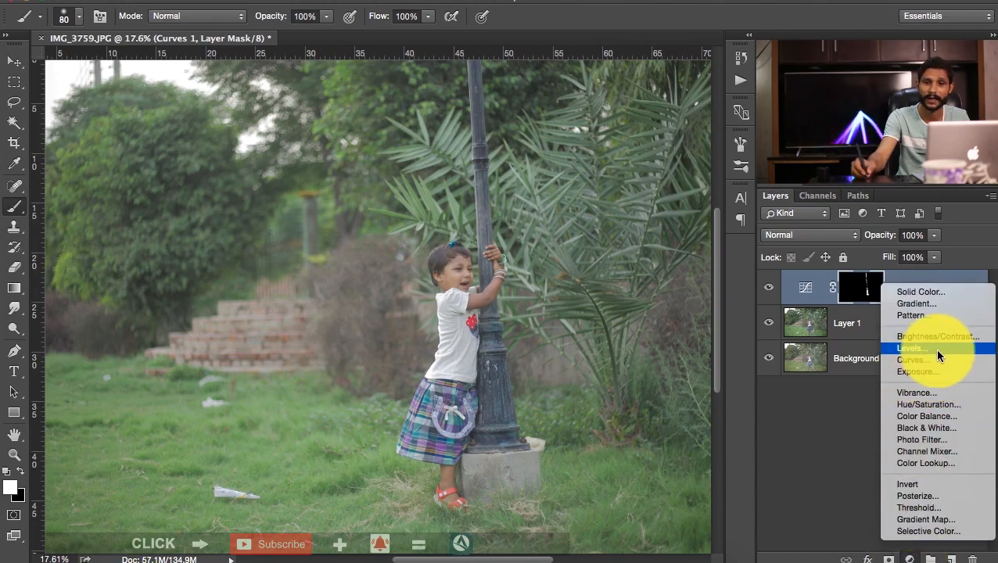
# - Add a Brightness/Contrast layer set to brightness -11 and contrast 20
pyautogui.click(937, 336)
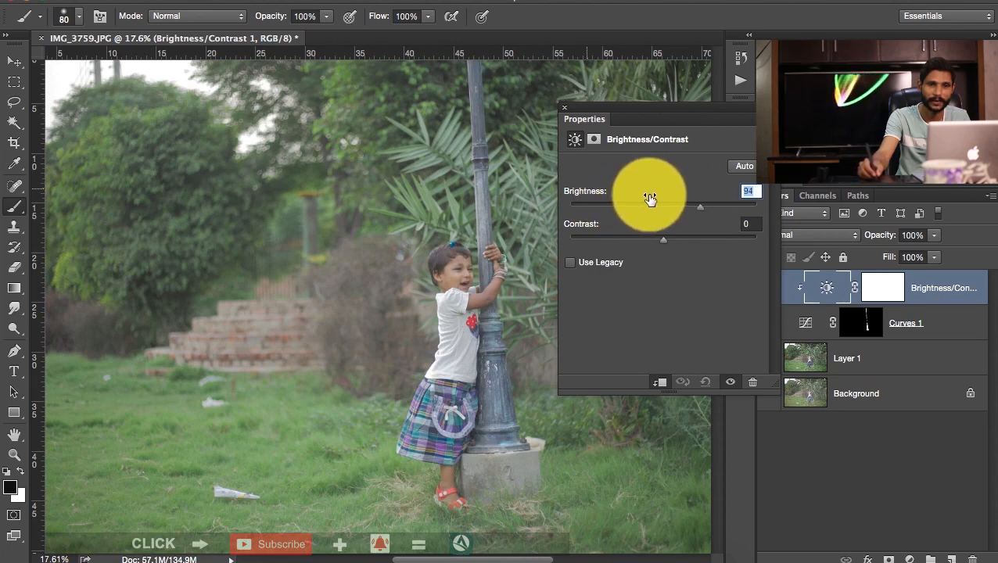
pyautogui.moveTo(699, 206); pyautogui.dragTo(674, 207)
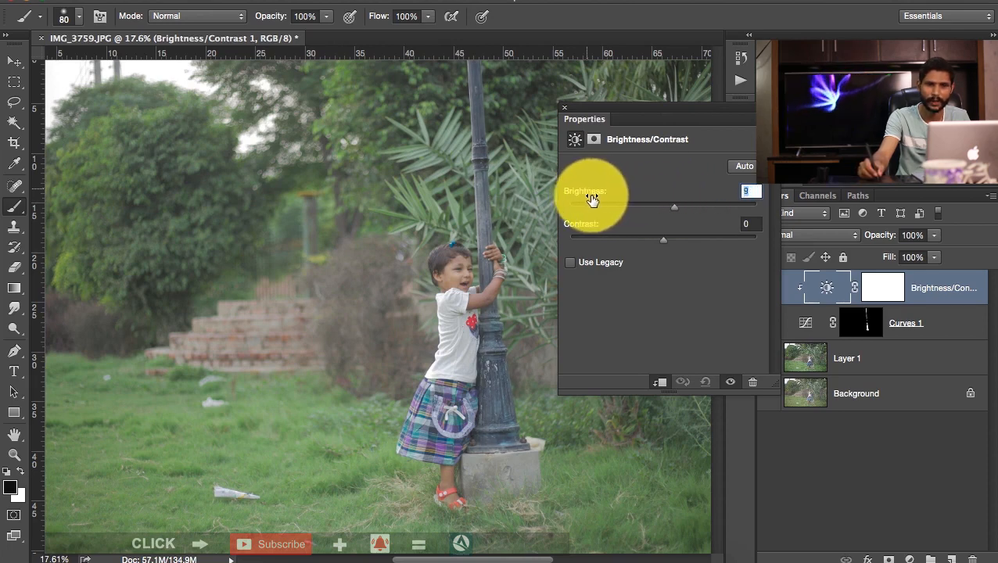
pyautogui.moveTo(674, 206); pyautogui.dragTo(657, 207)
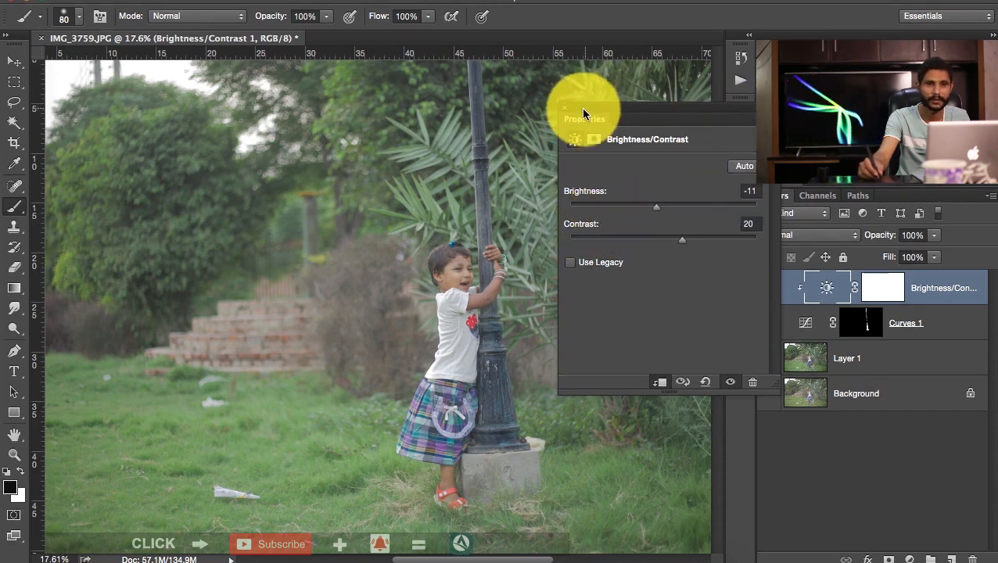
pyautogui.click(565, 107)
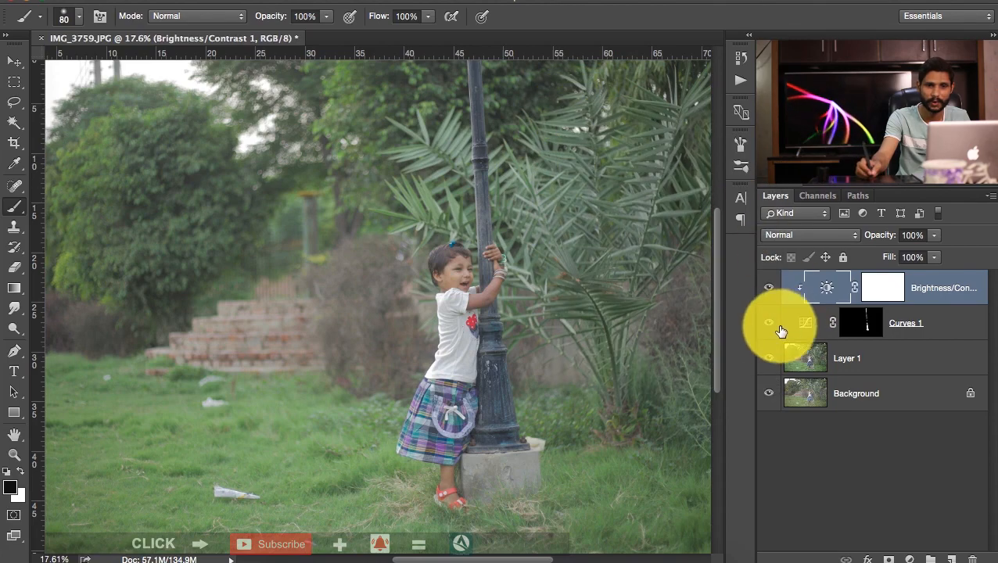
pyautogui.click(770, 322)
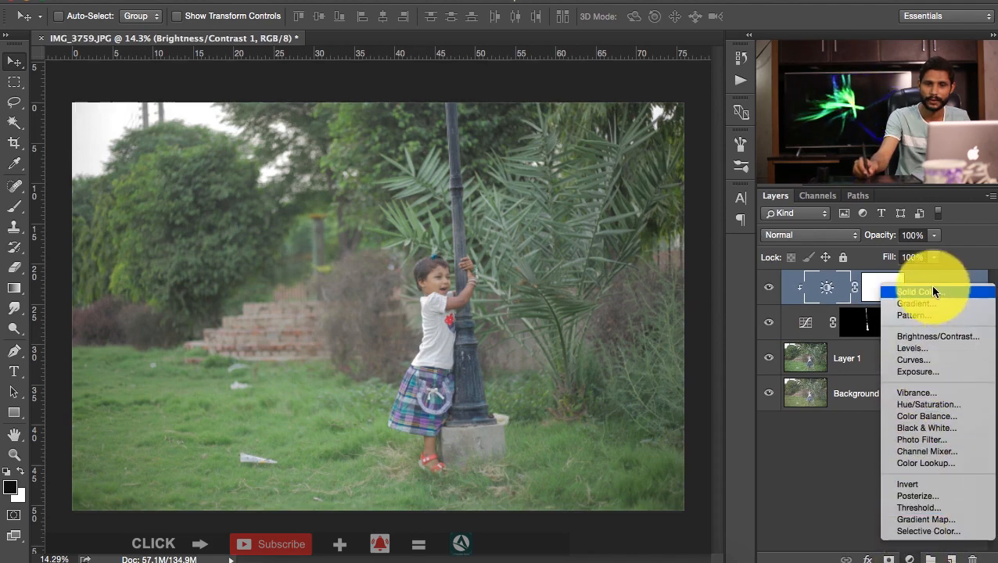
pyautogui.moveTo(900, 526)
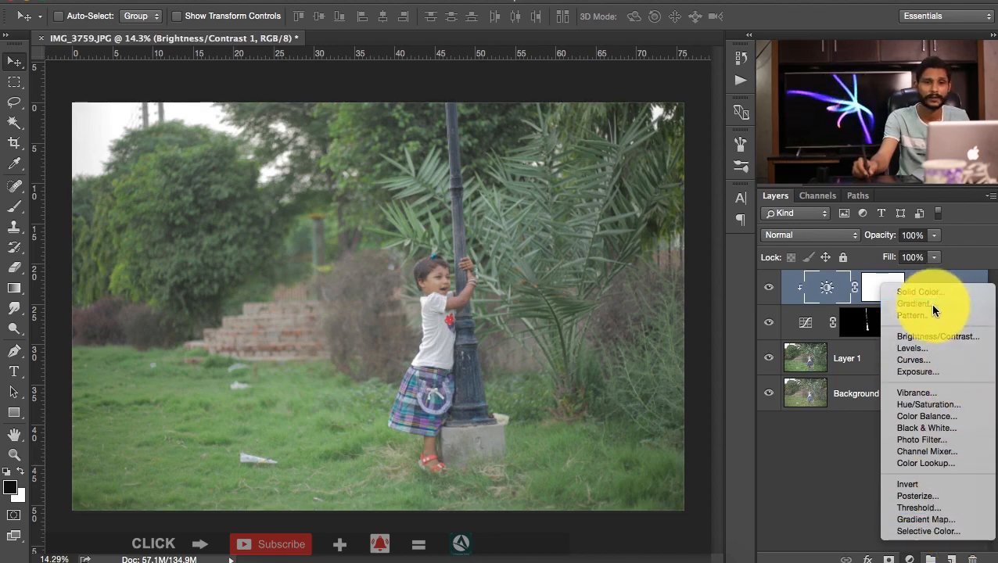
# - Create a Gradient Fill layer at angle 0 with a lime-green start colour
pyautogui.click(913, 303)
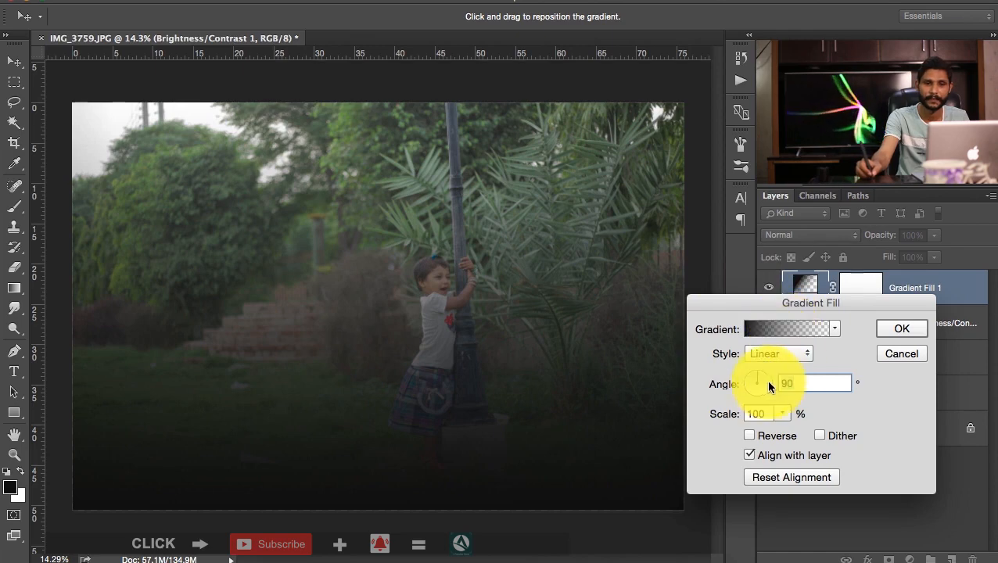
pyautogui.write('0')
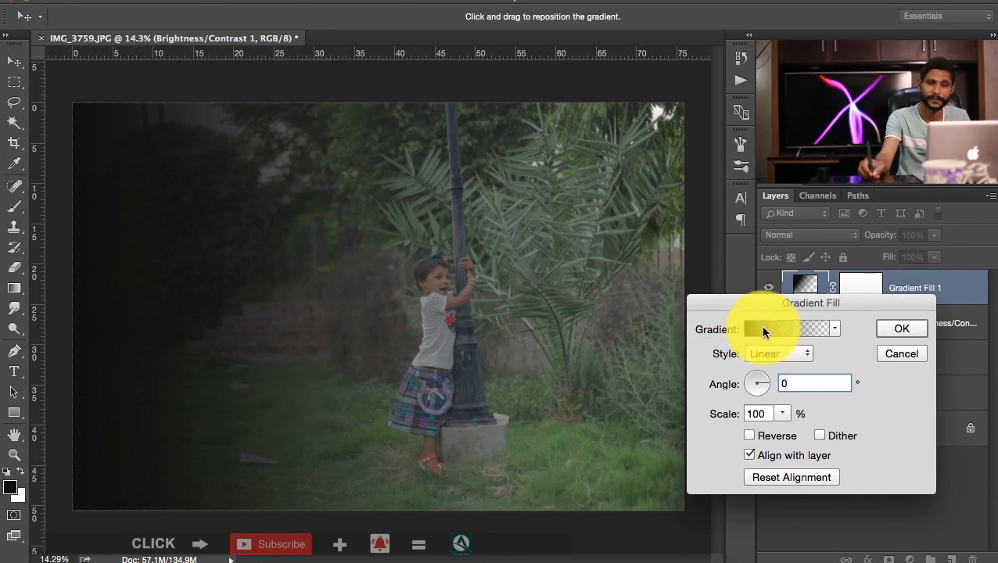
pyautogui.click(786, 329)
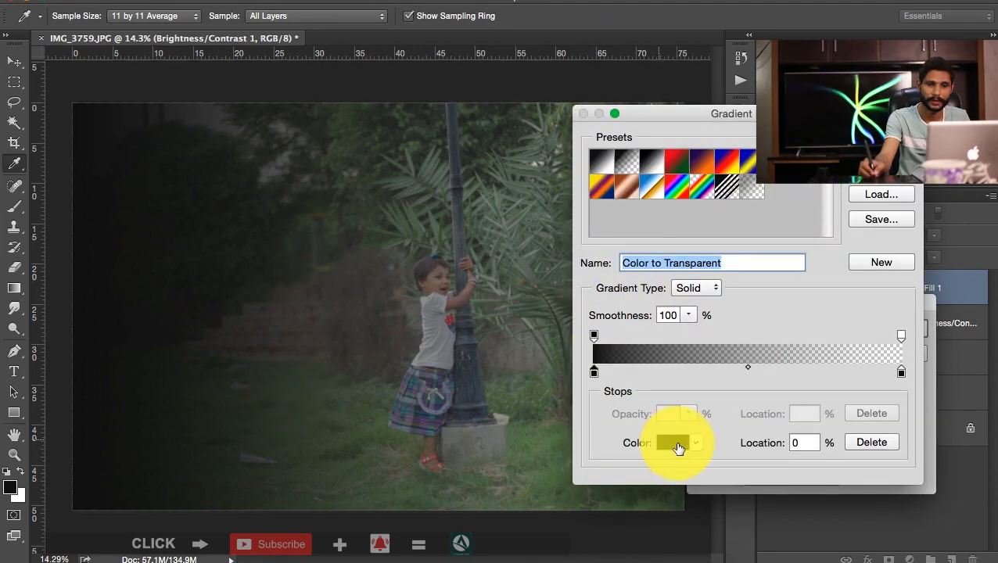
pyautogui.click(674, 442)
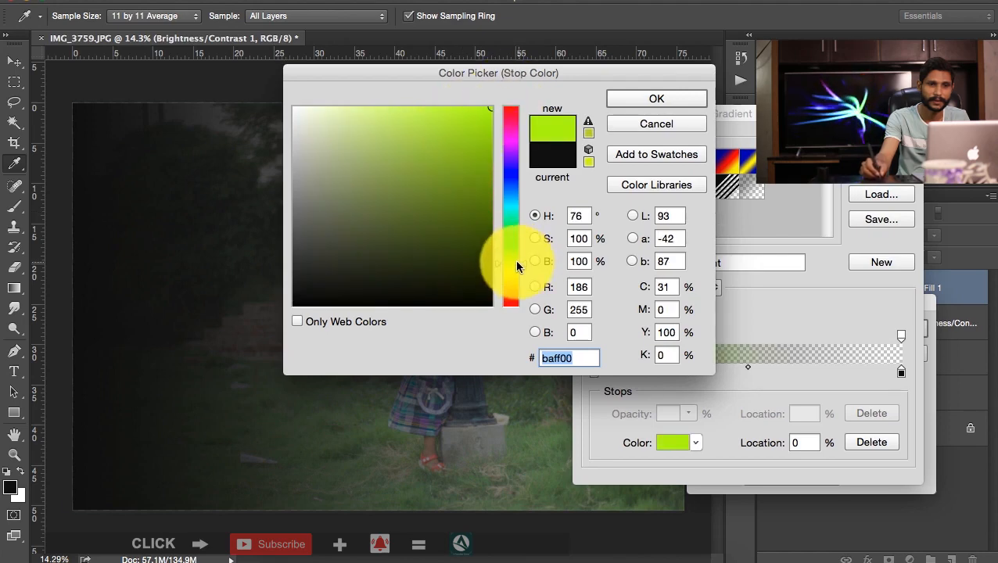
pyautogui.click(655, 97)
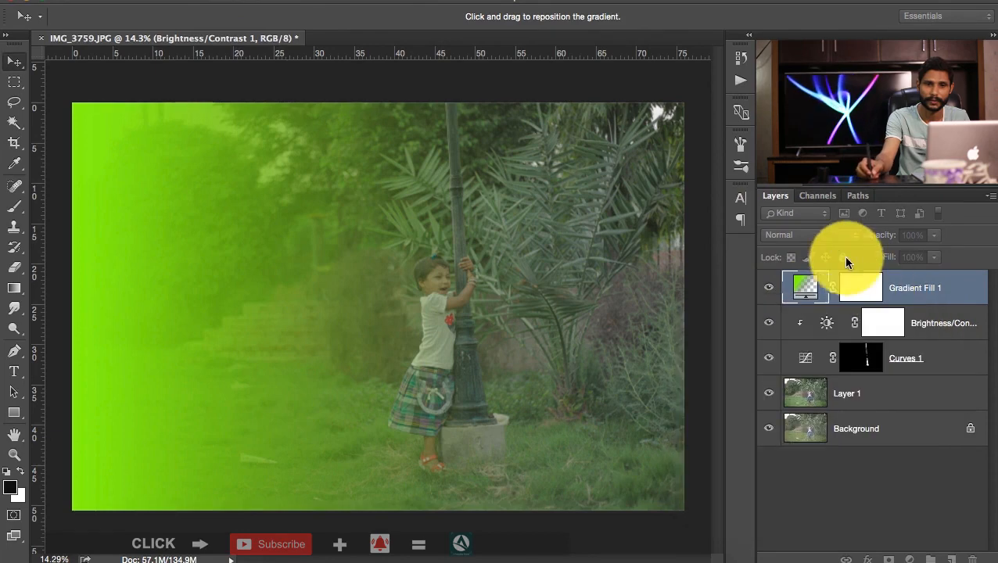
# - Change the green gradient layer's blend mode so it merges subtly into the photo
pyautogui.click(12, 61)
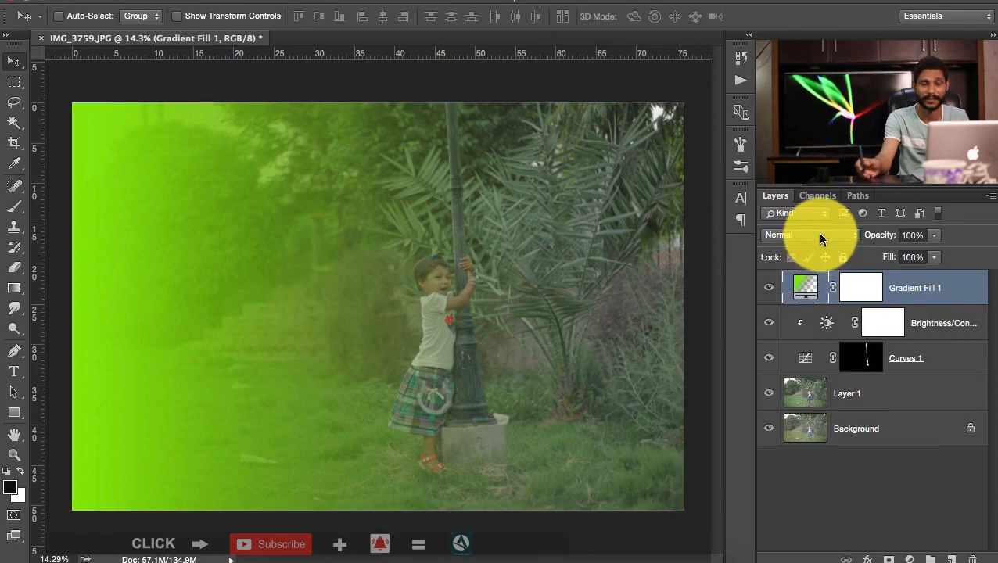
pyautogui.click(806, 234)
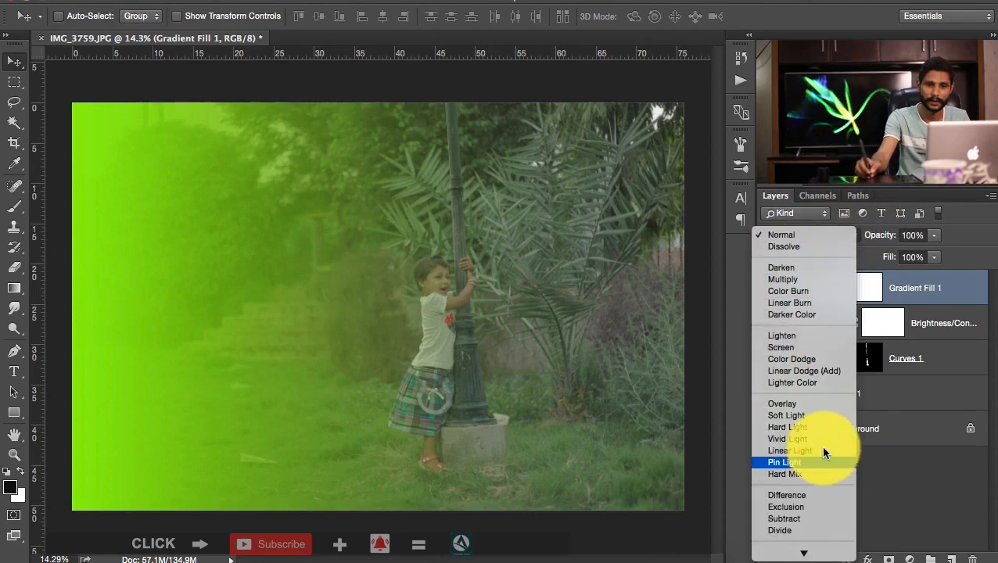
pyautogui.click(786, 416)
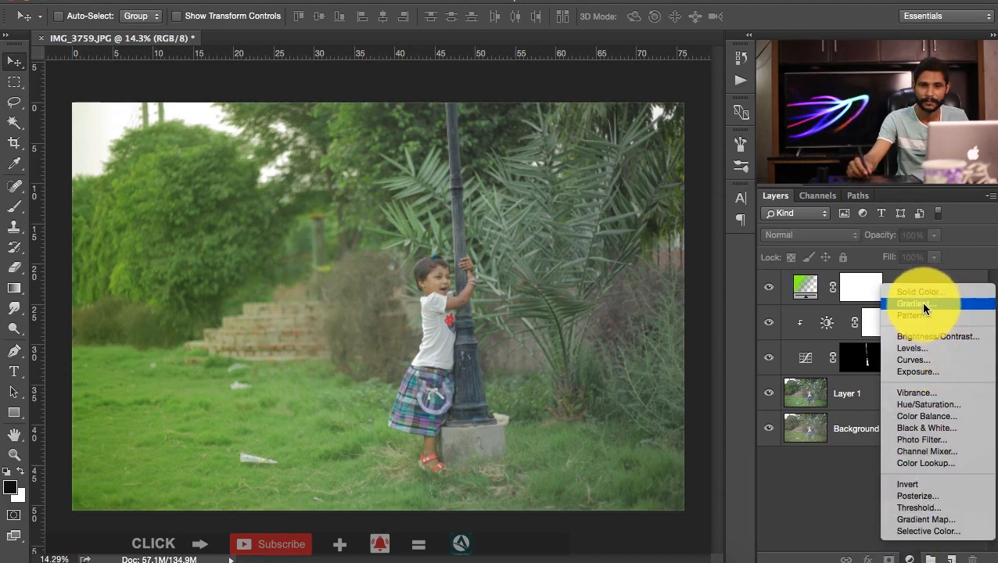
# - Add Gradient Fill 2 as a radial cyan gradient centred top-right, blended in Soft Light
pyautogui.click(915, 304)
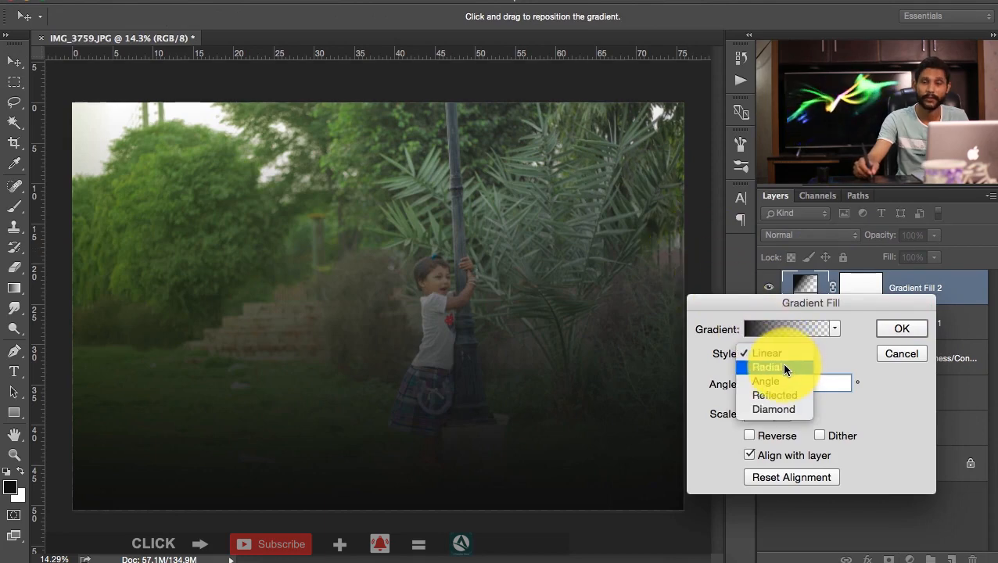
pyautogui.click(766, 367)
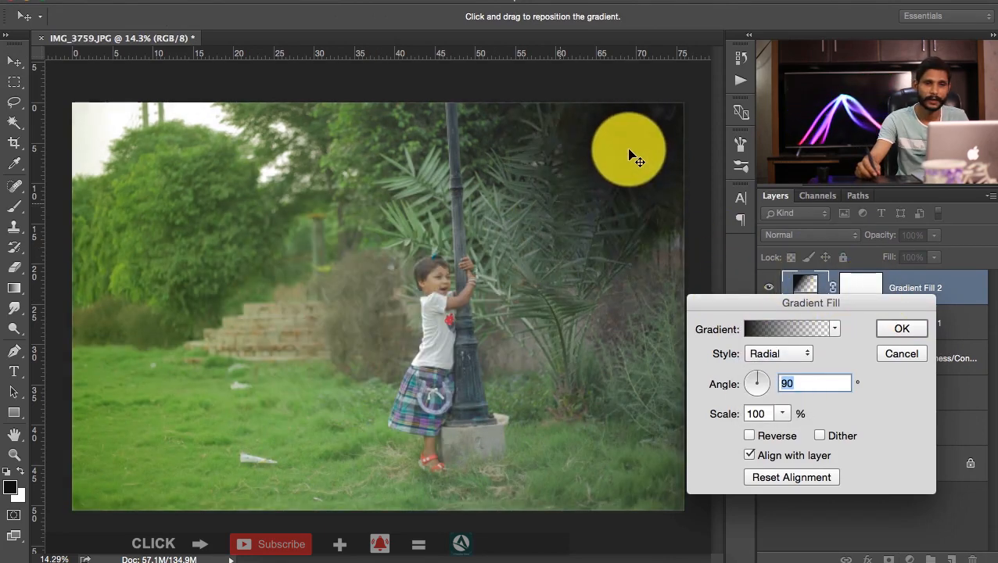
pyautogui.moveTo(629, 149); pyautogui.dragTo(676, 133)
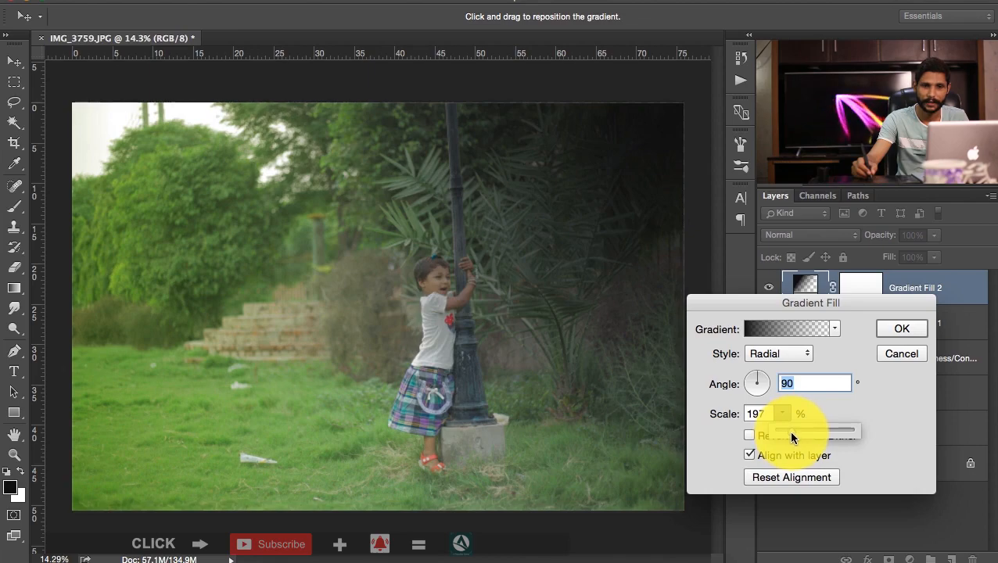
pyautogui.click(785, 329)
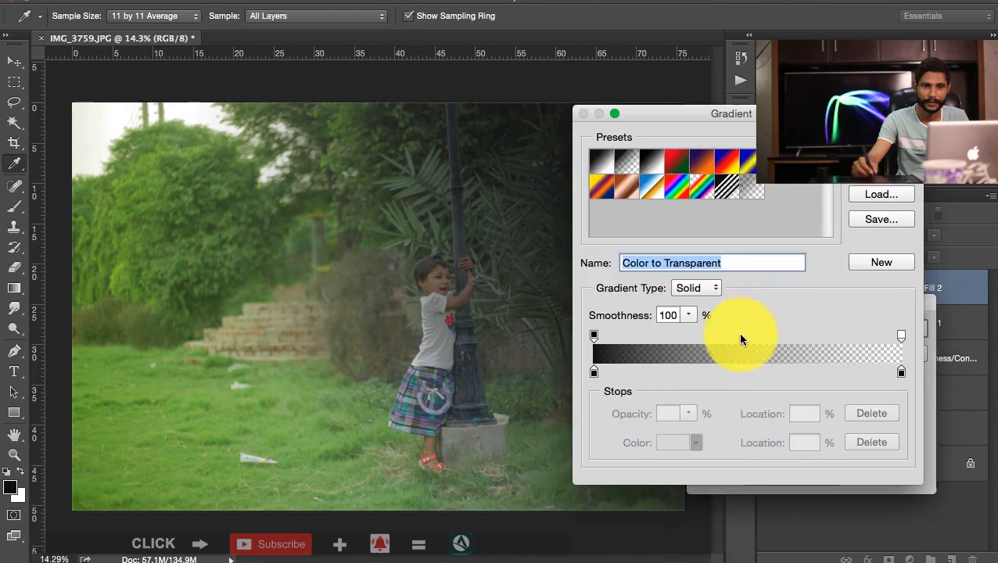
pyautogui.click(675, 443)
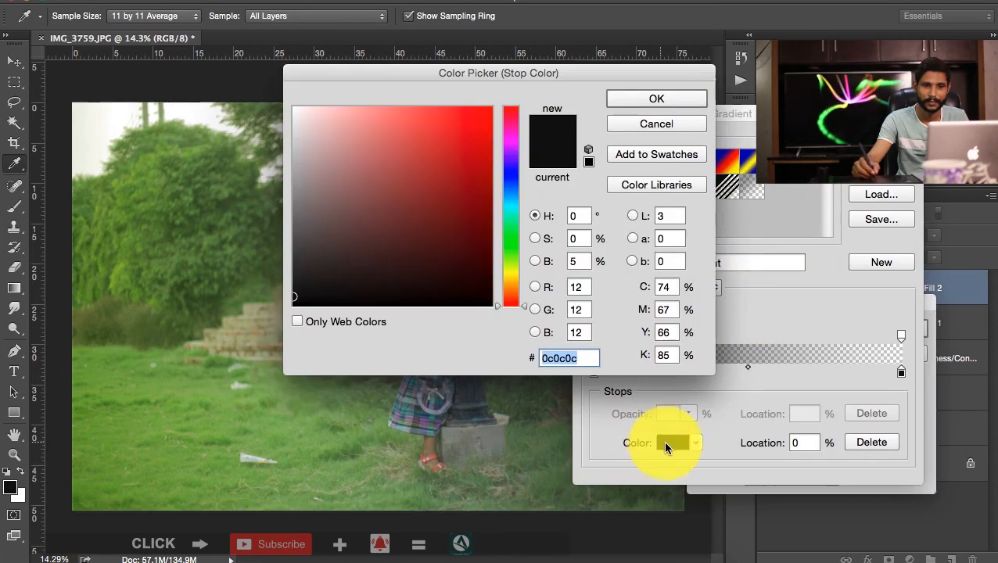
pyautogui.click(472, 150)
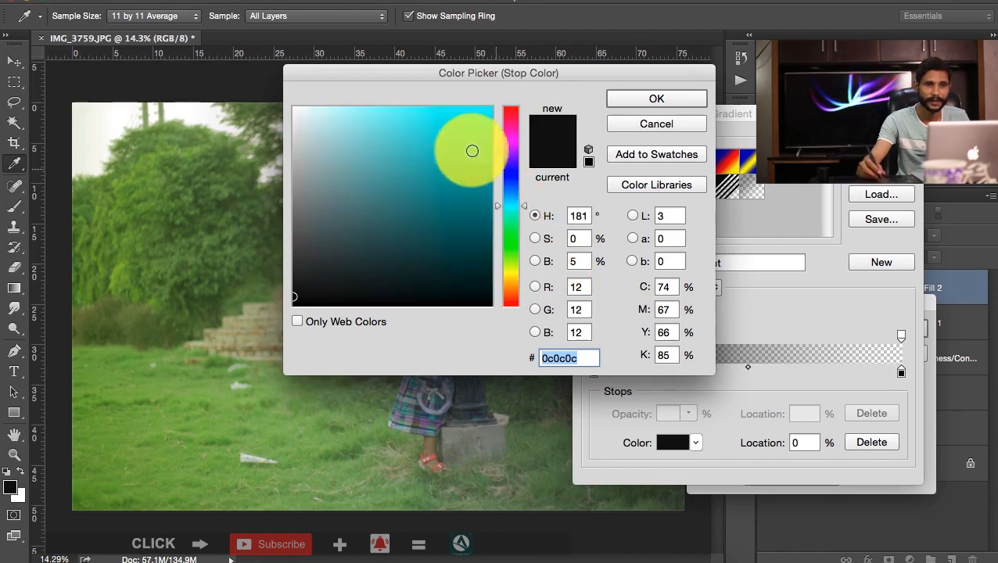
pyautogui.click(657, 97)
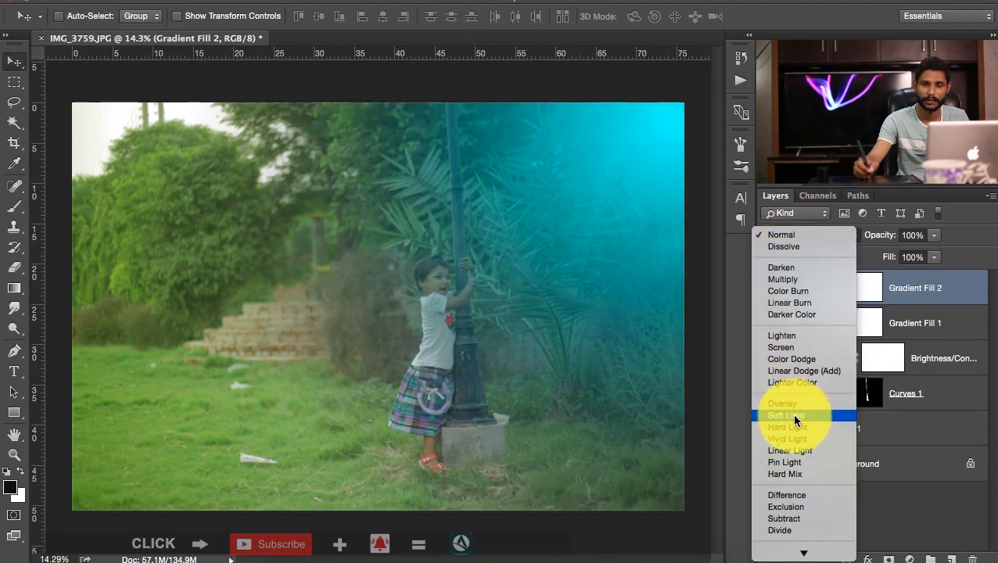
pyautogui.click(785, 415)
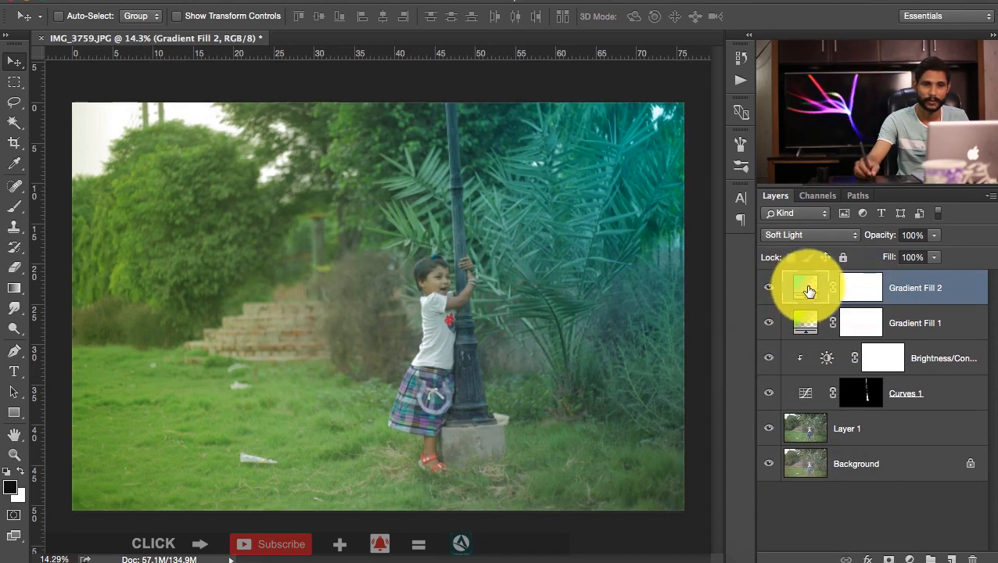
# - Reopen Gradient Fill 2 and change its colour stop to yellow ffe400
pyautogui.doubleClick(805, 288)
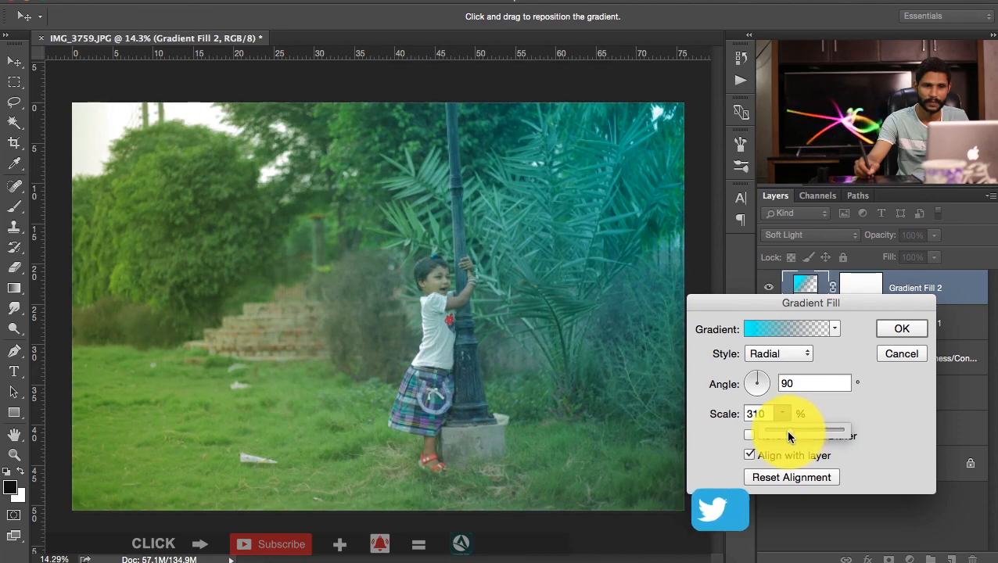
pyautogui.click(785, 329)
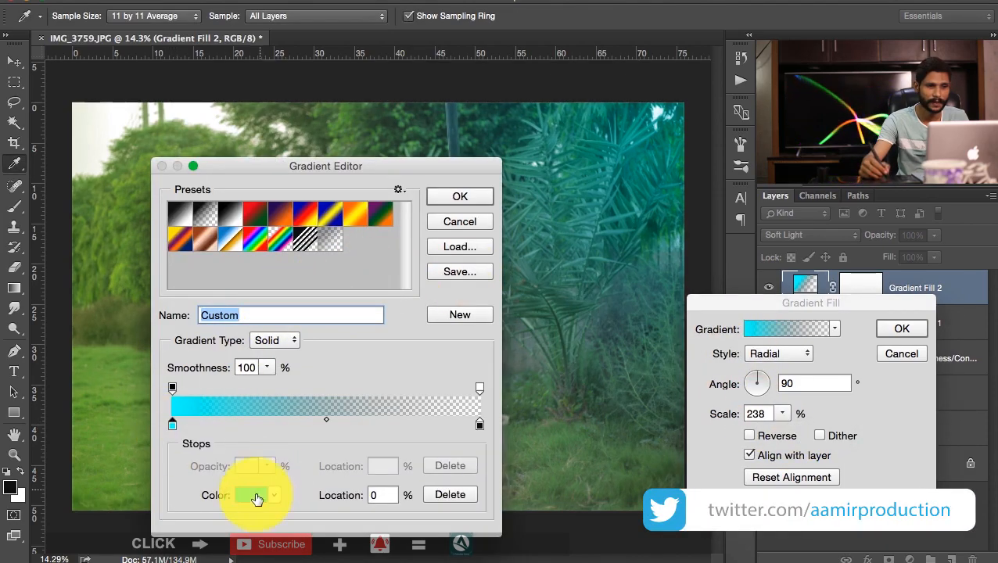
pyautogui.click(252, 495)
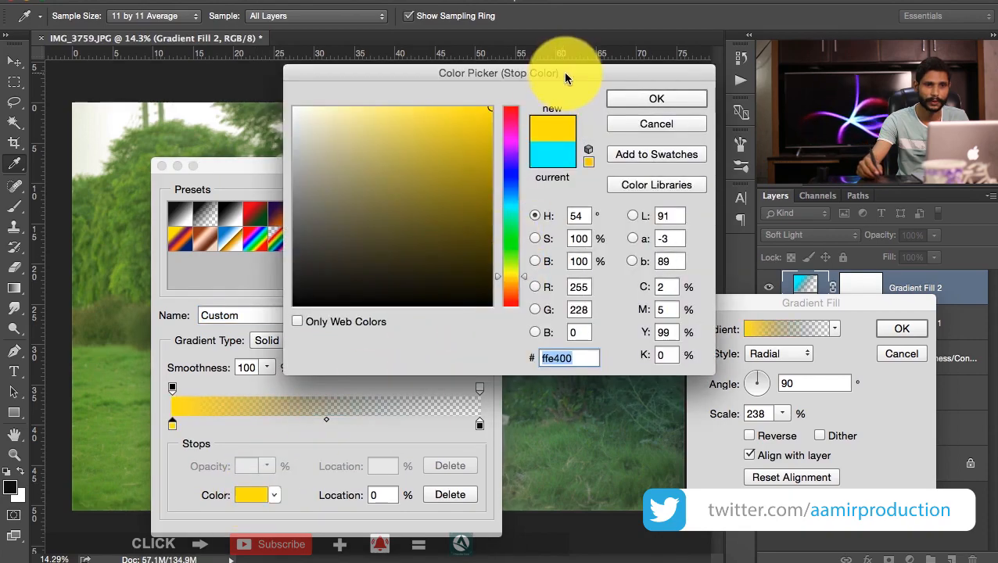
pyautogui.click(657, 97)
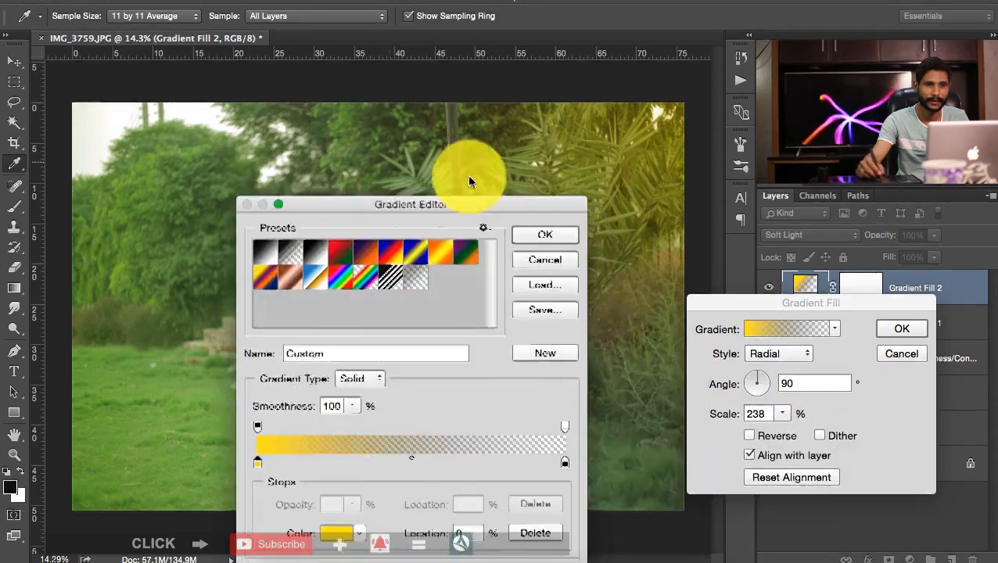
pyautogui.click(546, 234)
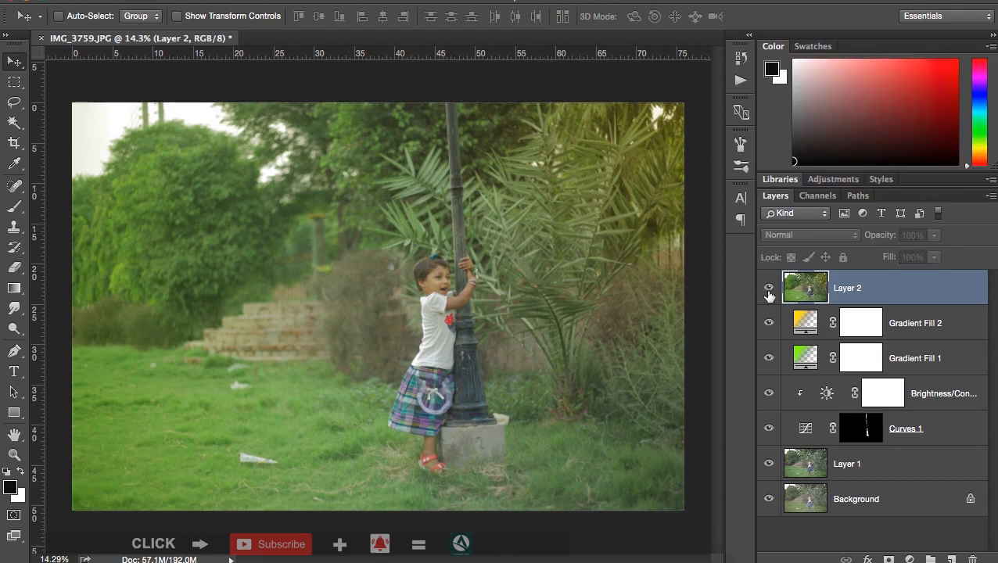
# - Open the Filter menu with the merged Layer 2 targeted for the Nik plug-ins
pyautogui.click(470, 6)
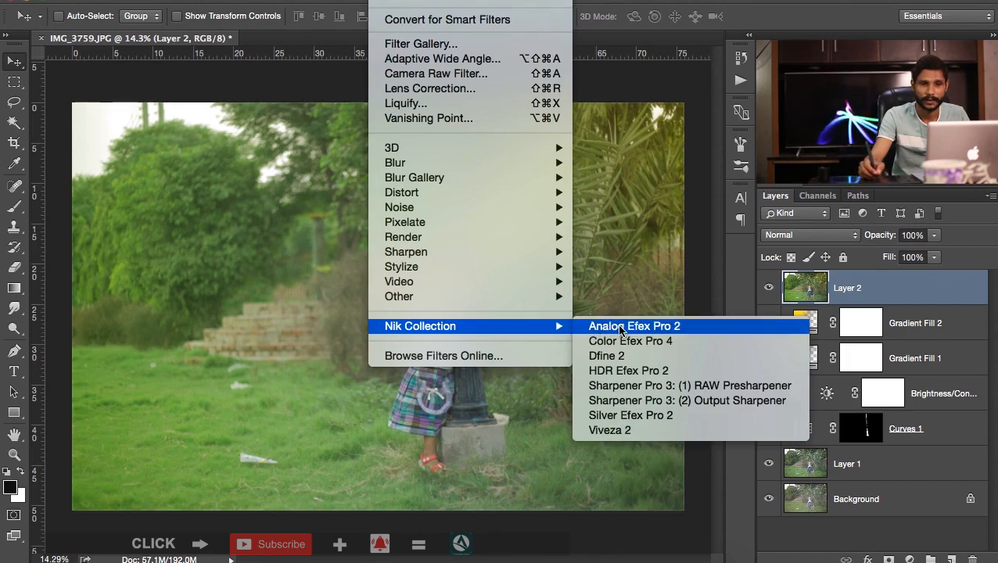
pyautogui.moveTo(631, 341)
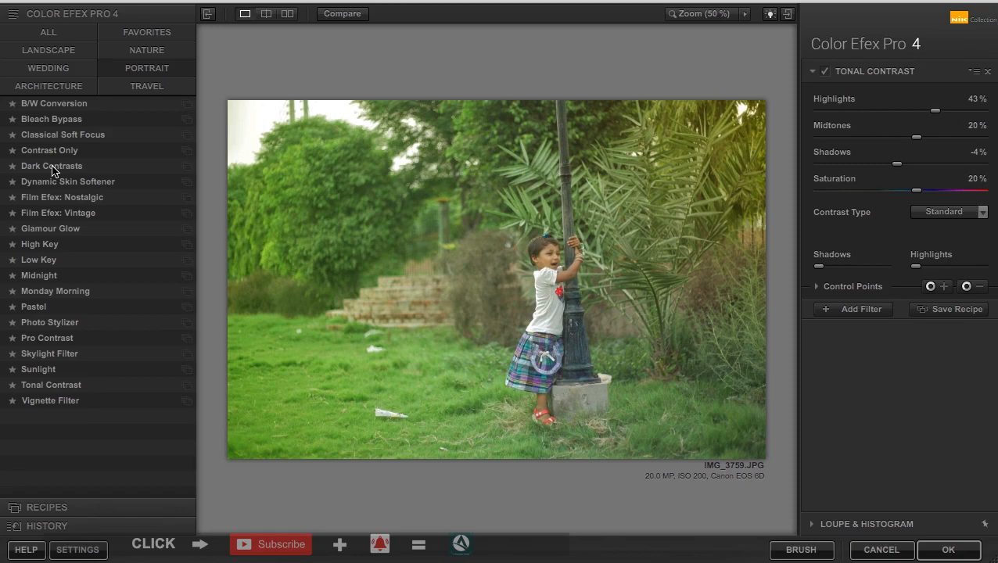
pyautogui.moveTo(56, 126)
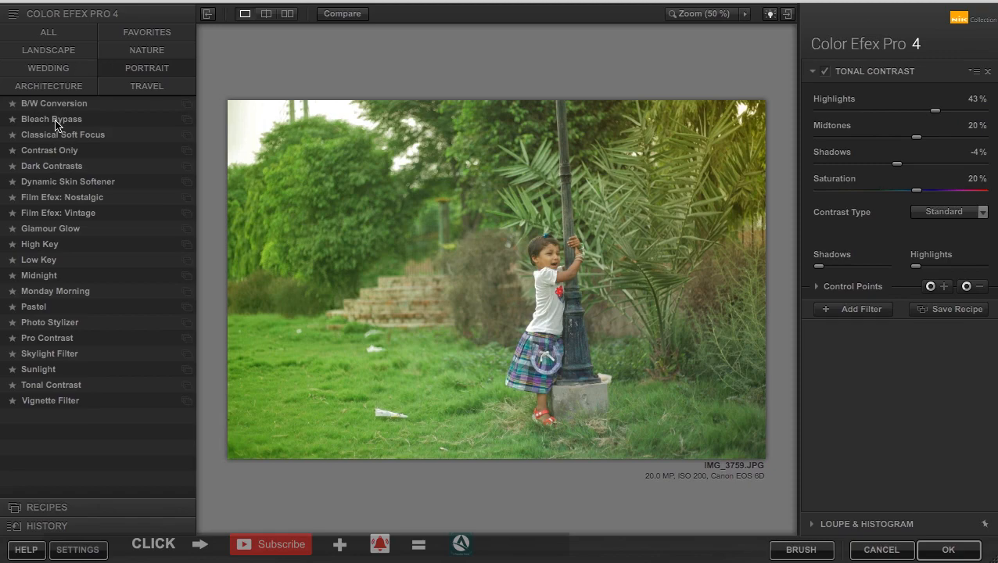
# - Preview filters from Bleach Bypass through Dark Contrasts, Film Efex Nostalgic, Low Key, Pastel and Skylight
pyautogui.click(51, 119)
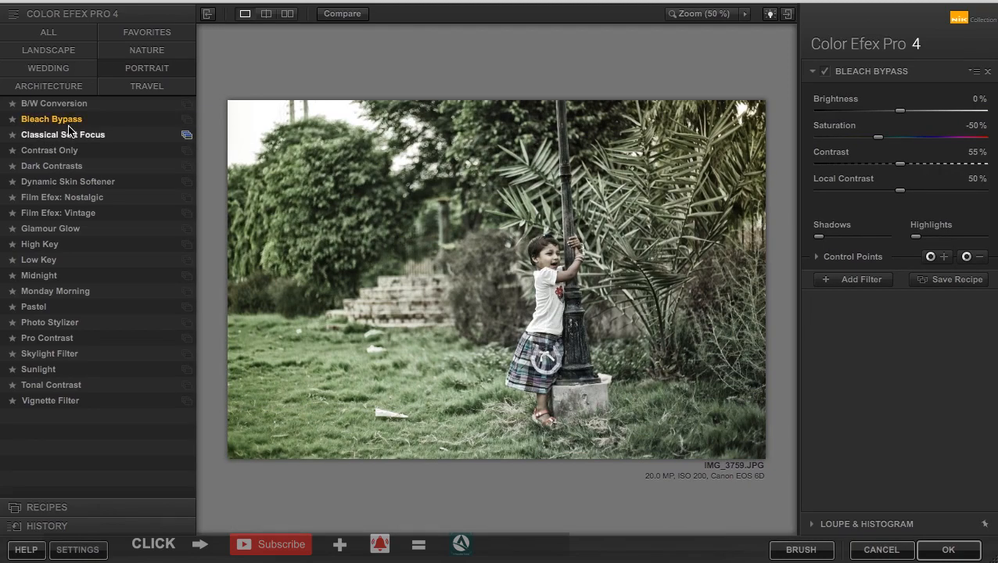
pyautogui.click(63, 135)
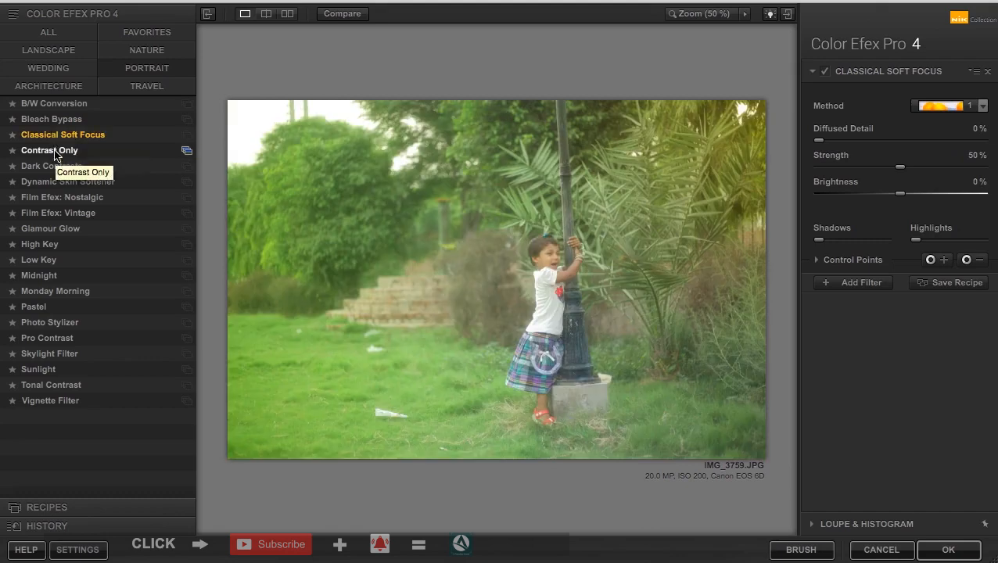
pyautogui.click(50, 150)
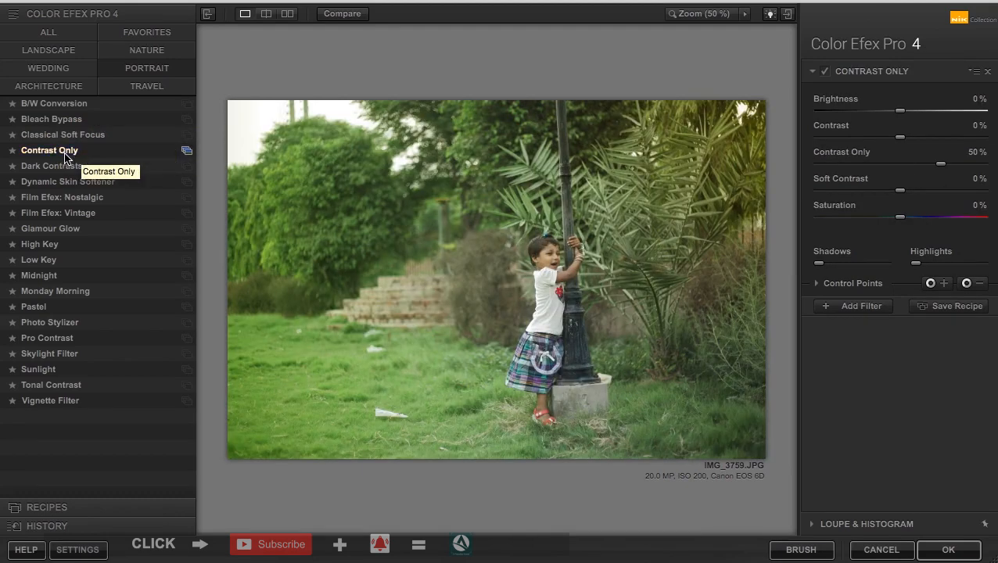
pyautogui.click(52, 166)
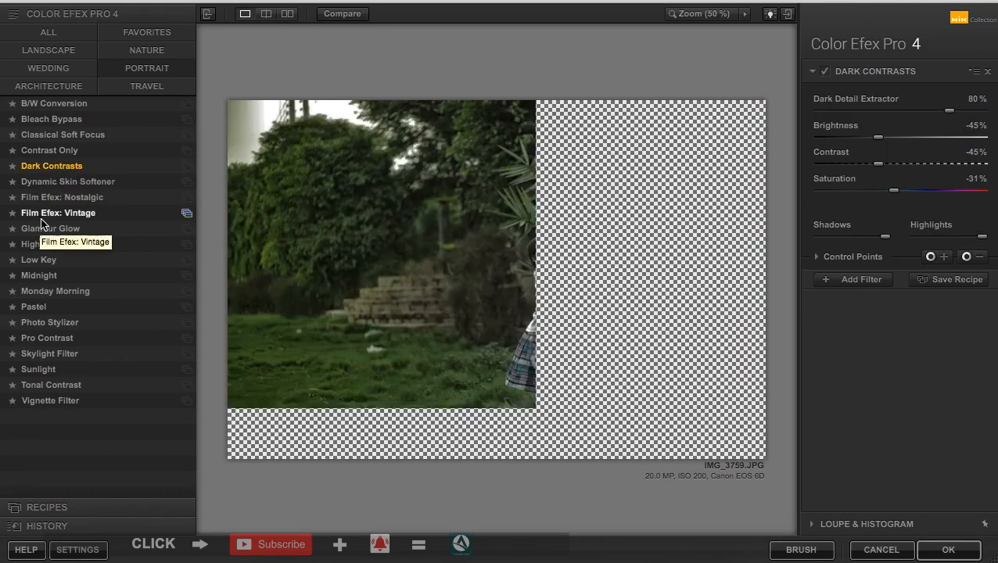
pyautogui.click(63, 197)
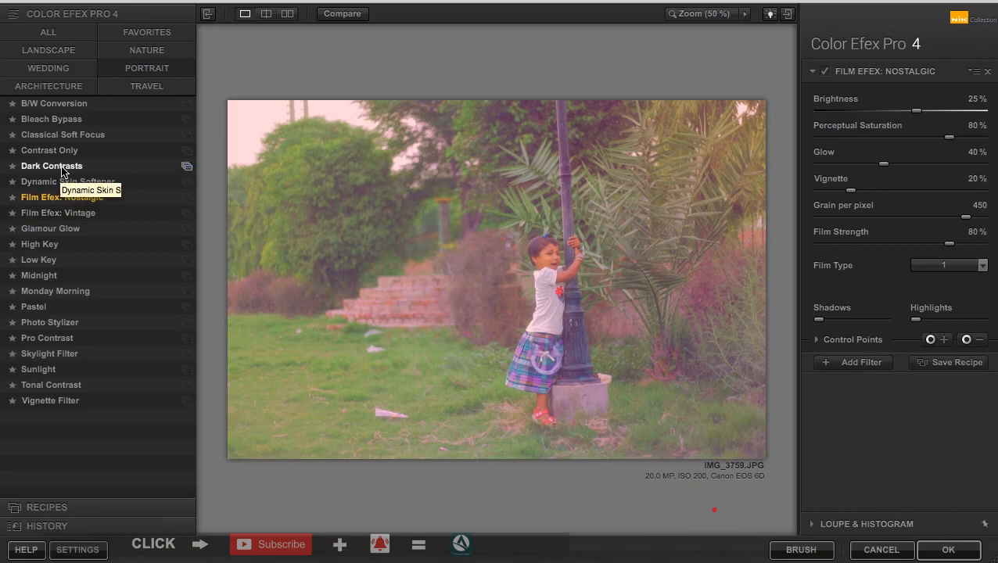
pyautogui.click(52, 166)
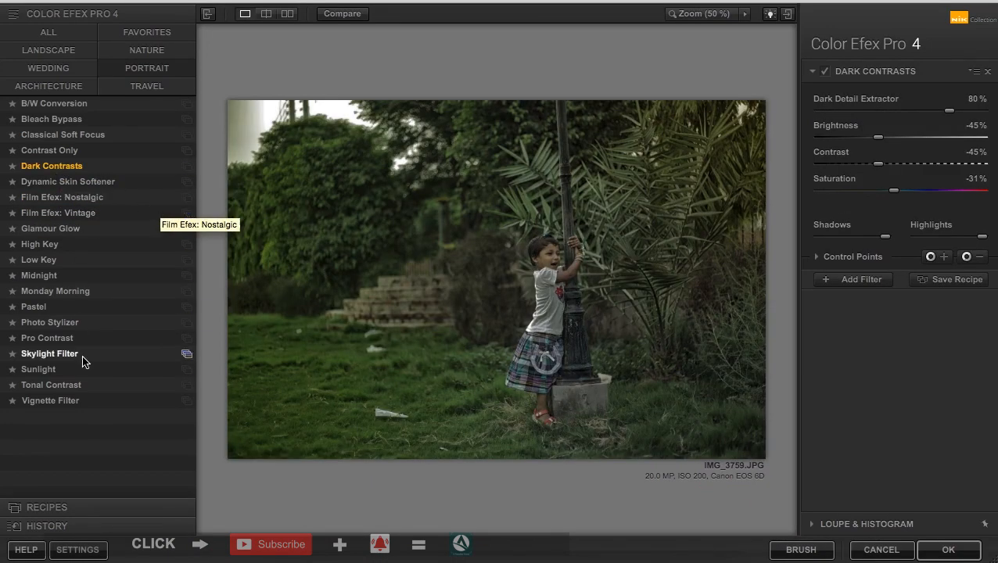
pyautogui.moveTo(75, 228)
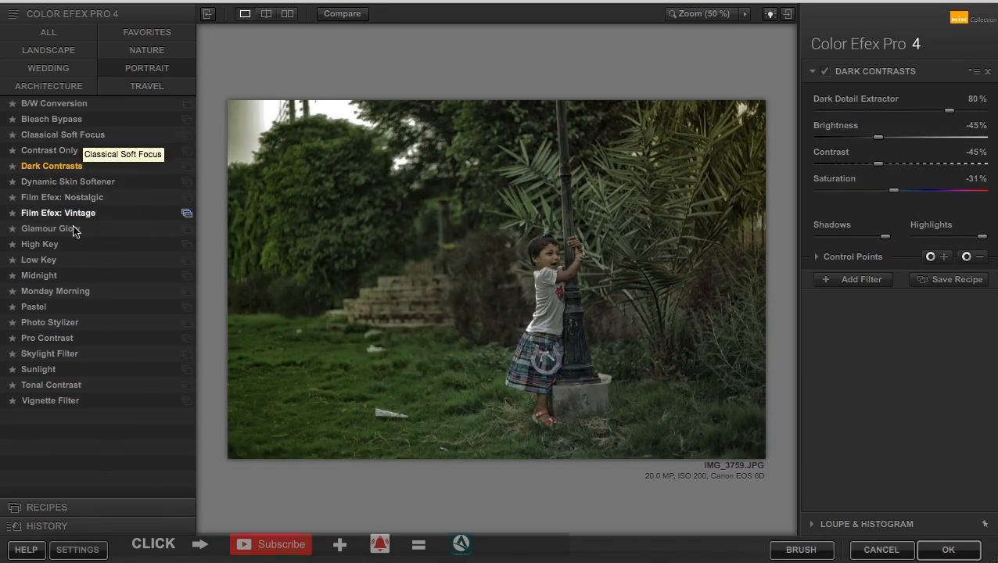
pyautogui.click(38, 260)
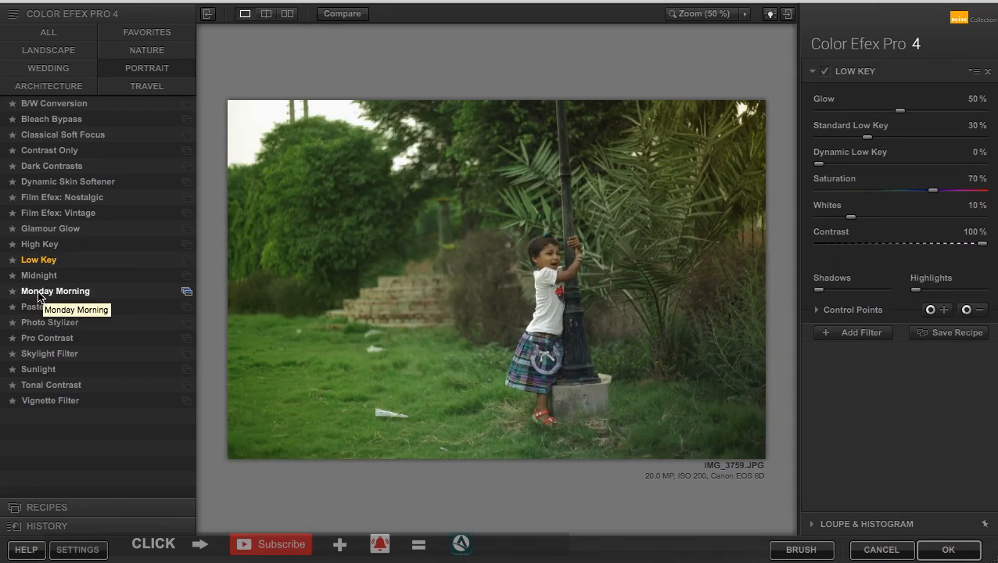
pyautogui.click(57, 291)
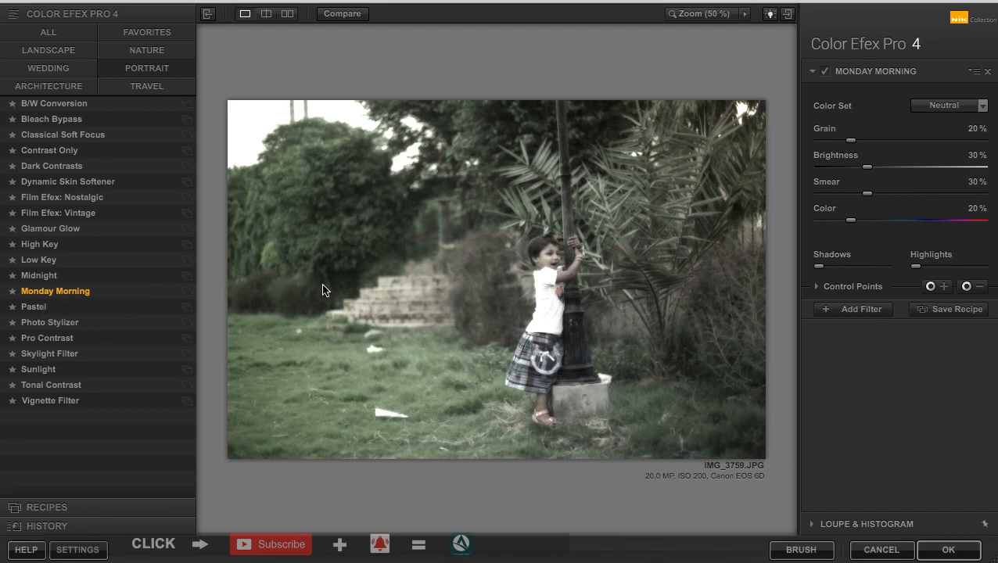
pyautogui.moveTo(50, 307)
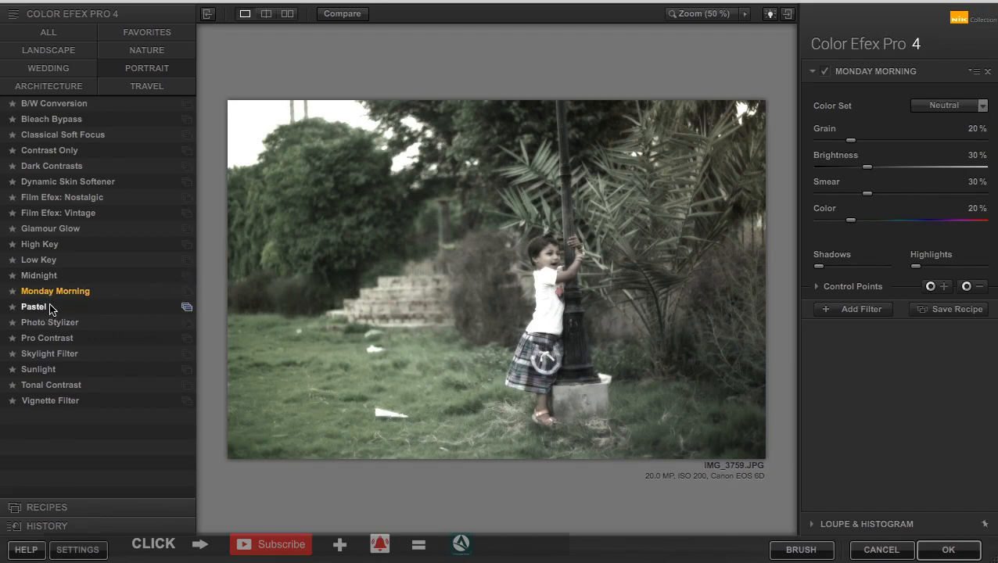
pyautogui.click(34, 306)
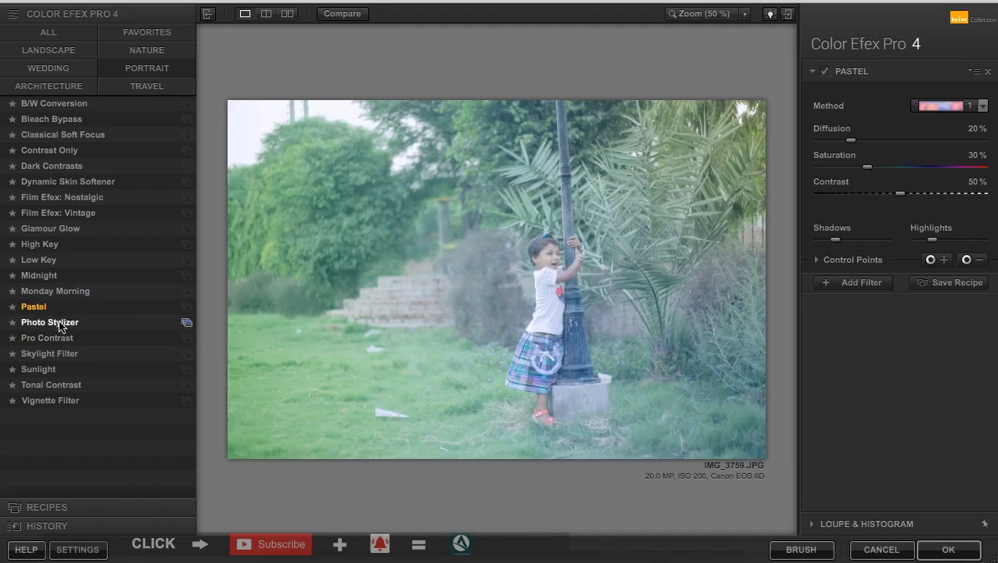
pyautogui.click(47, 338)
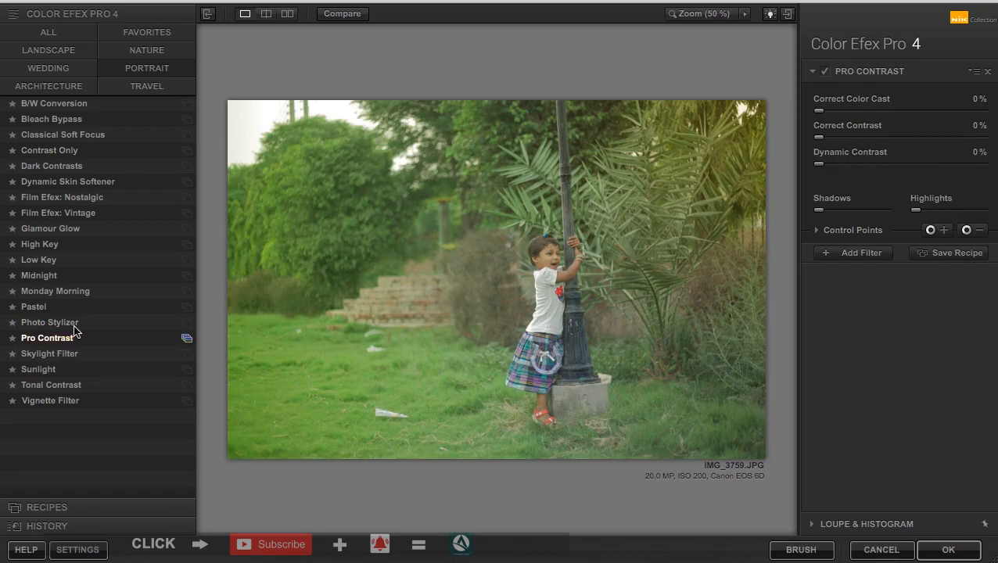
pyautogui.click(50, 353)
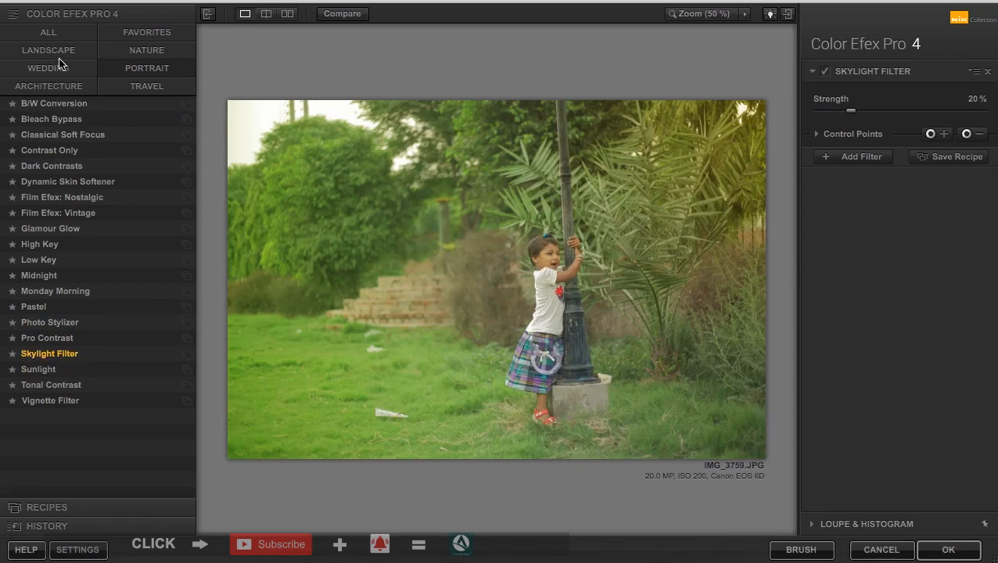
# - Switch to the Landscape category and choose Graduated Filters after trying Brilliance/Warmth and Contrast Only
pyautogui.click(47, 69)
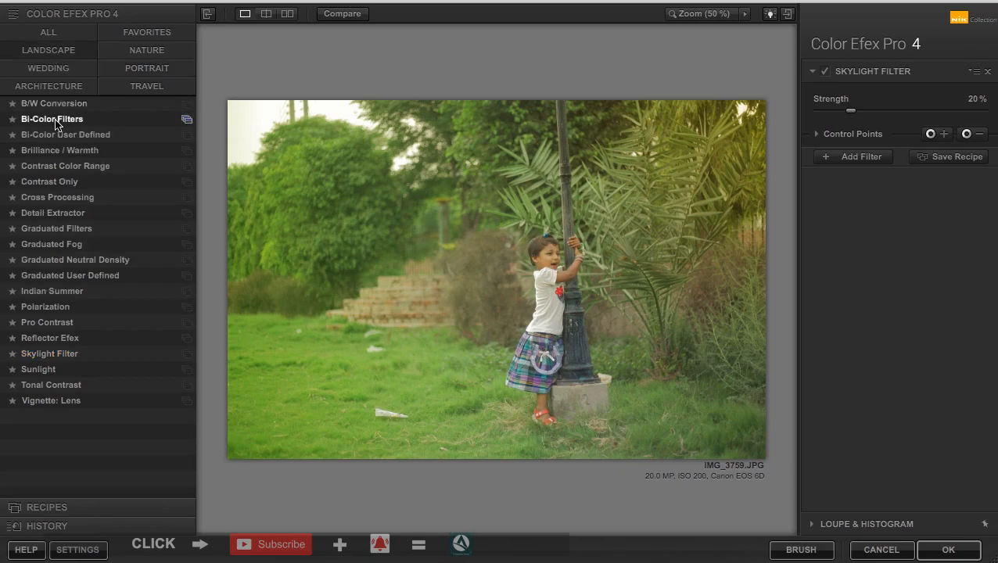
pyautogui.click(60, 150)
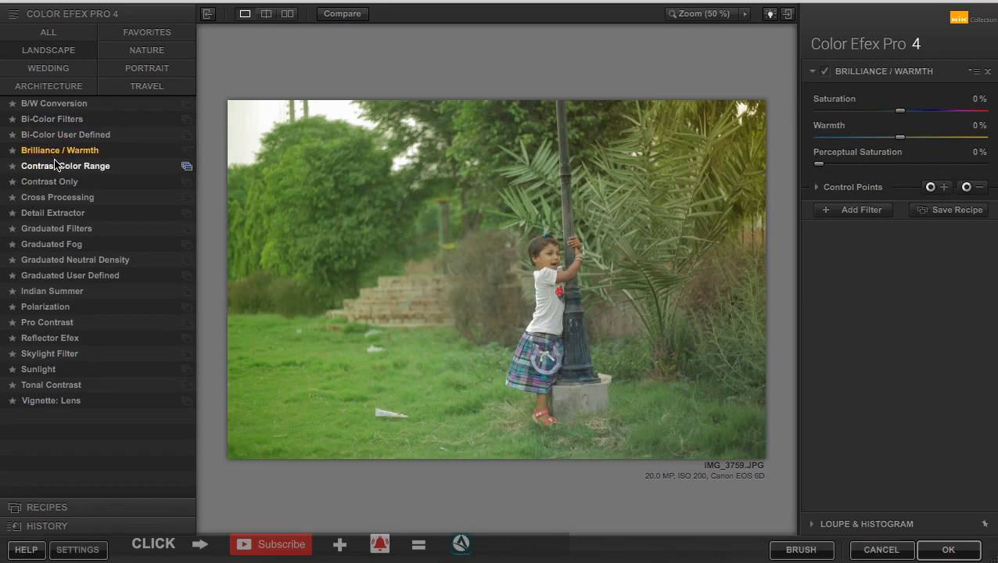
pyautogui.click(50, 181)
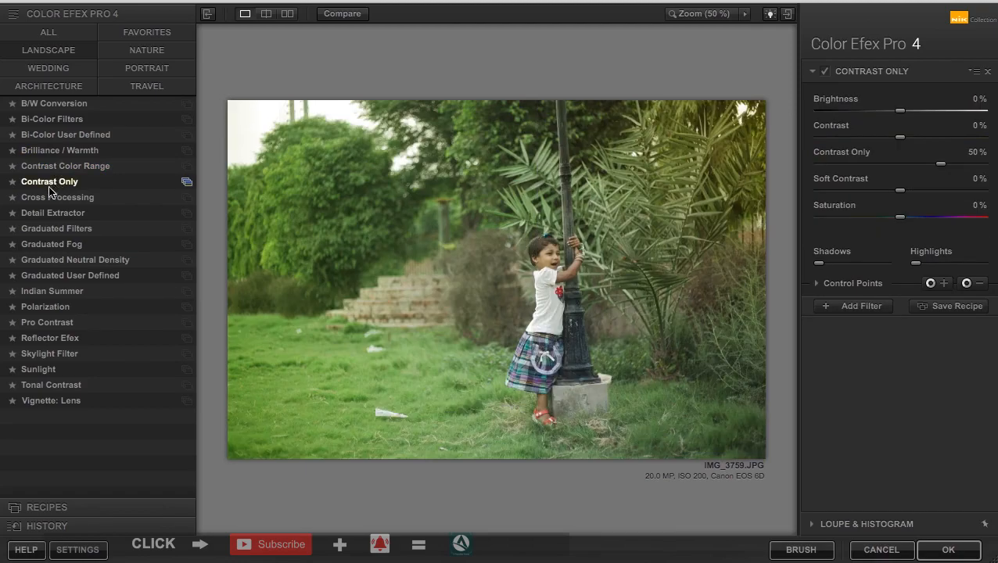
pyautogui.click(57, 229)
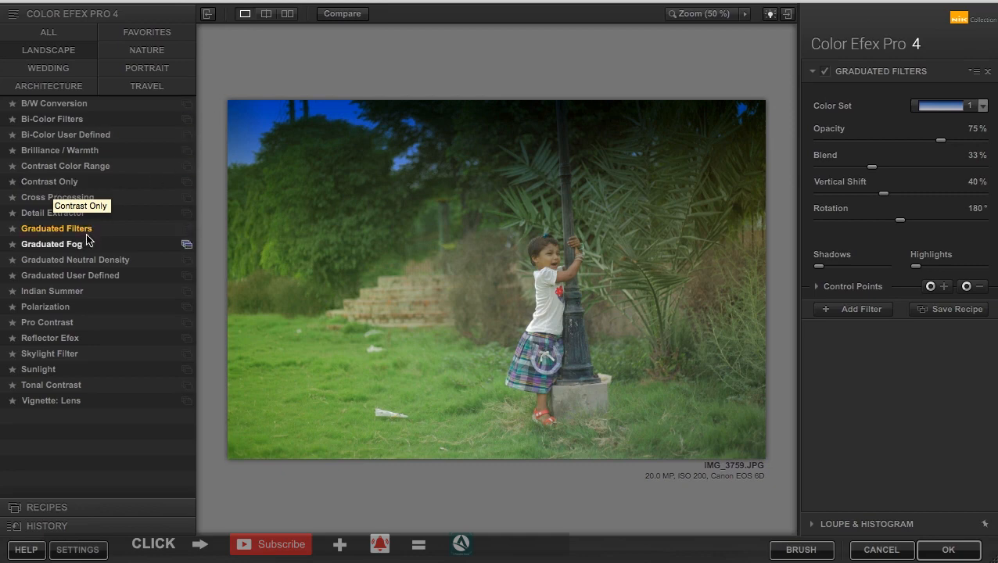
pyautogui.moveTo(241, 147)
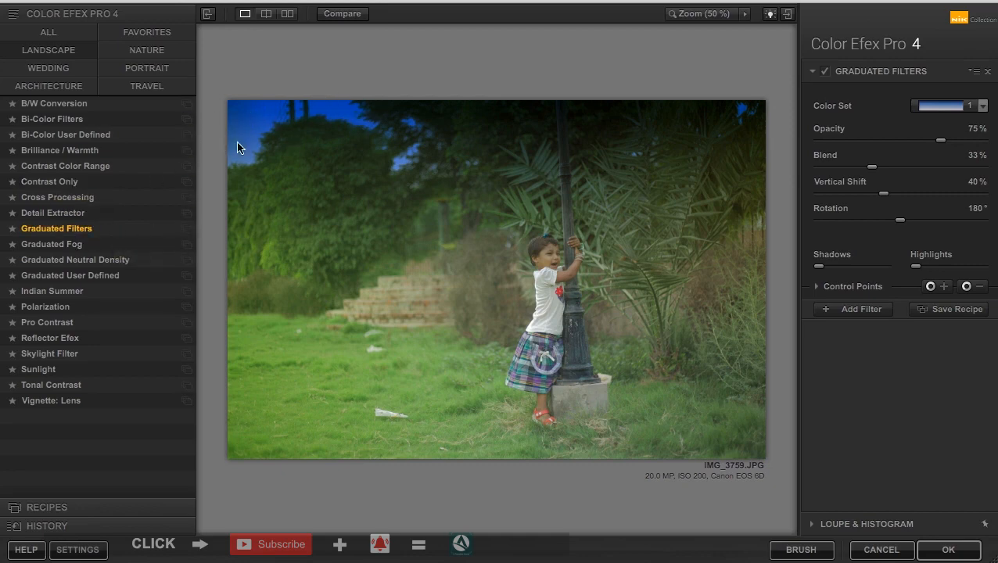
pyautogui.moveTo(451, 176)
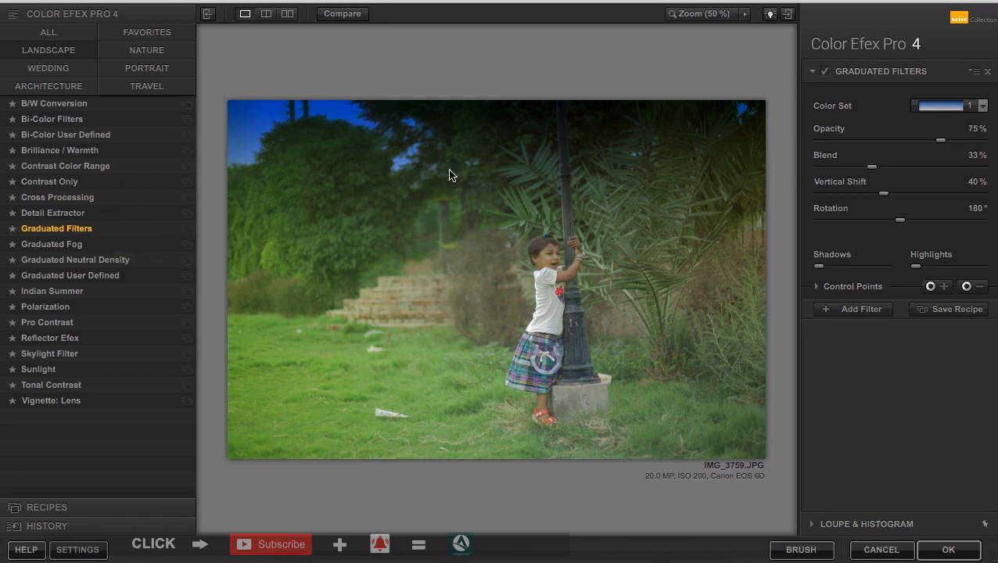
# - Keep the blue colour set after trying a coffee-toned one, and set opacity to 52%
pyautogui.click(983, 106)
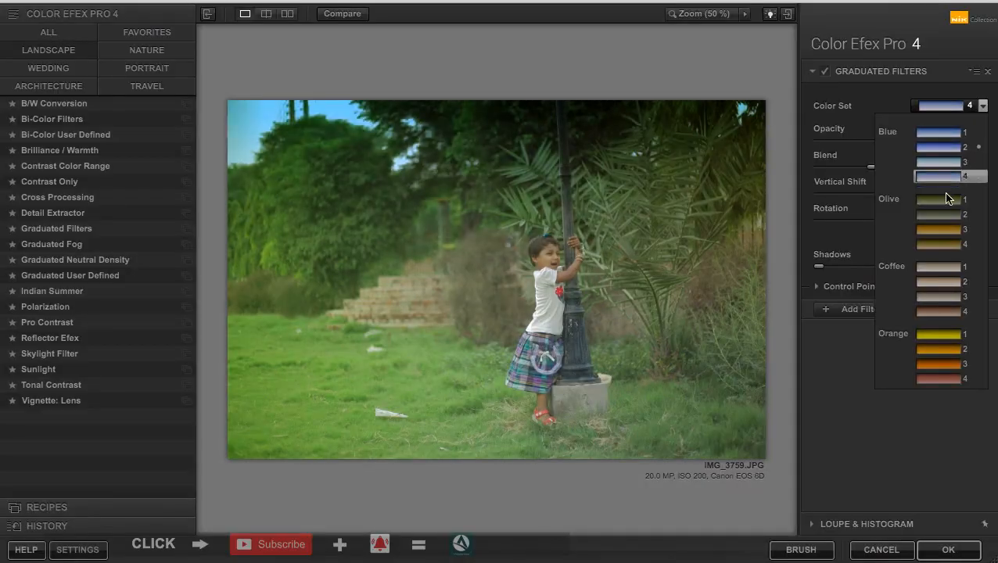
pyautogui.click(939, 310)
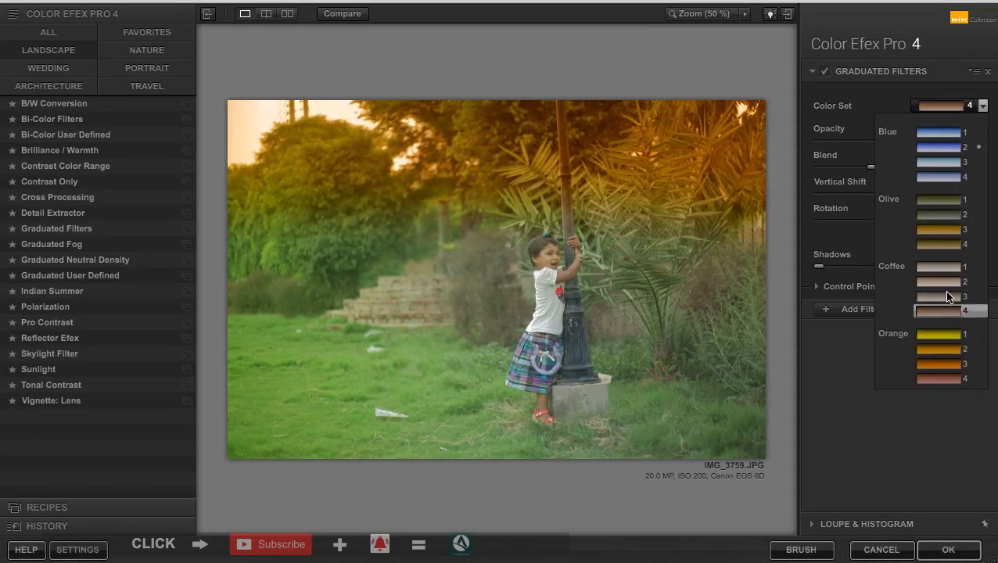
pyautogui.click(939, 132)
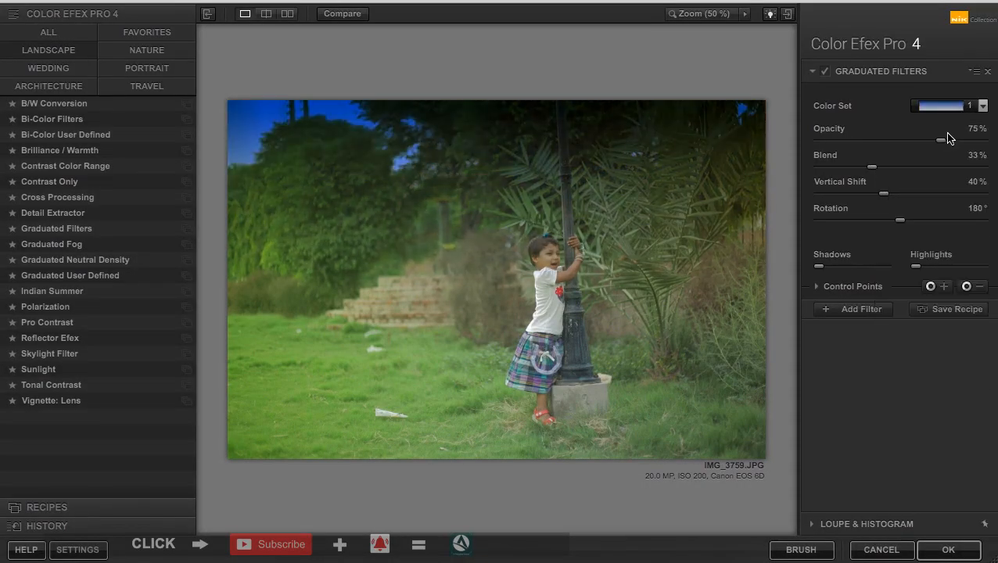
pyautogui.moveTo(942, 140); pyautogui.dragTo(904, 139)
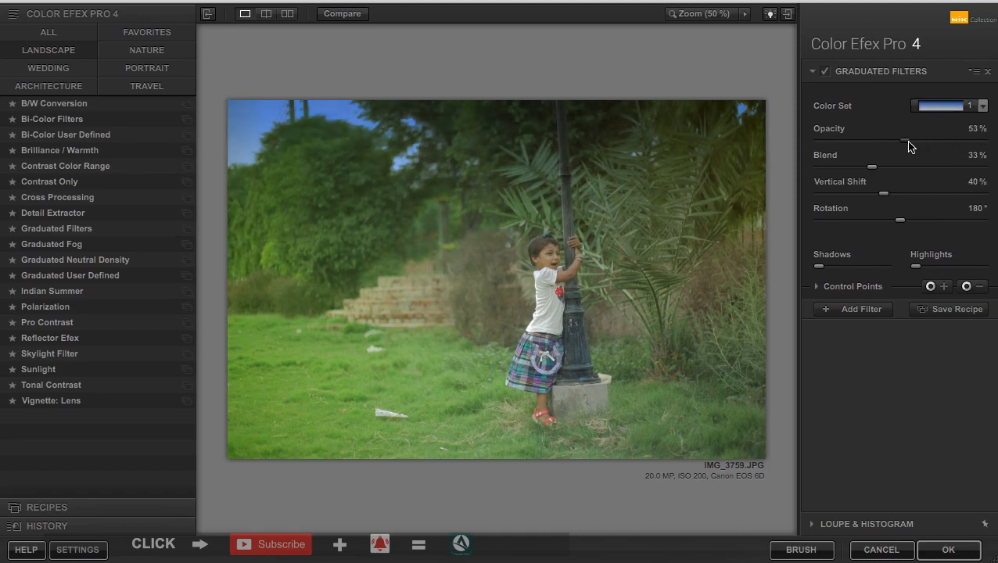
pyautogui.moveTo(904, 141); pyautogui.dragTo(901, 141)
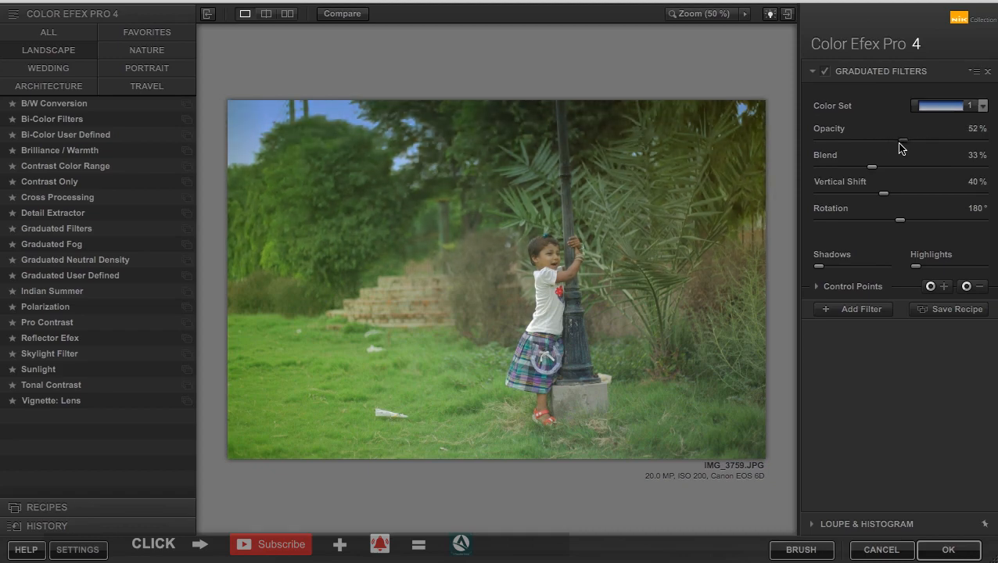
pyautogui.moveTo(905, 141); pyautogui.dragTo(898, 140)
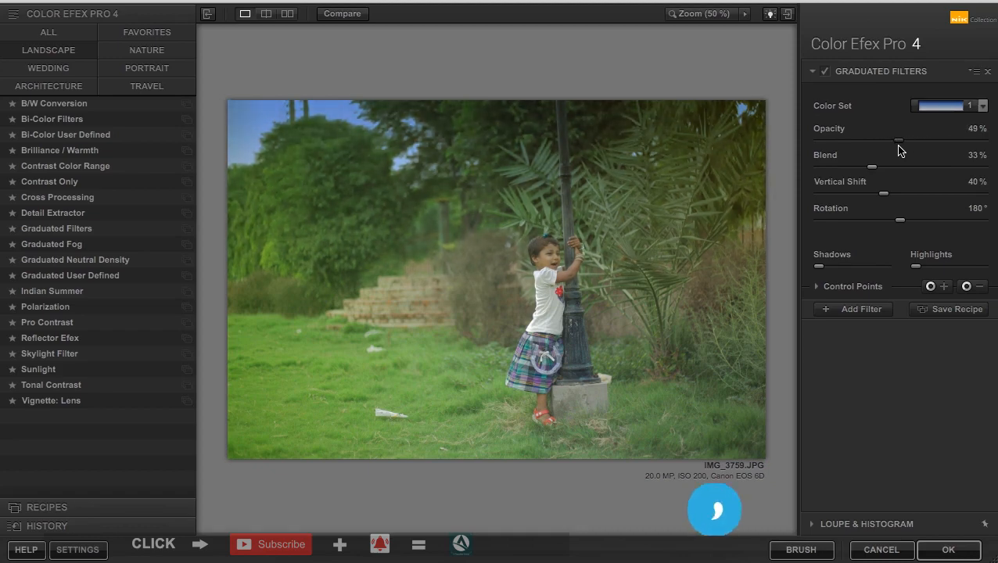
pyautogui.moveTo(898, 138); pyautogui.dragTo(904, 138)
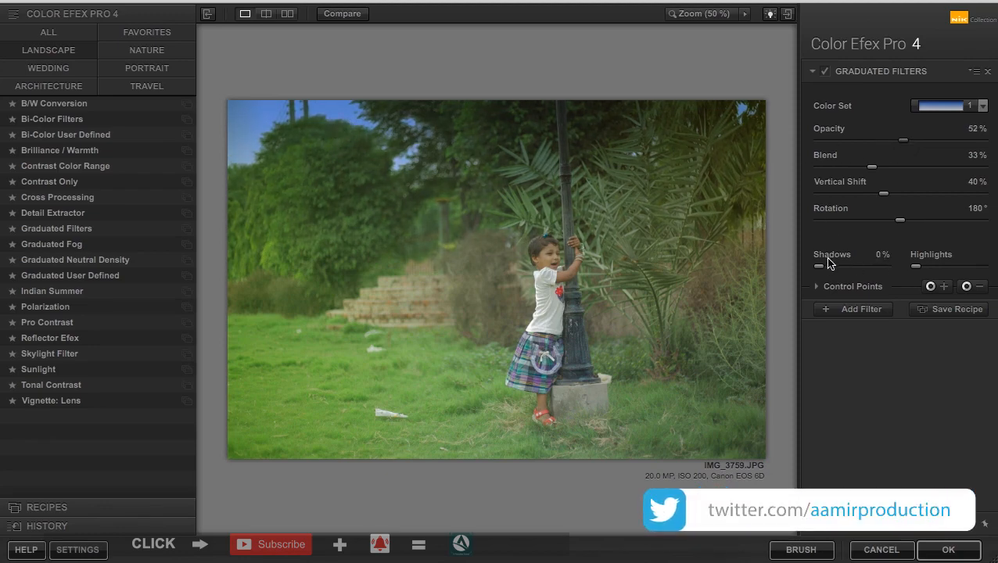
# - Set the graduated filter's Shadows to 0% and Highlights to 98%
pyautogui.moveTo(820, 266); pyautogui.dragTo(885, 266)
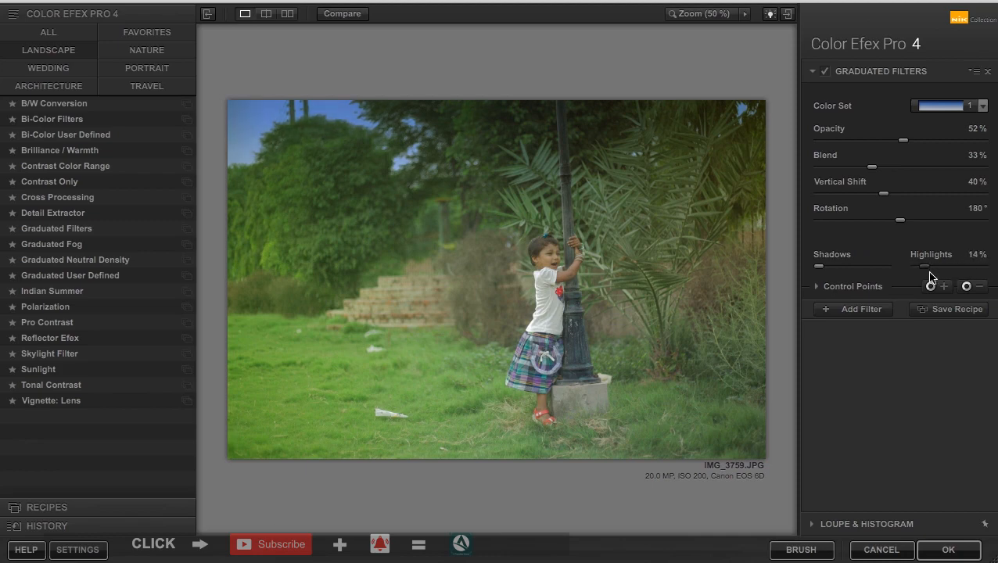
pyautogui.moveTo(926, 266); pyautogui.dragTo(984, 266)
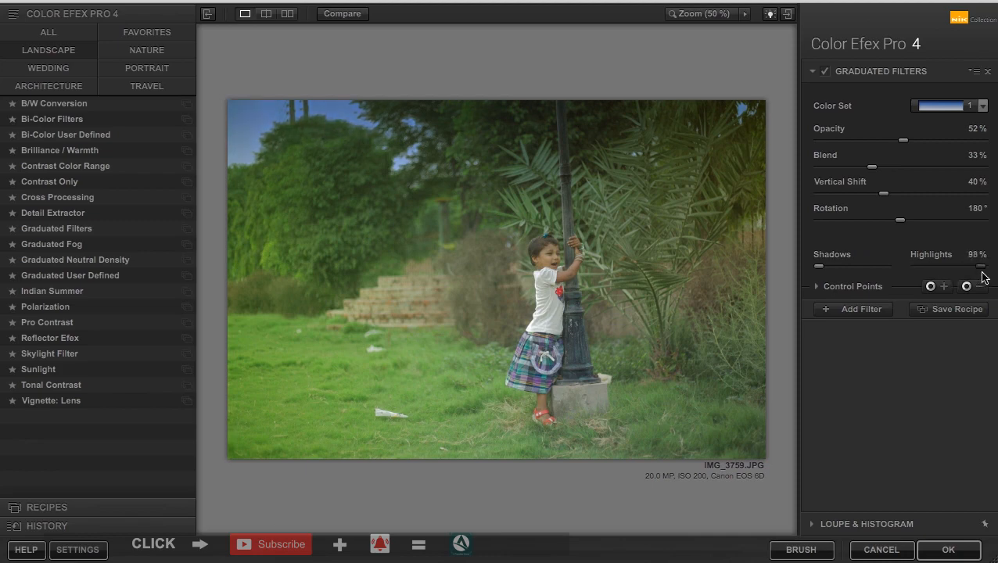
pyautogui.moveTo(983, 266); pyautogui.dragTo(963, 266)
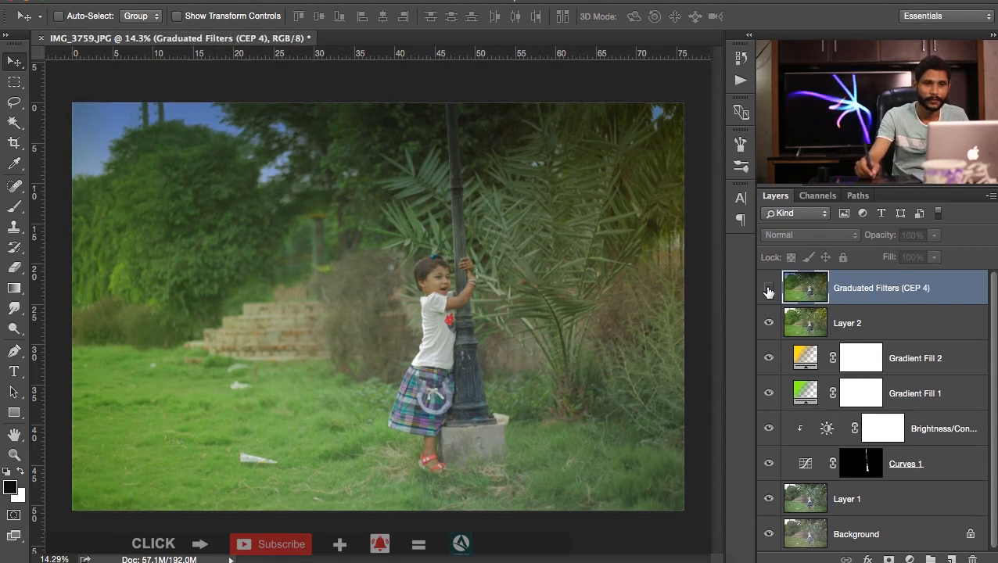
# - Start the Camera Raw Filter on the top graduated-filter layer
pyautogui.click(768, 287)
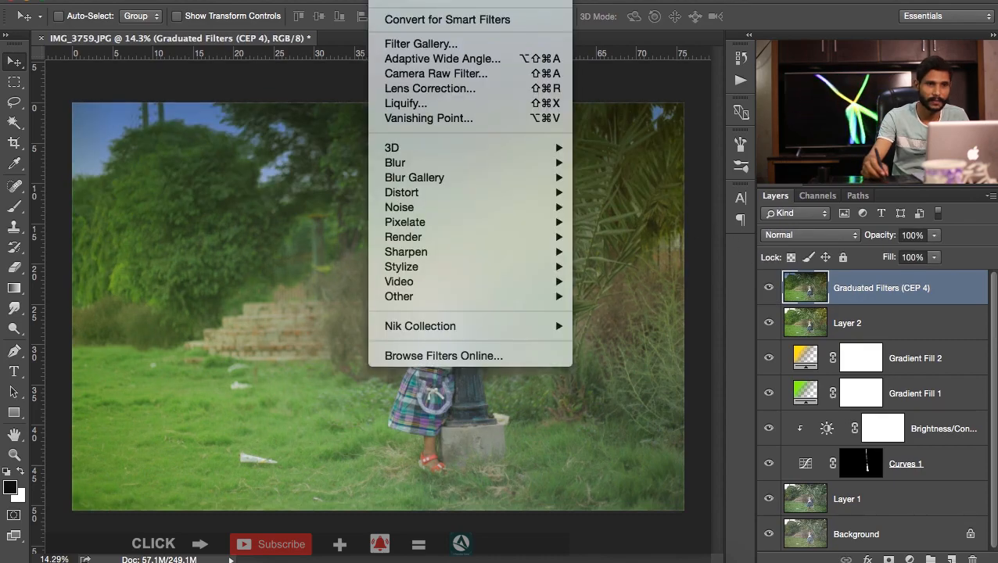
pyautogui.moveTo(435, 74)
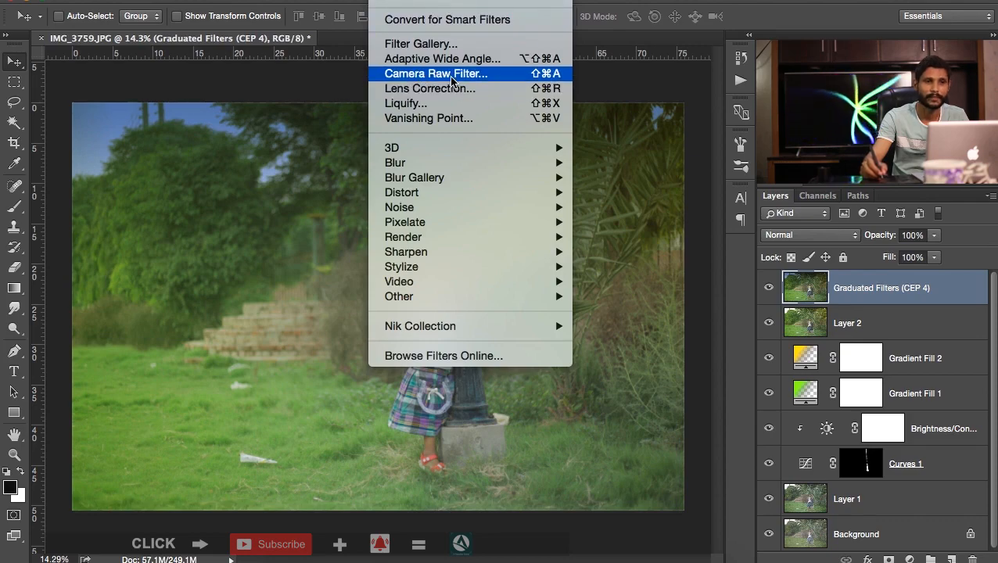
pyautogui.click(435, 73)
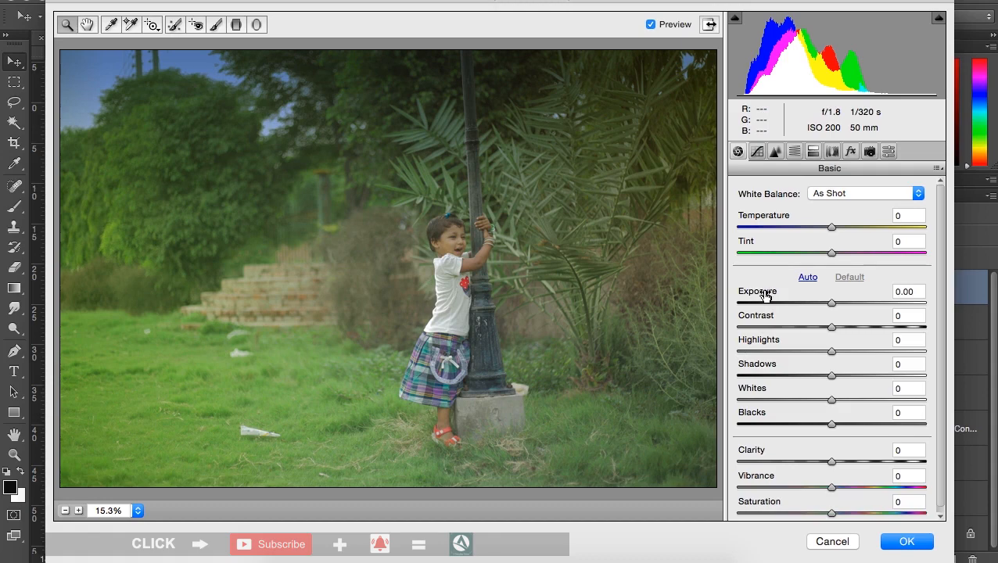
# - Apply Camera Raw with exposure -0.15, contrast +14, highlights -44, shadows +99 and clarity +11
pyautogui.moveTo(832, 304); pyautogui.dragTo(827, 303)
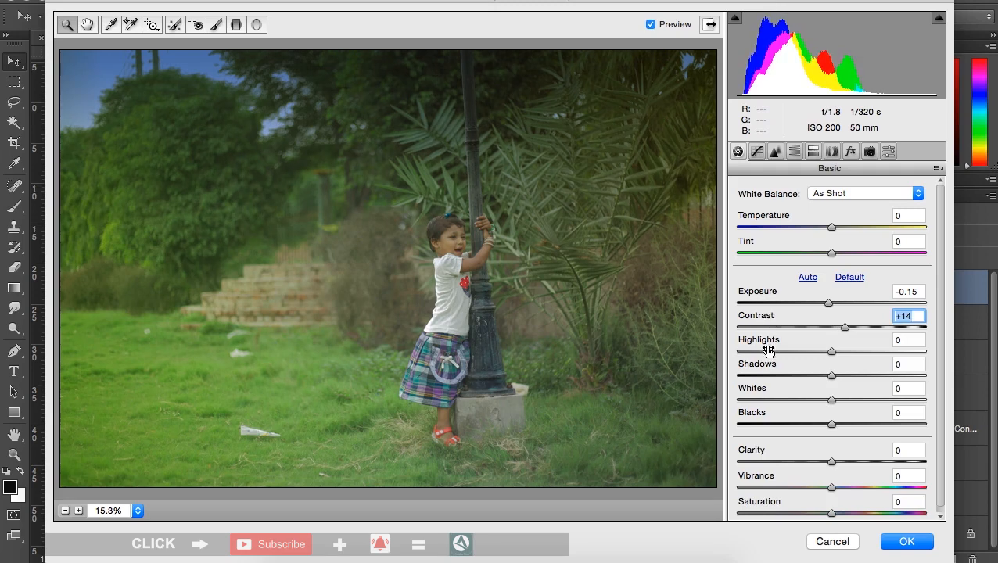
pyautogui.moveTo(832, 350); pyautogui.dragTo(845, 351)
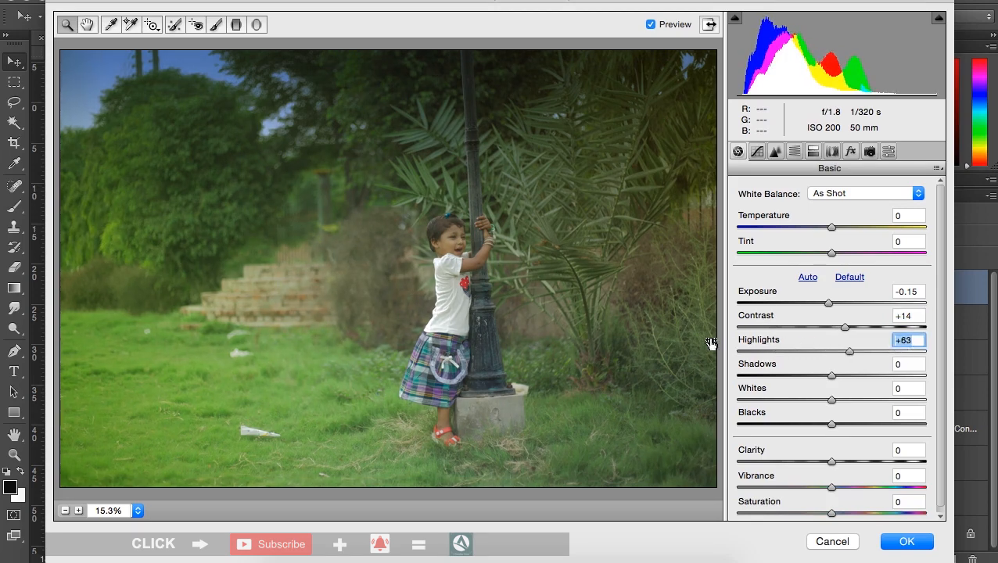
pyautogui.moveTo(848, 350); pyautogui.dragTo(823, 350)
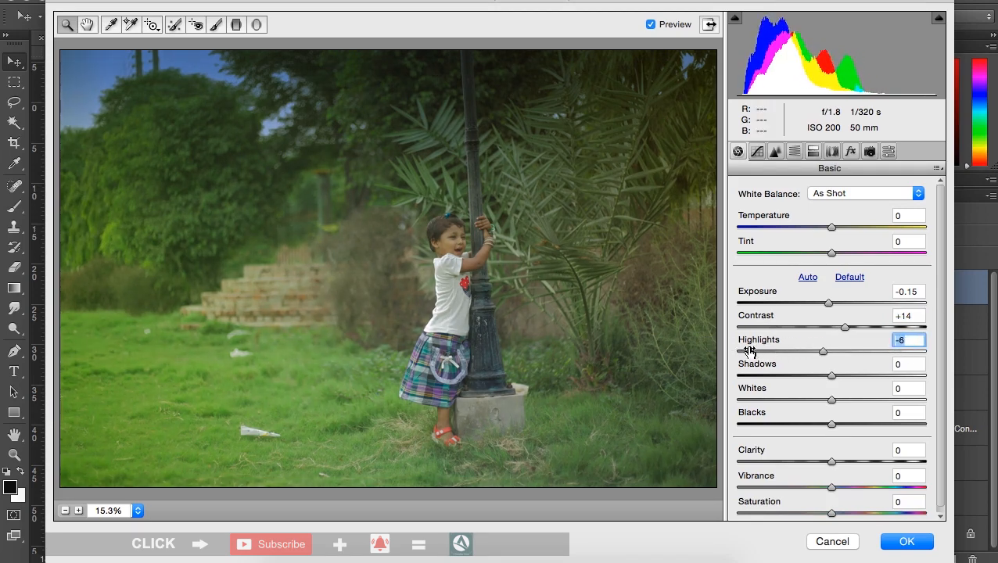
pyautogui.moveTo(823, 350); pyautogui.dragTo(792, 351)
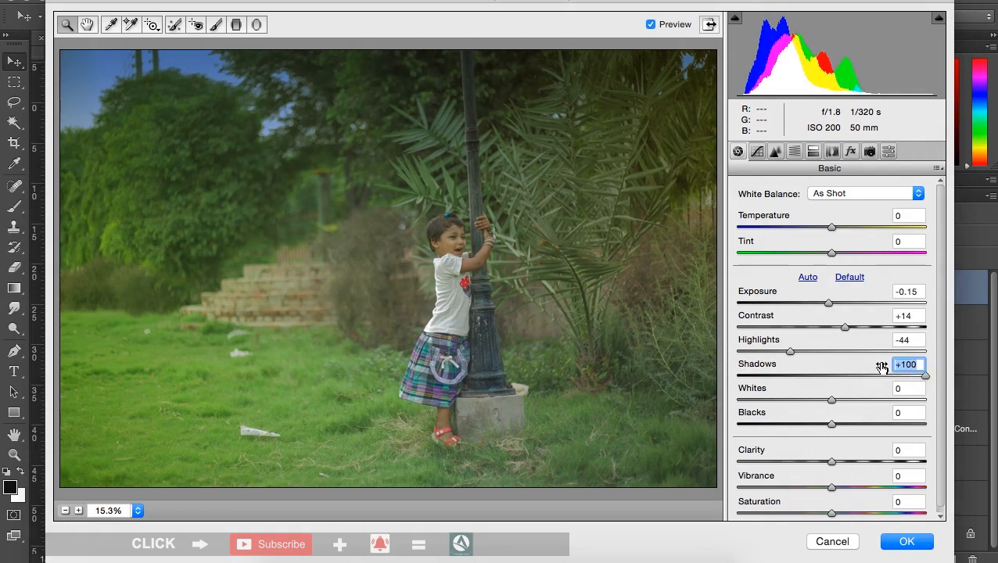
pyautogui.moveTo(926, 376); pyautogui.dragTo(927, 375)
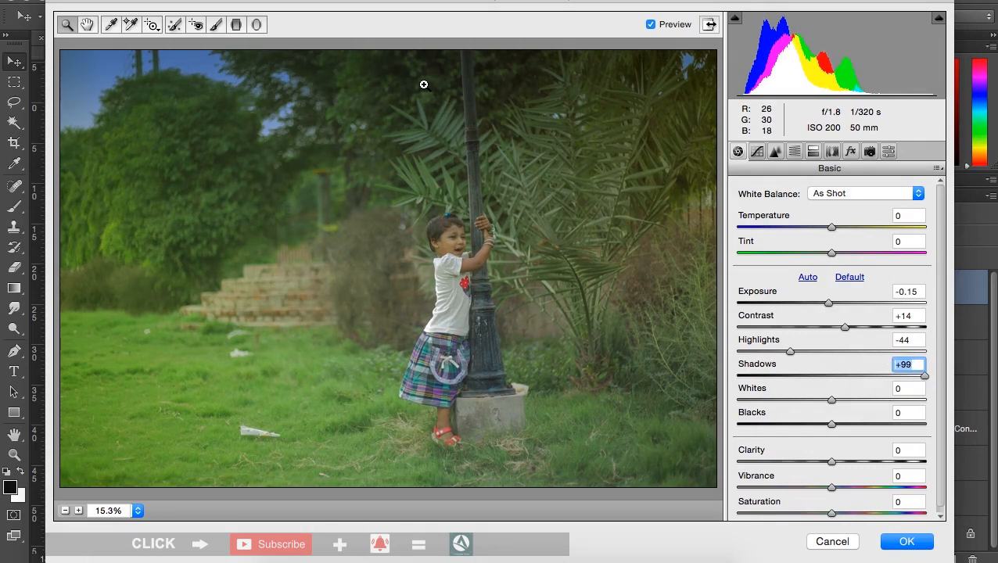
pyautogui.moveTo(410, 91)
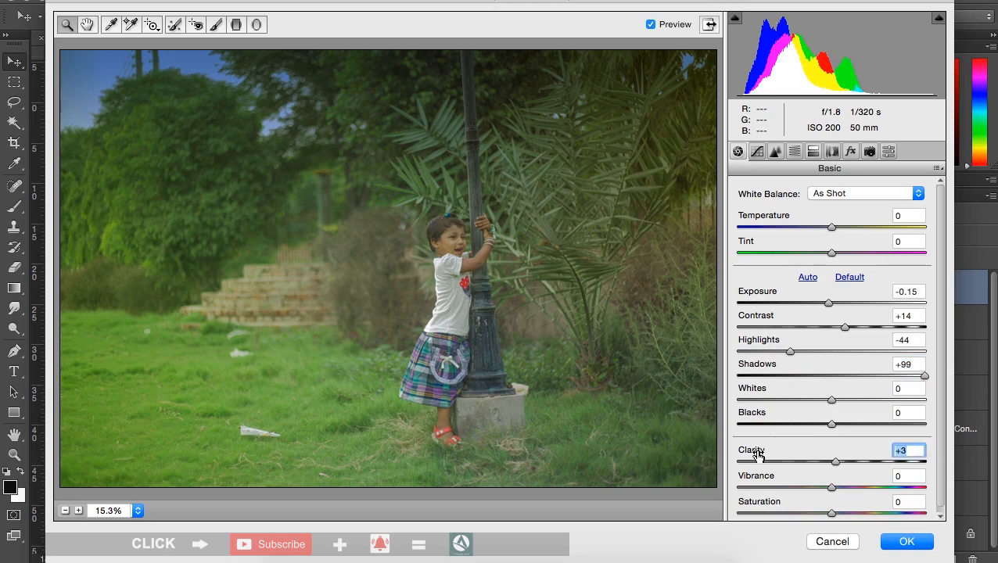
pyautogui.moveTo(836, 462); pyautogui.dragTo(843, 461)
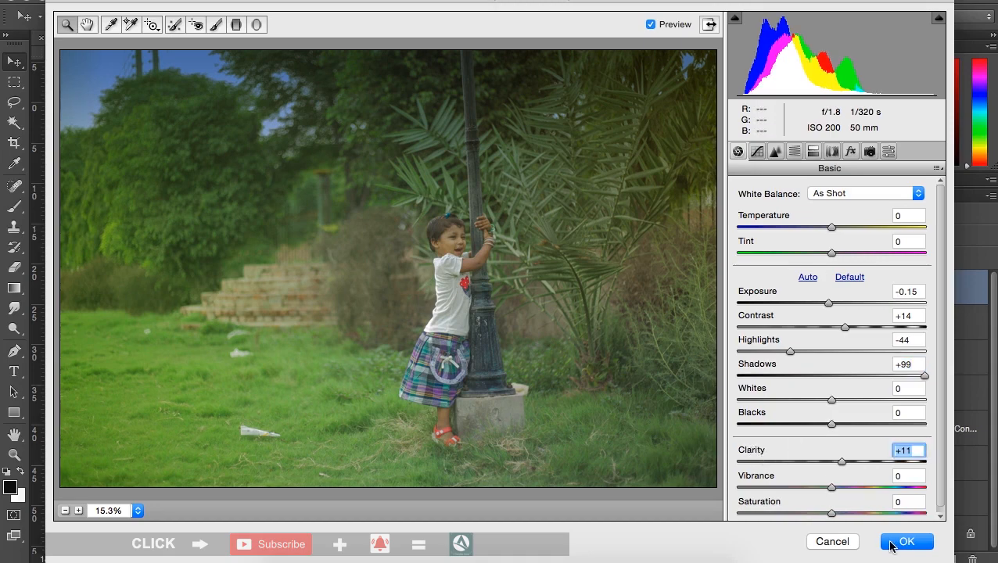
pyautogui.click(908, 541)
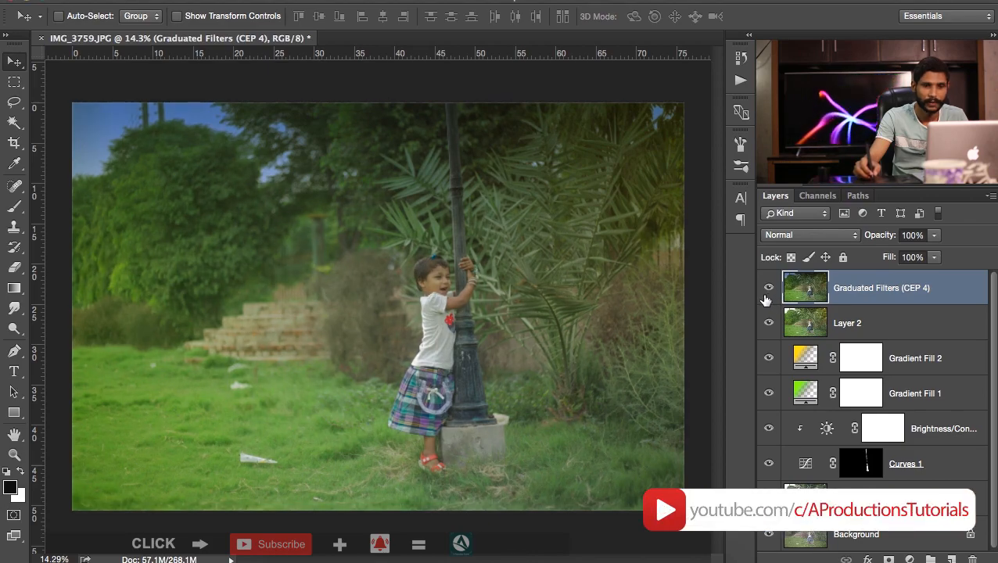
# - Toggle the graduated-filter layer's visibility to compare before and after
pyautogui.click(770, 287)
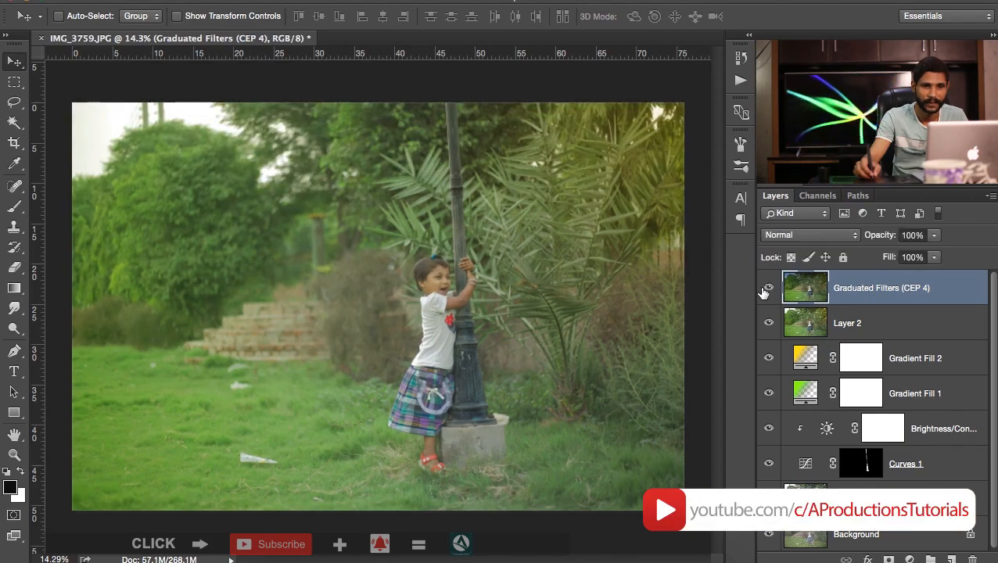
pyautogui.click(768, 288)
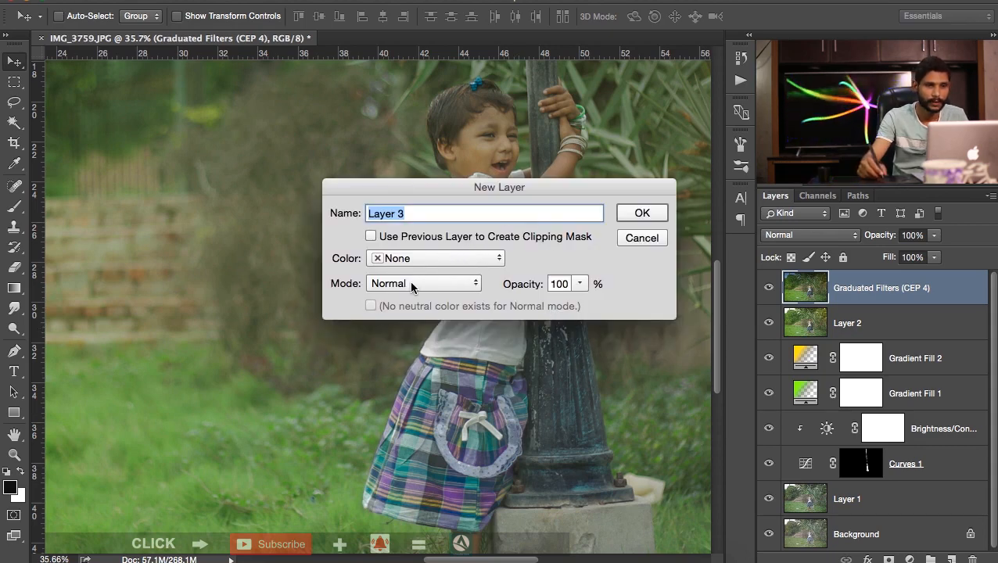
# - Create Layer 3 in Linear Light mode filled with 50% gray
pyautogui.click(424, 283)
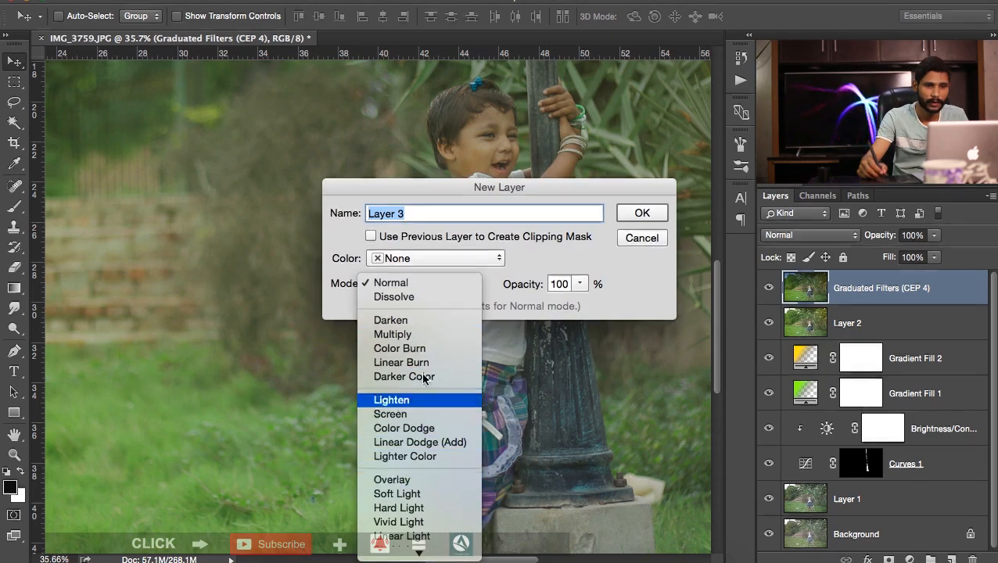
pyautogui.scroll(-3)
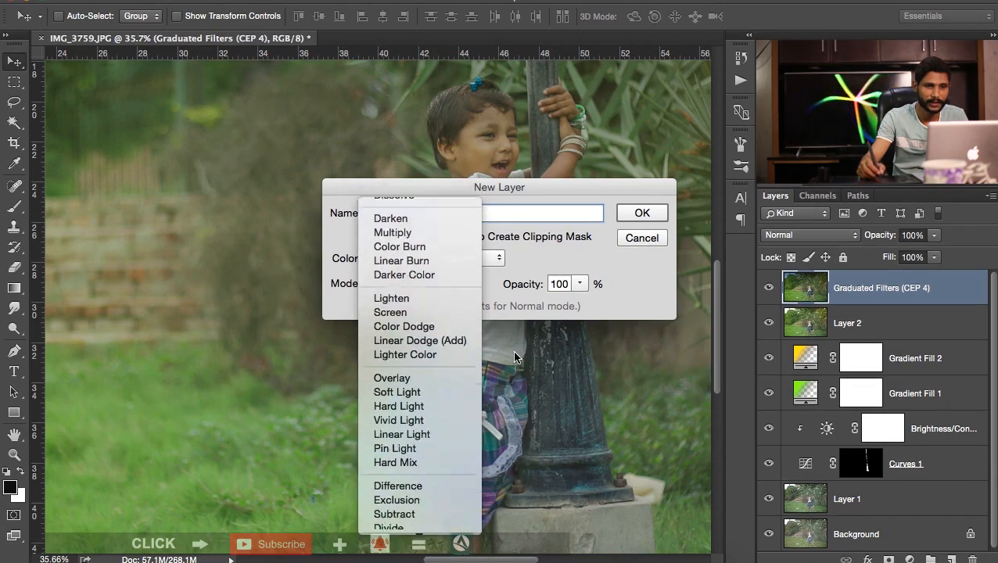
pyautogui.click(400, 435)
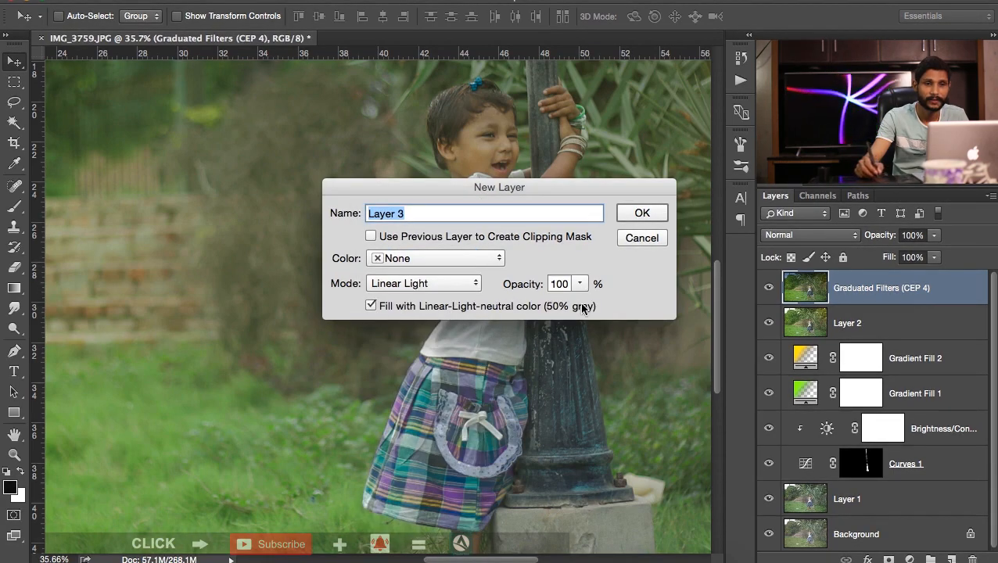
pyautogui.click(642, 213)
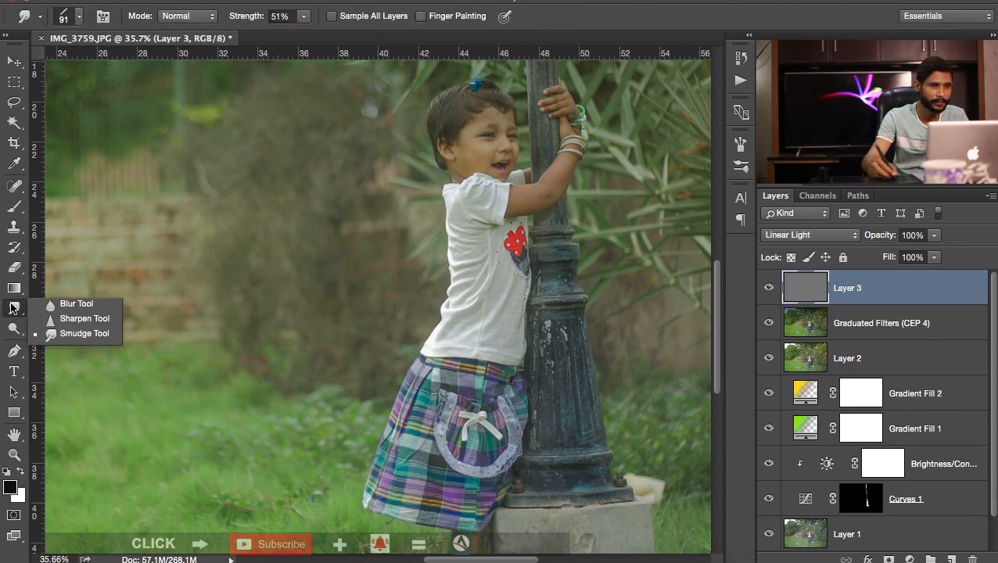
# - Dodge the highlights on the girl's shirt and skirt on Layer 3, then zoom in on her face
pyautogui.click(14, 329)
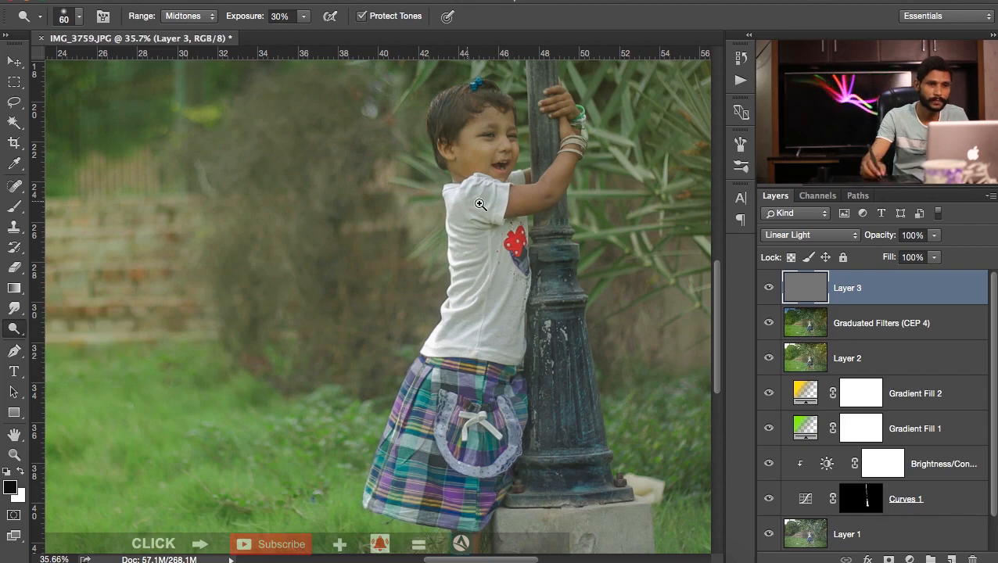
pyautogui.click(482, 204)
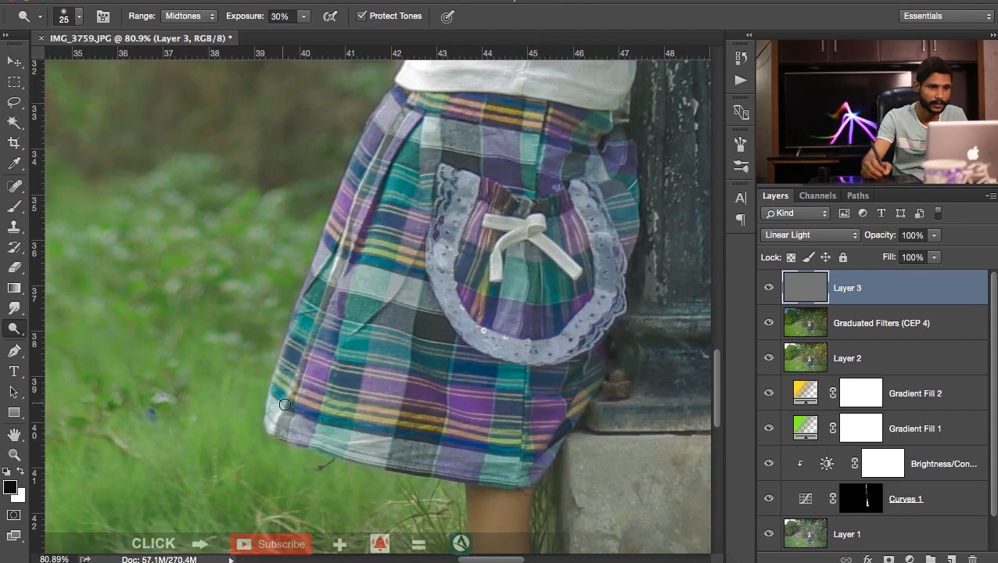
pyautogui.moveTo(482, 320)
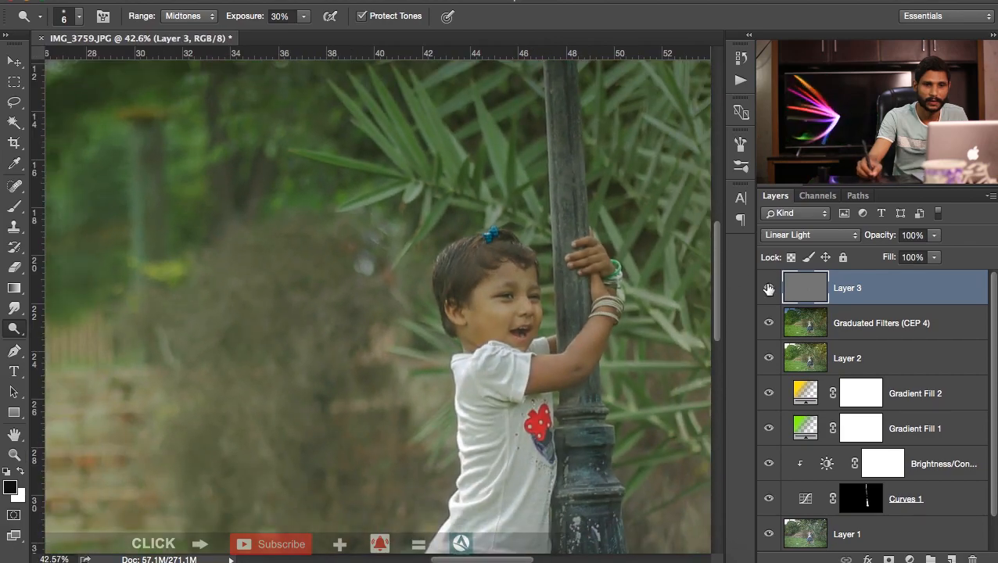
pyautogui.click(582, 316)
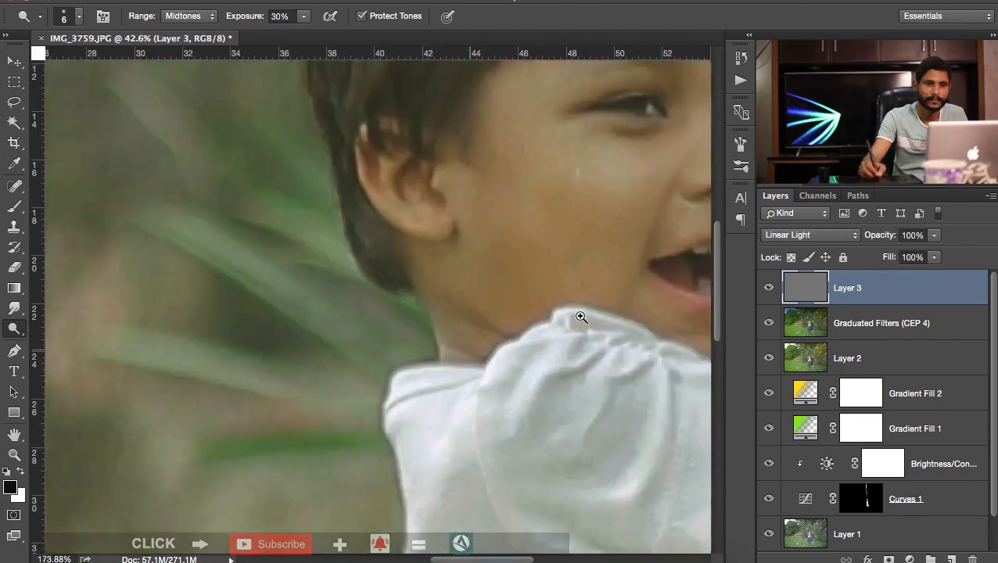
pyautogui.click(883, 323)
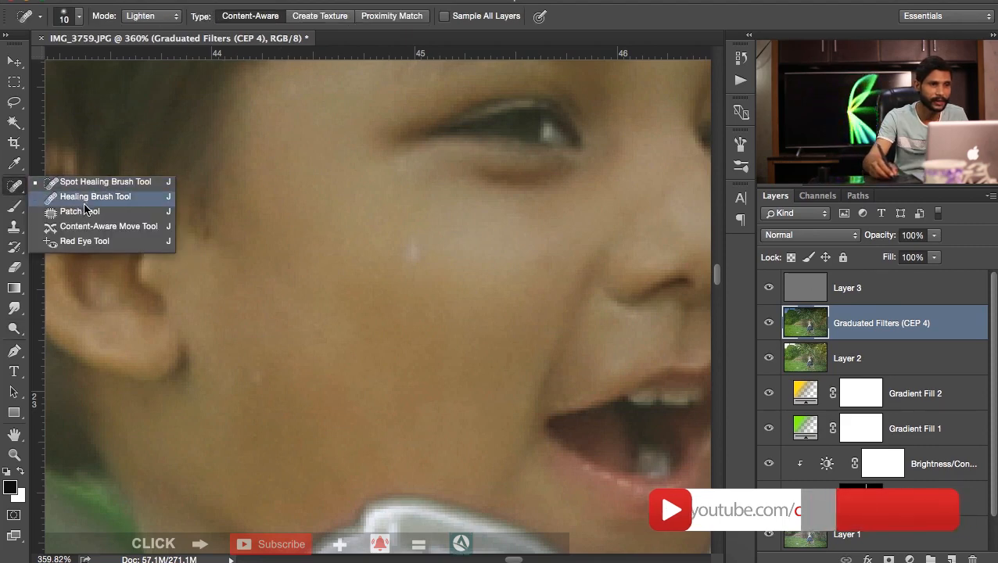
# - Heal the spots on the girl's face, then hide all layers above Layer 1 to show the original
pyautogui.click(78, 212)
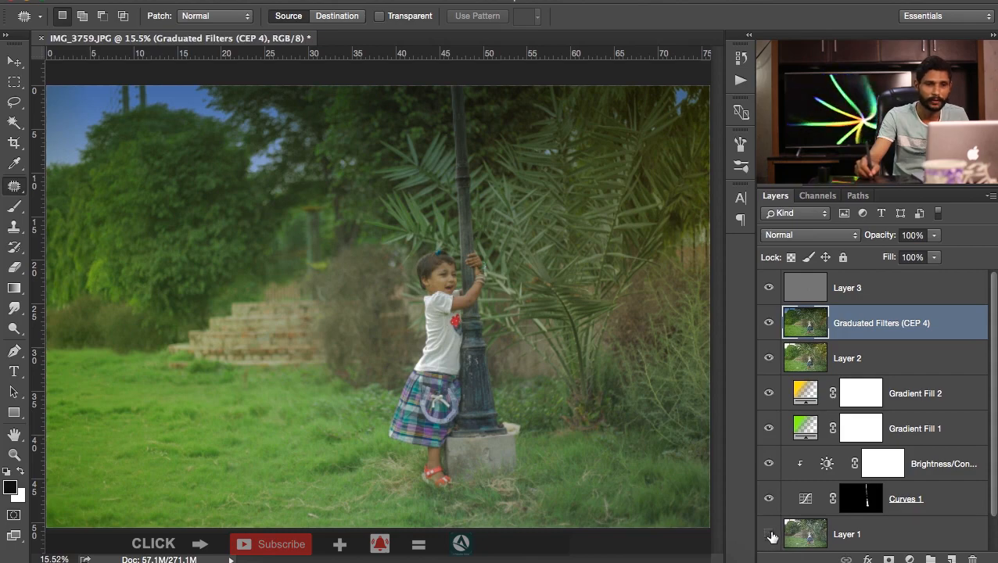
pyautogui.click(770, 539)
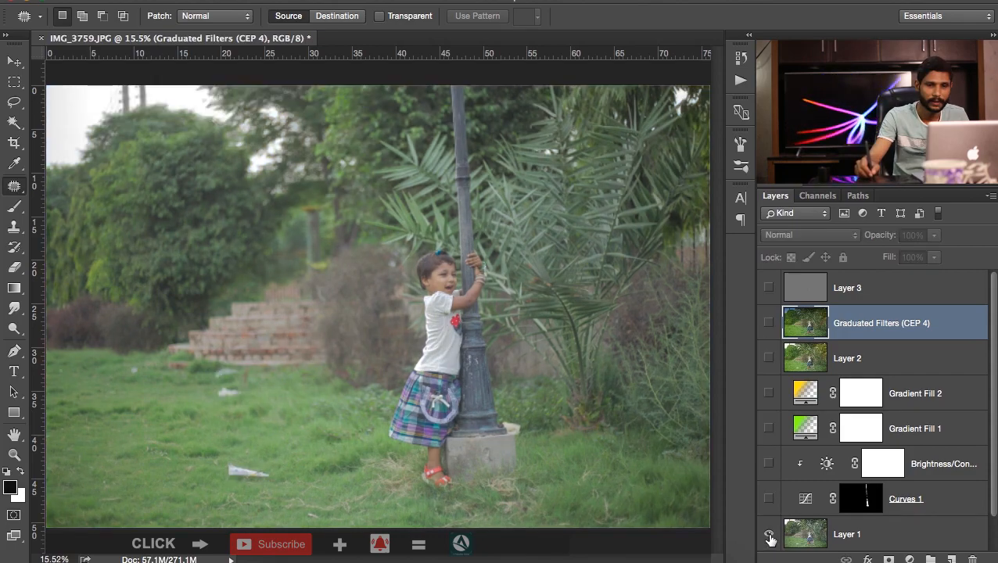